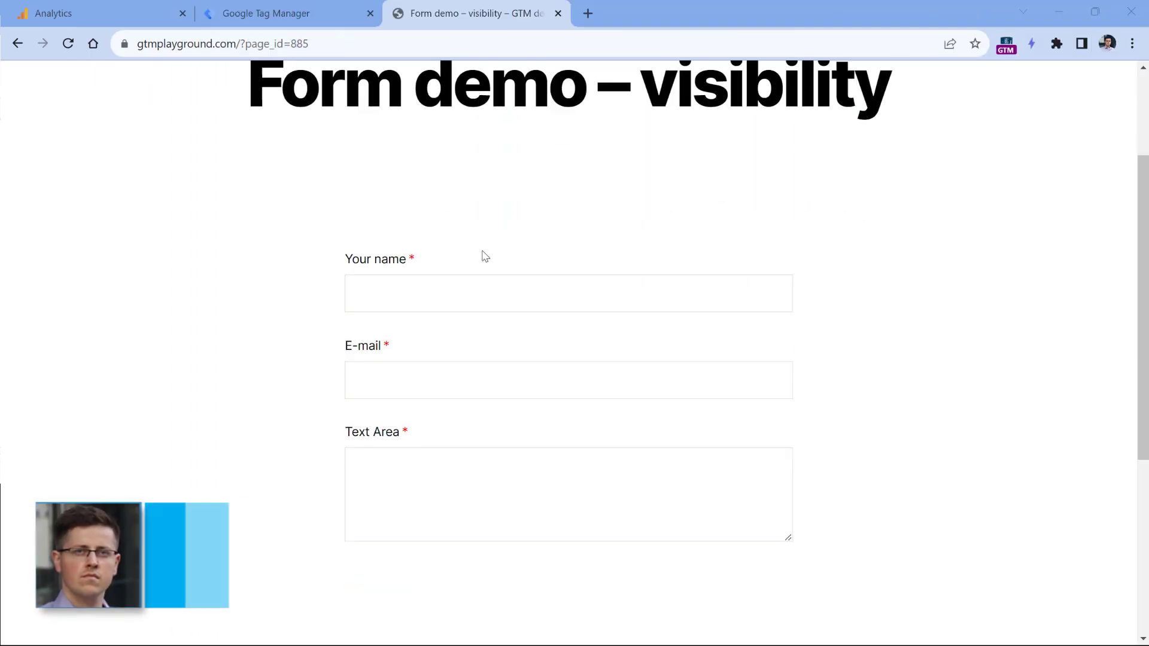
# Step: Enter 'asda' as the name and submit the demo form with SEND MESSAGE
pyautogui.click(567, 293)
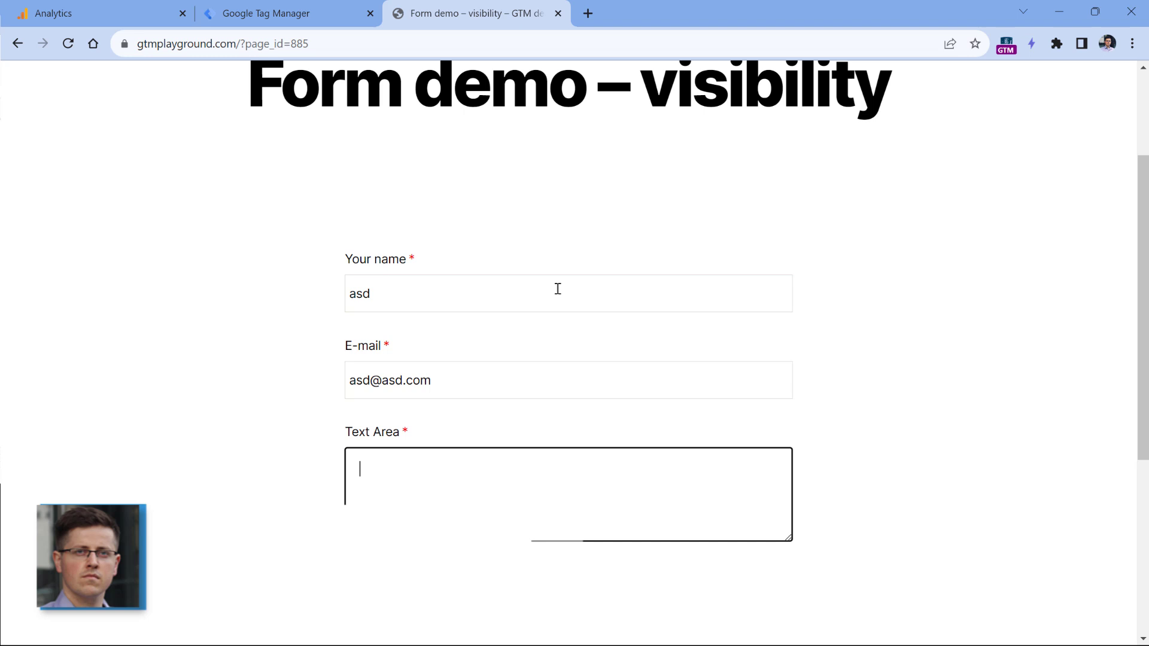
pyautogui.write('asda')
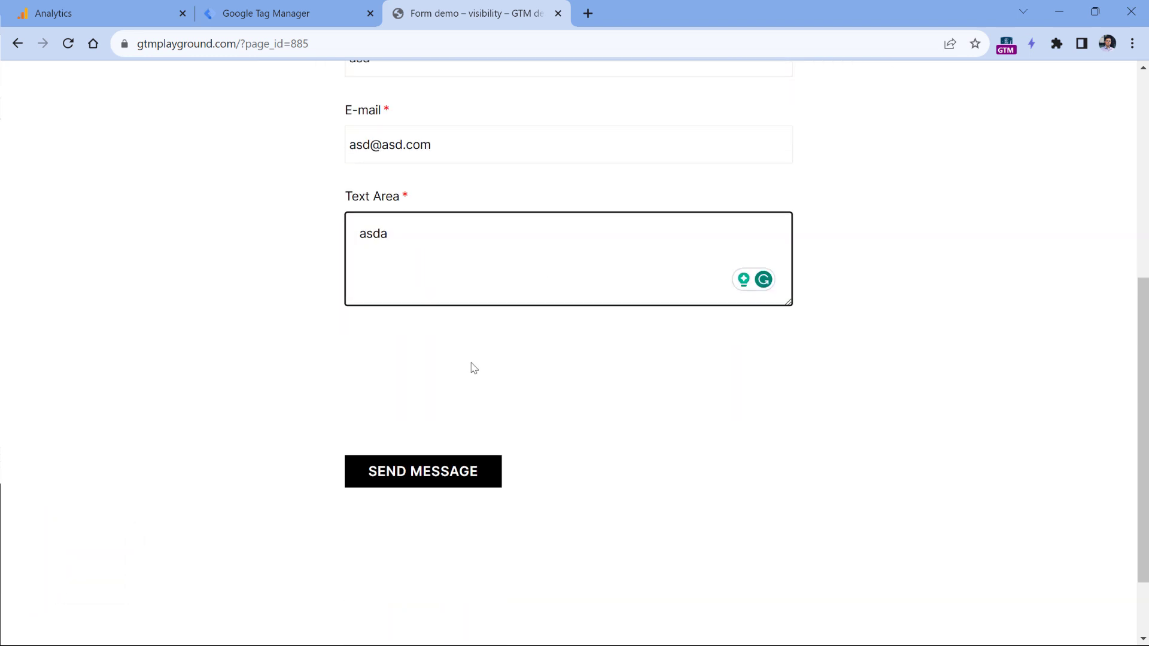
pyautogui.click(422, 472)
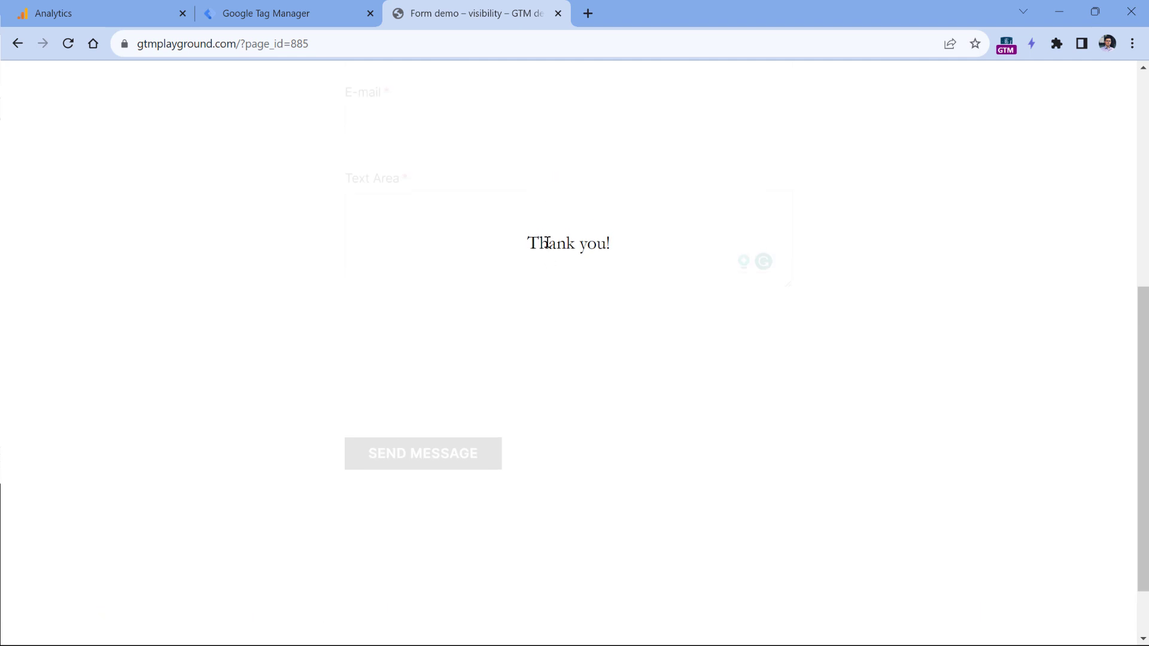
pyautogui.moveTo(611, 542)
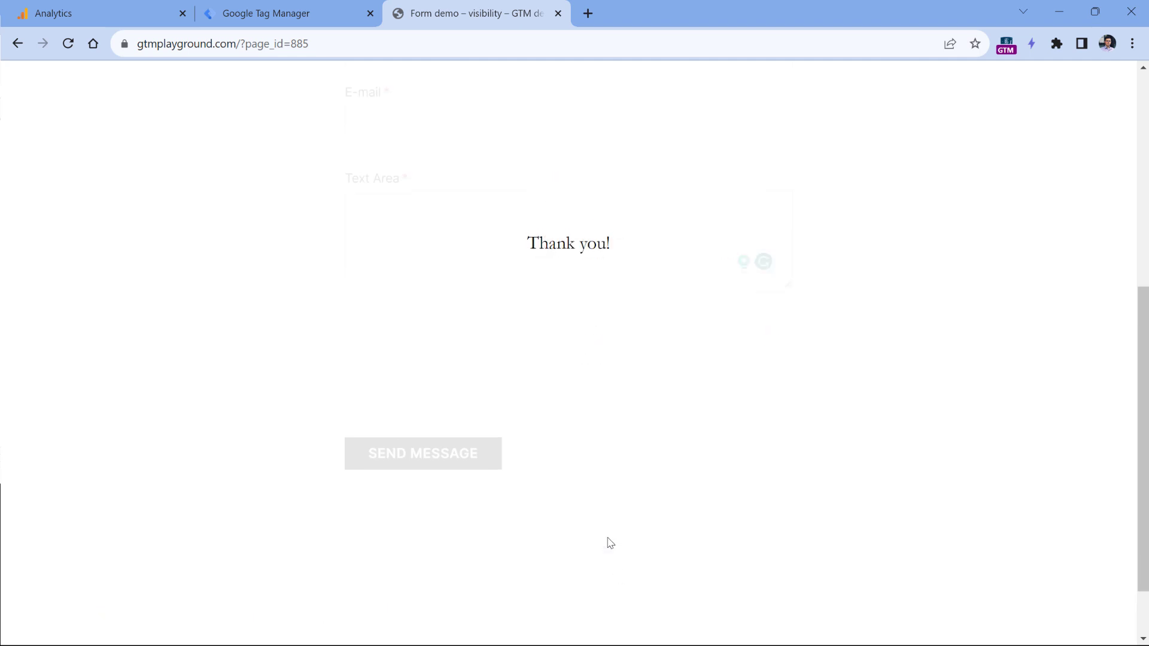
# Step: Inspect the Thank you! element with DevTools (F12), then return to the Tag Manager workspace
pyautogui.press('F12')
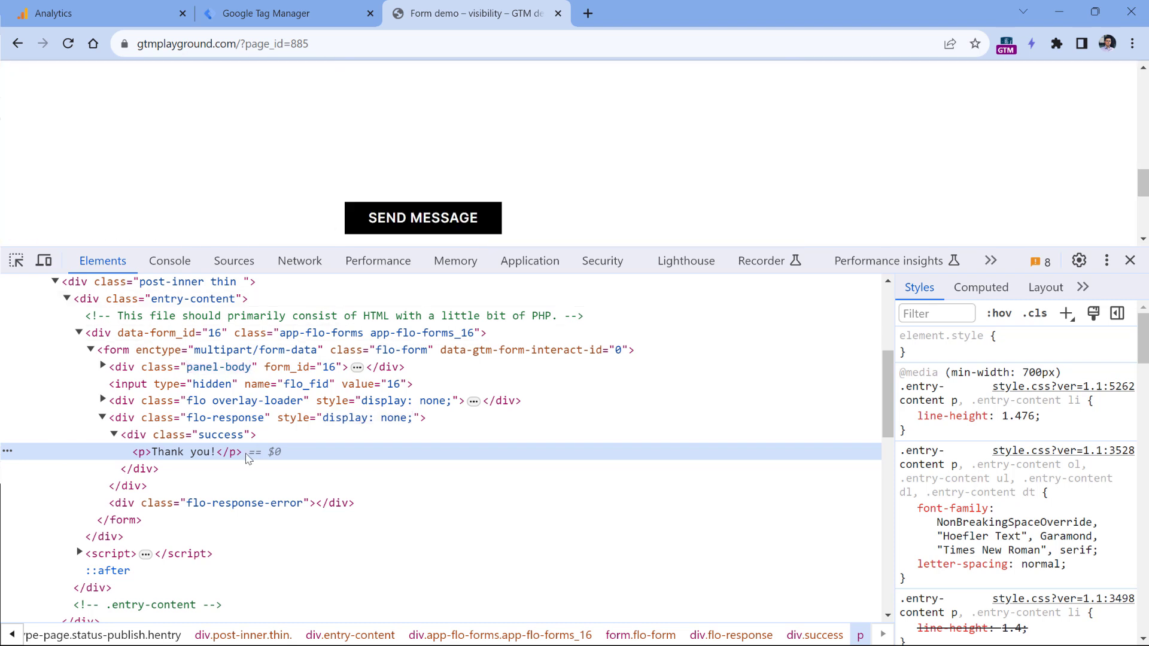
pyautogui.moveTo(272, 451)
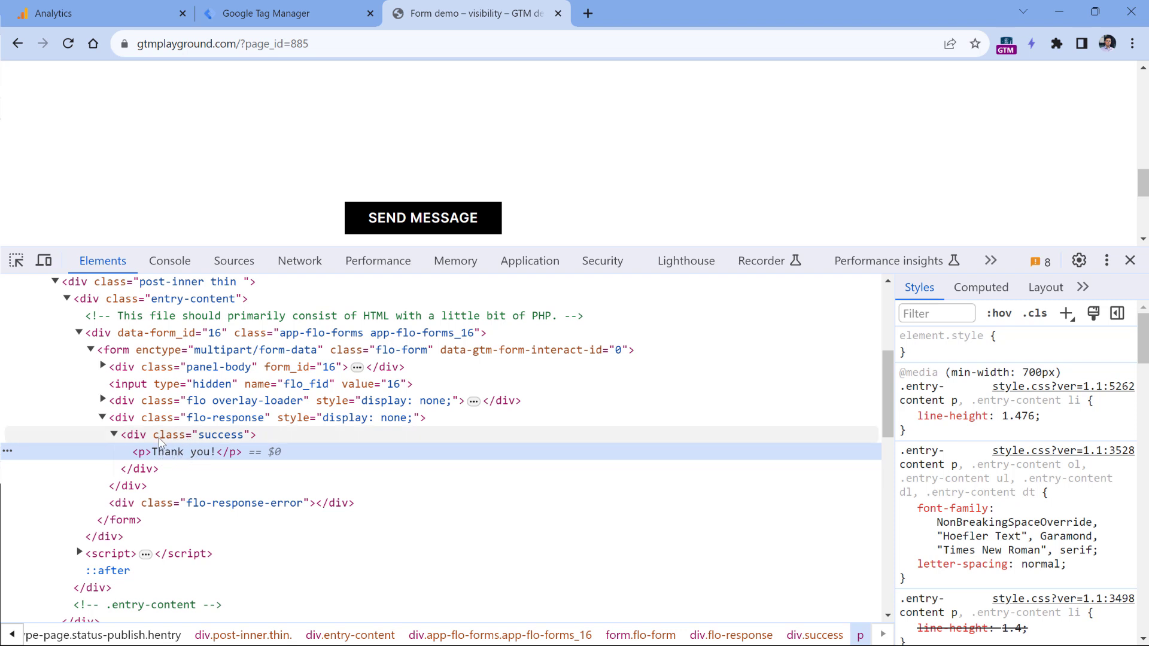
pyautogui.moveTo(234, 439)
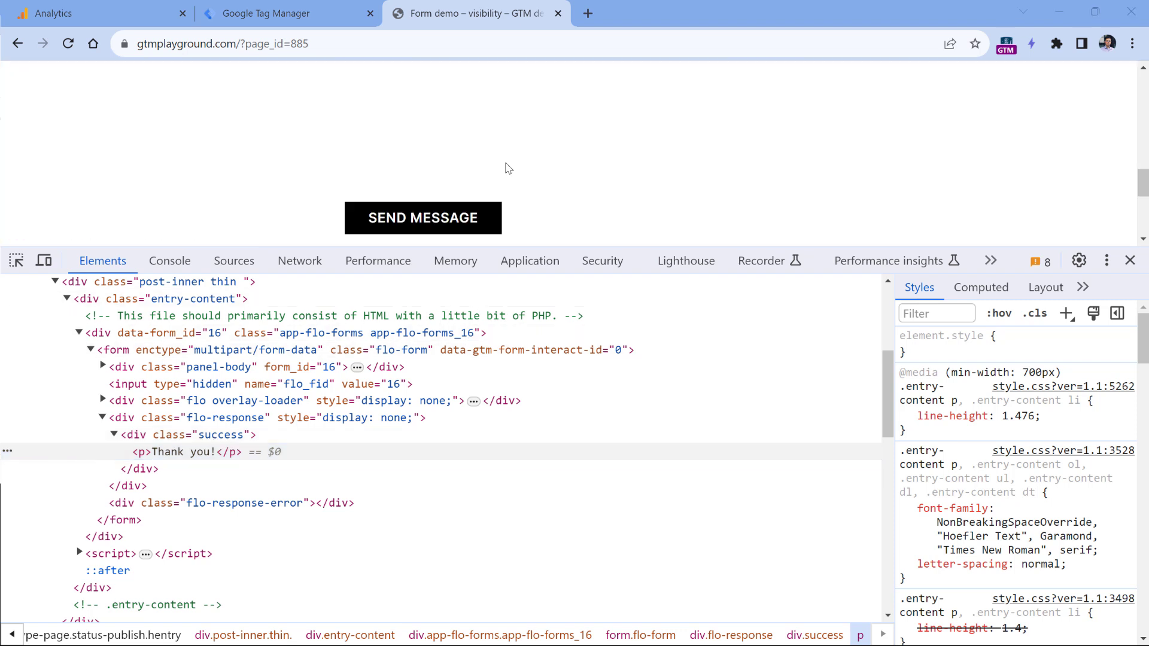
pyautogui.click(263, 13)
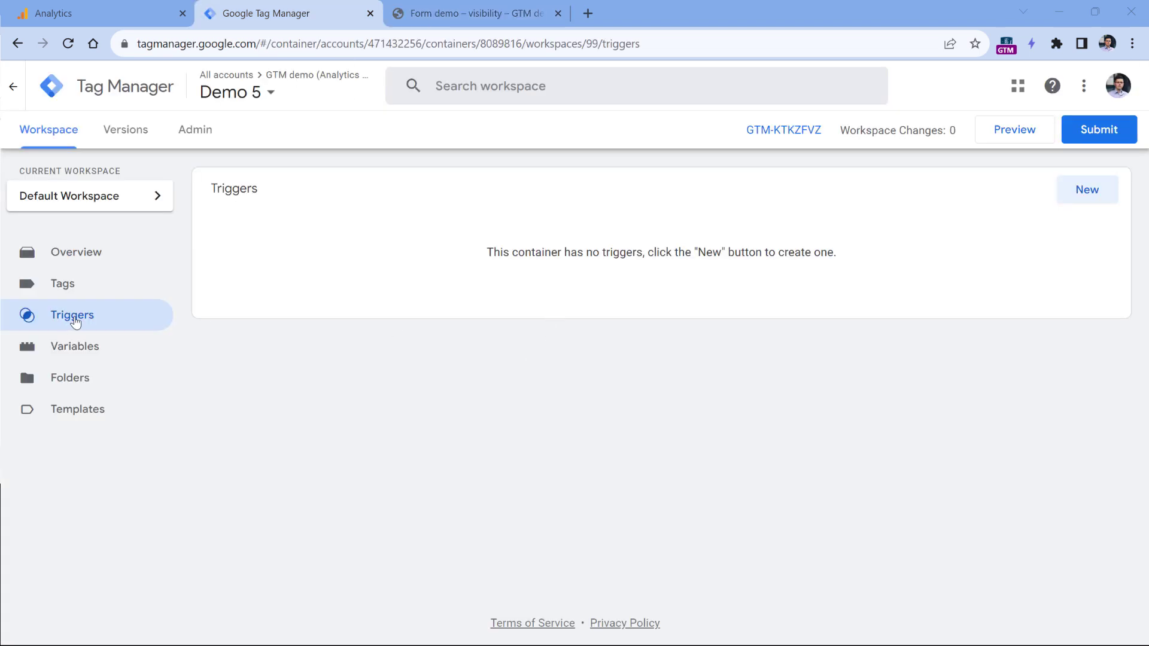
# Step: Create a new Element Visibility trigger using CSS Selector as its selection method
pyautogui.click(1087, 189)
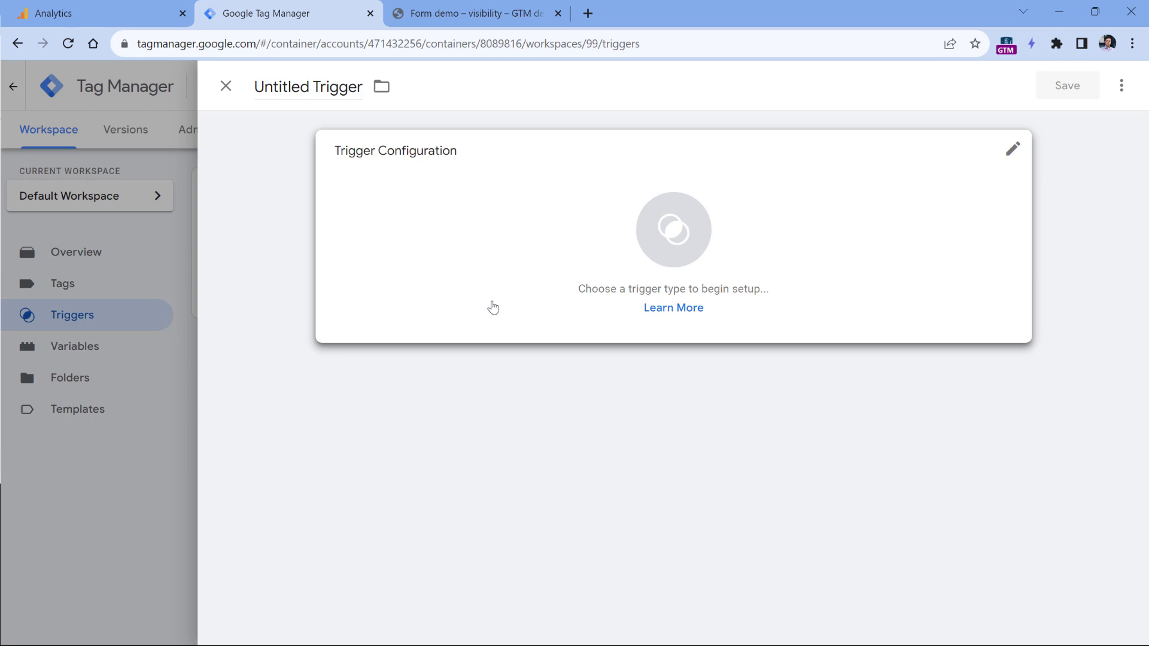
pyautogui.click(1013, 148)
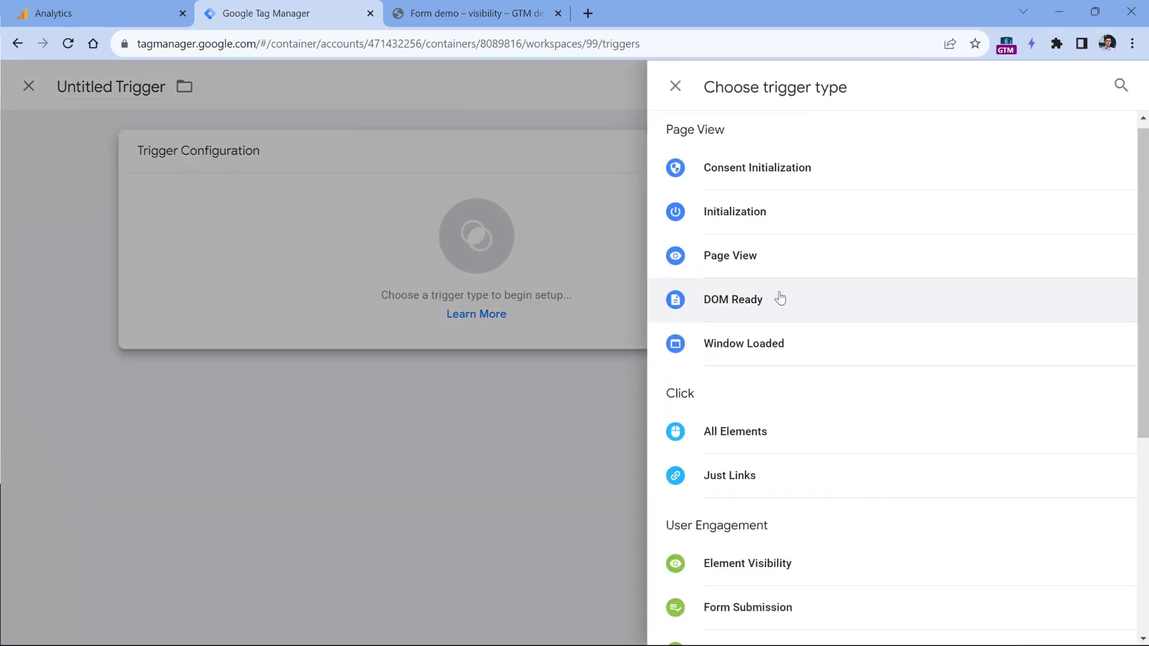
pyautogui.click(747, 563)
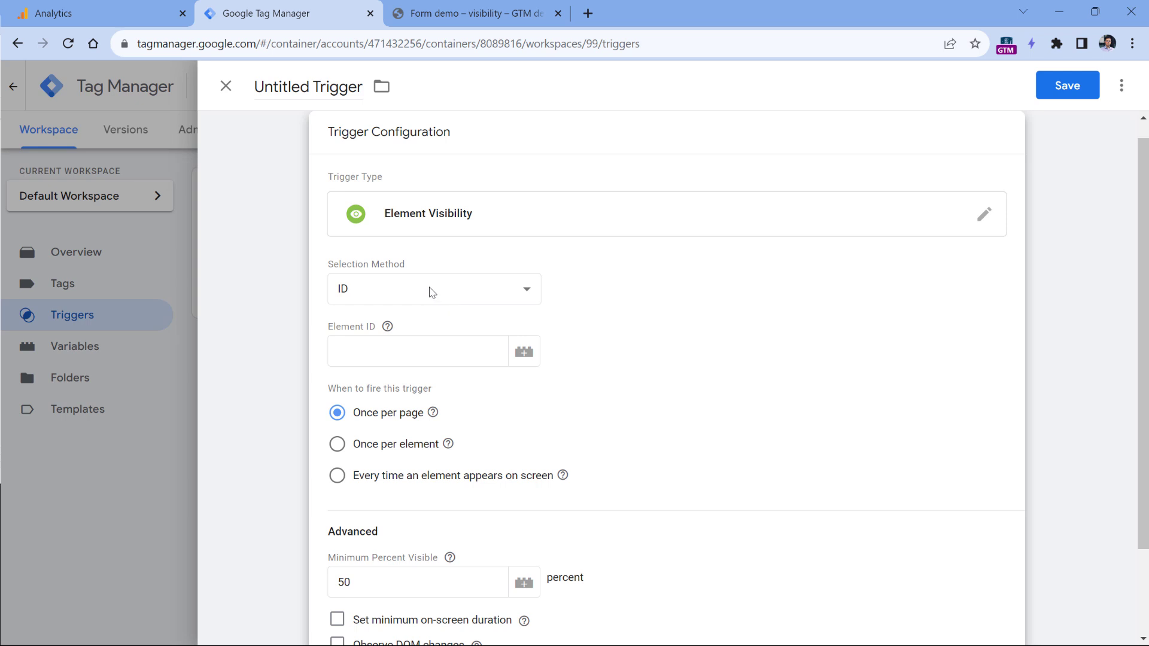
pyautogui.click(433, 289)
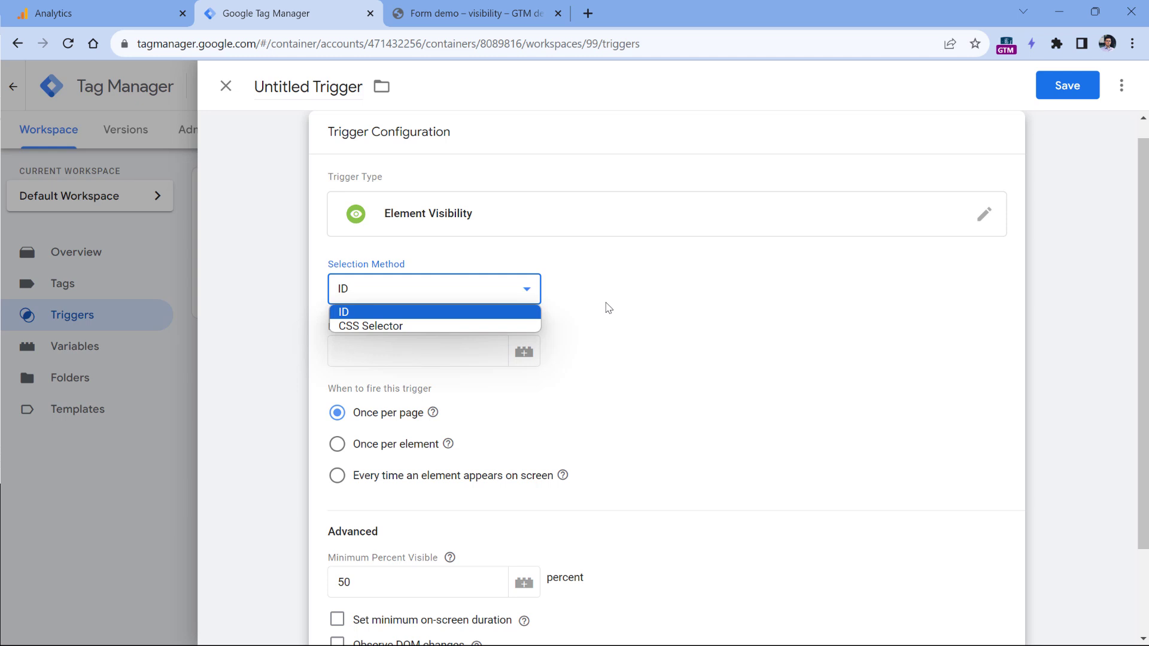
pyautogui.moveTo(619, 282)
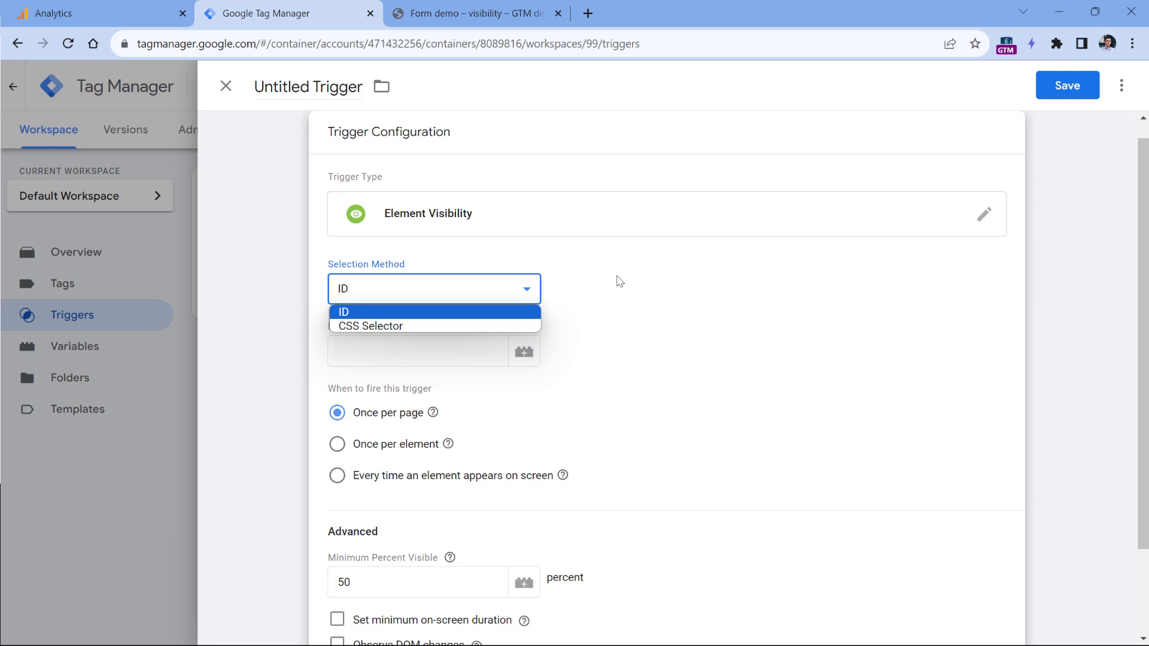
pyautogui.click(372, 326)
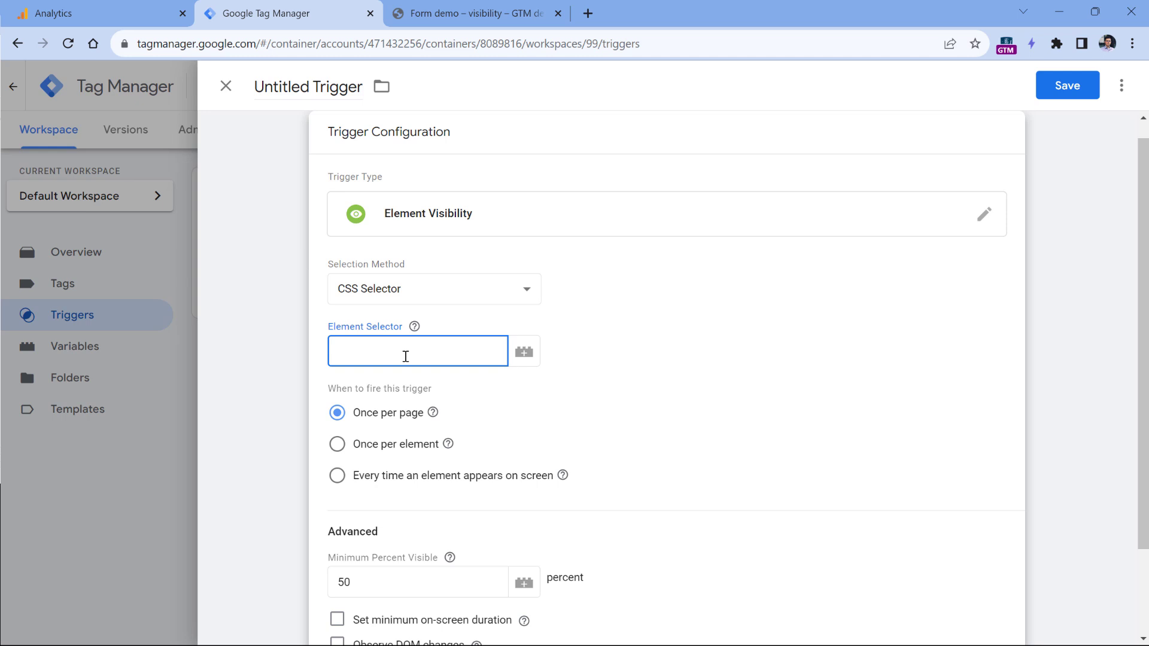
# Step: Enter .success as the trigger's element selector
pyautogui.click(418, 351)
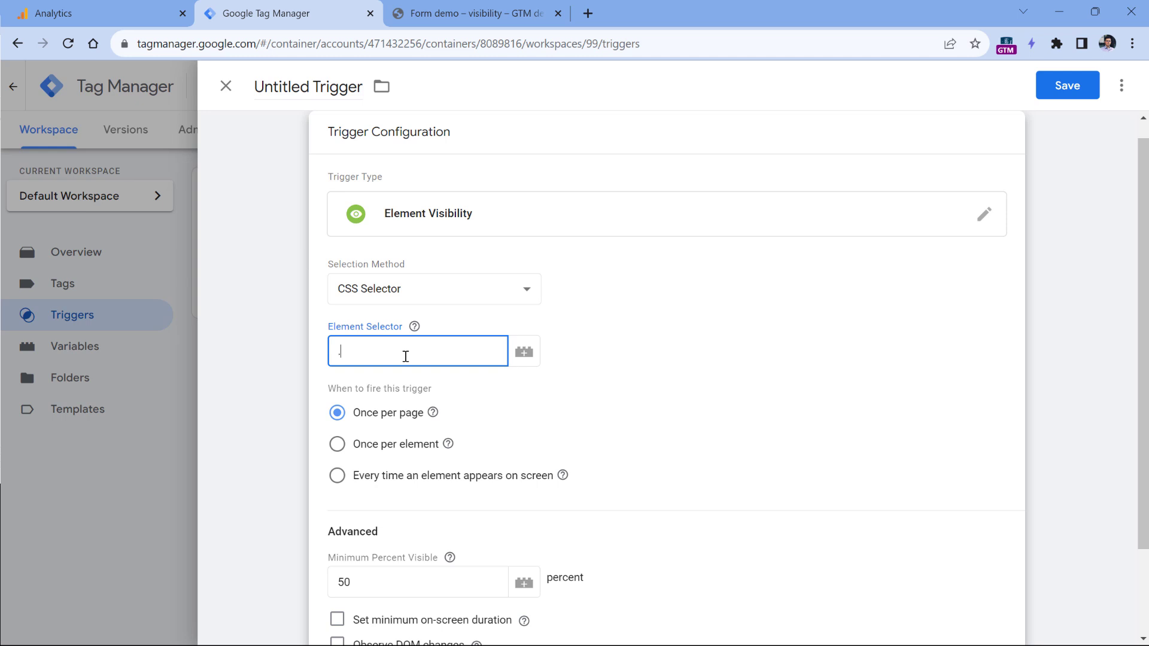
pyautogui.write('.')
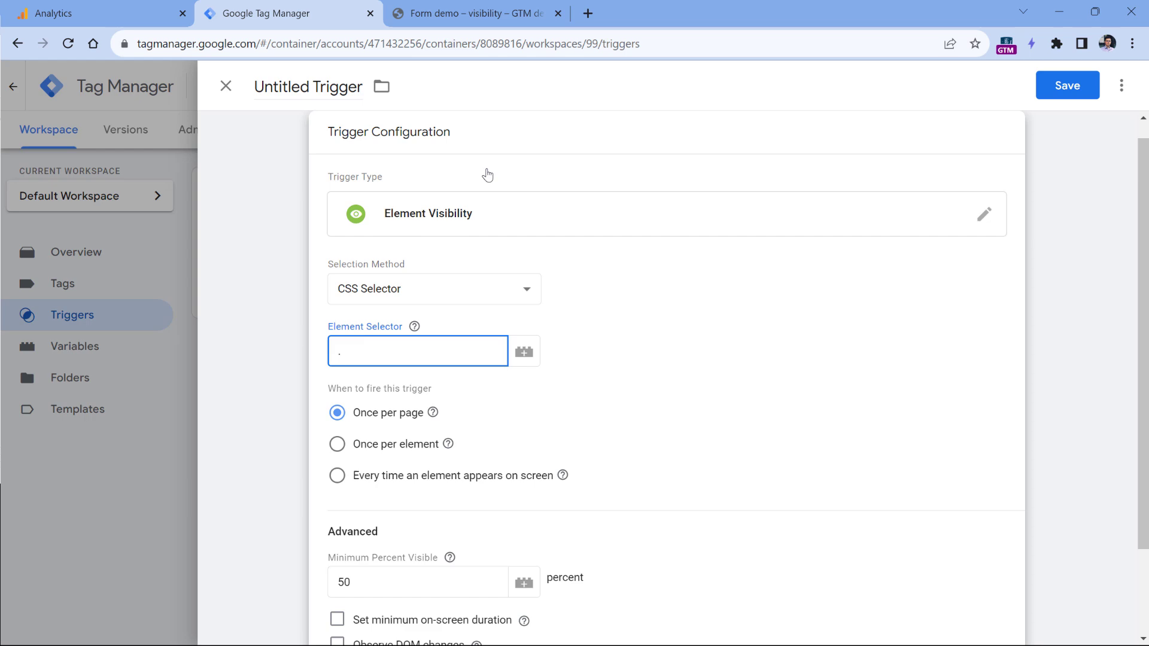
pyautogui.click(477, 13)
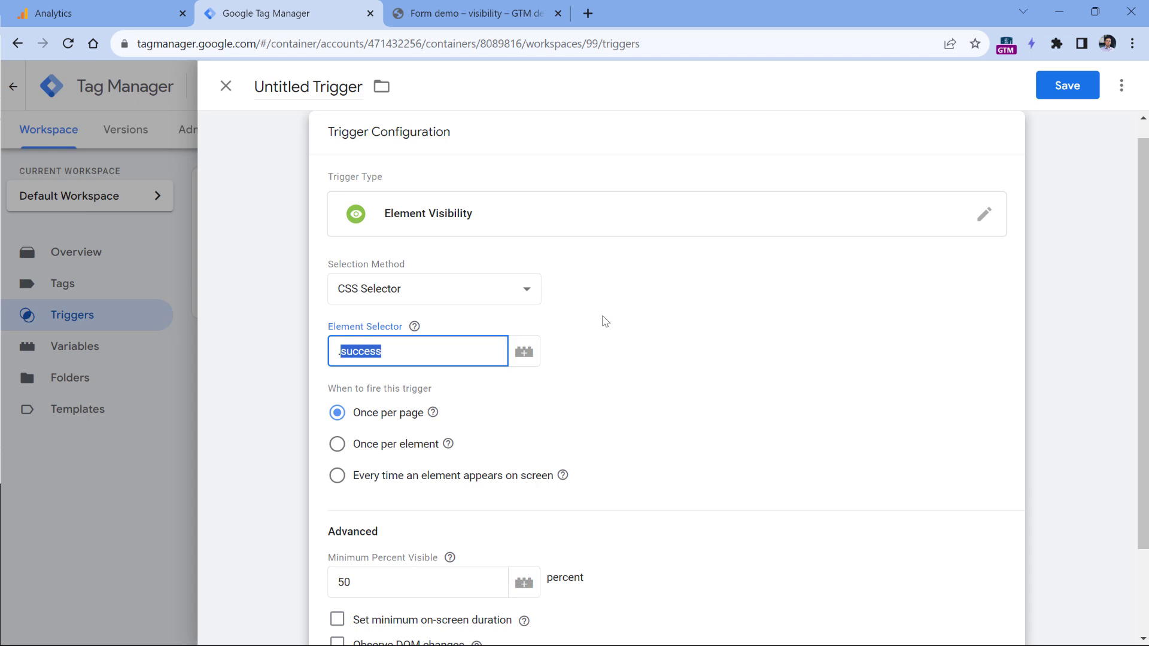
pyautogui.moveTo(600, 272)
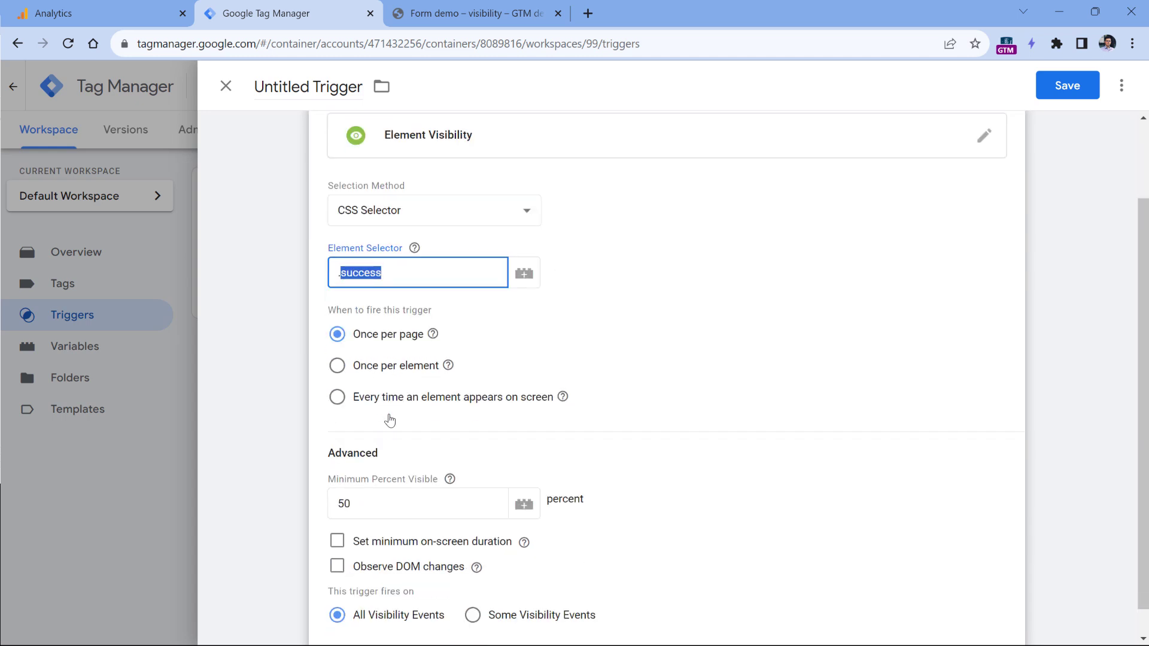
pyautogui.scroll(-3)
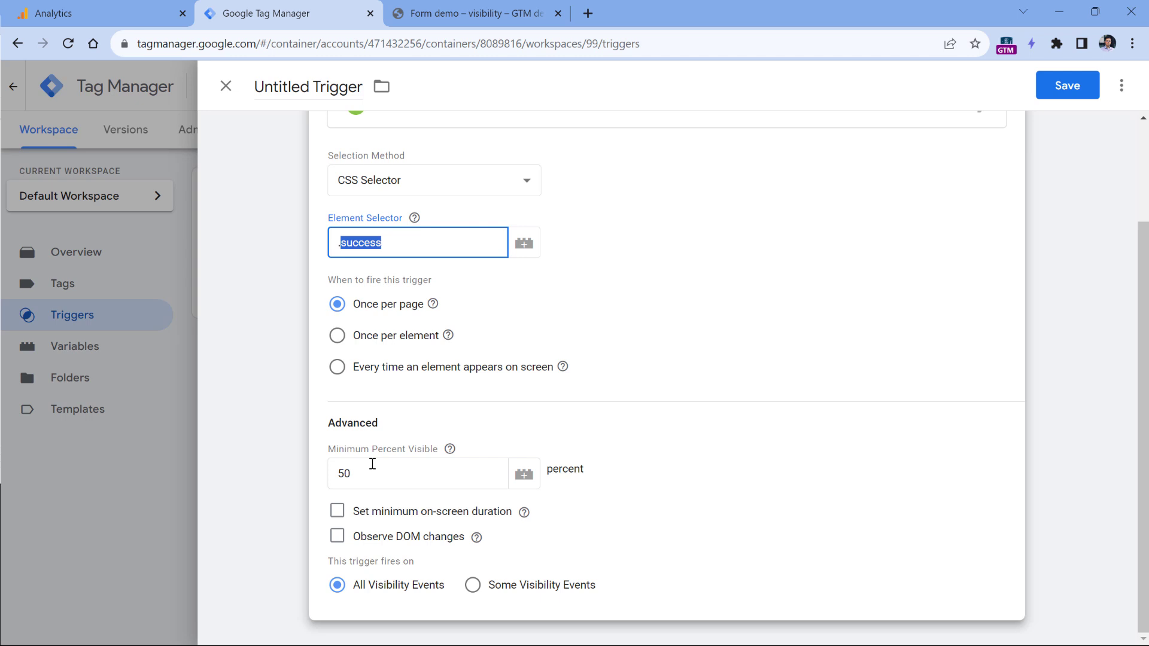
# Step: Set Minimum Percent Visible to 1 and enable Observe DOM changes
pyautogui.click(417, 473)
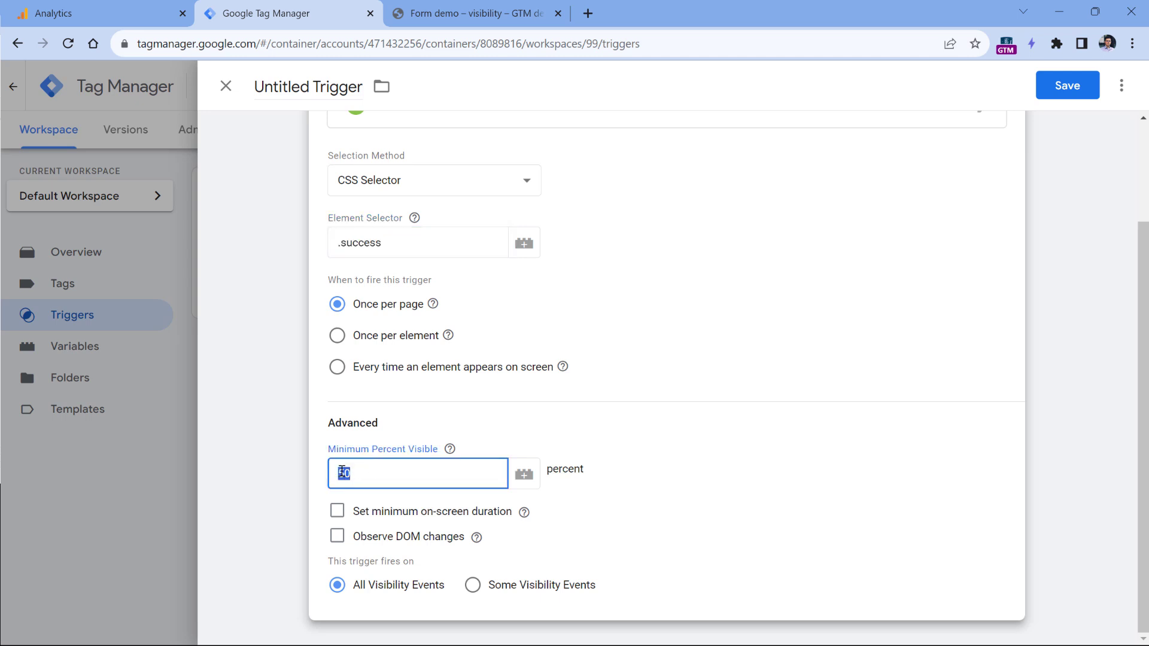
pyautogui.write('1')
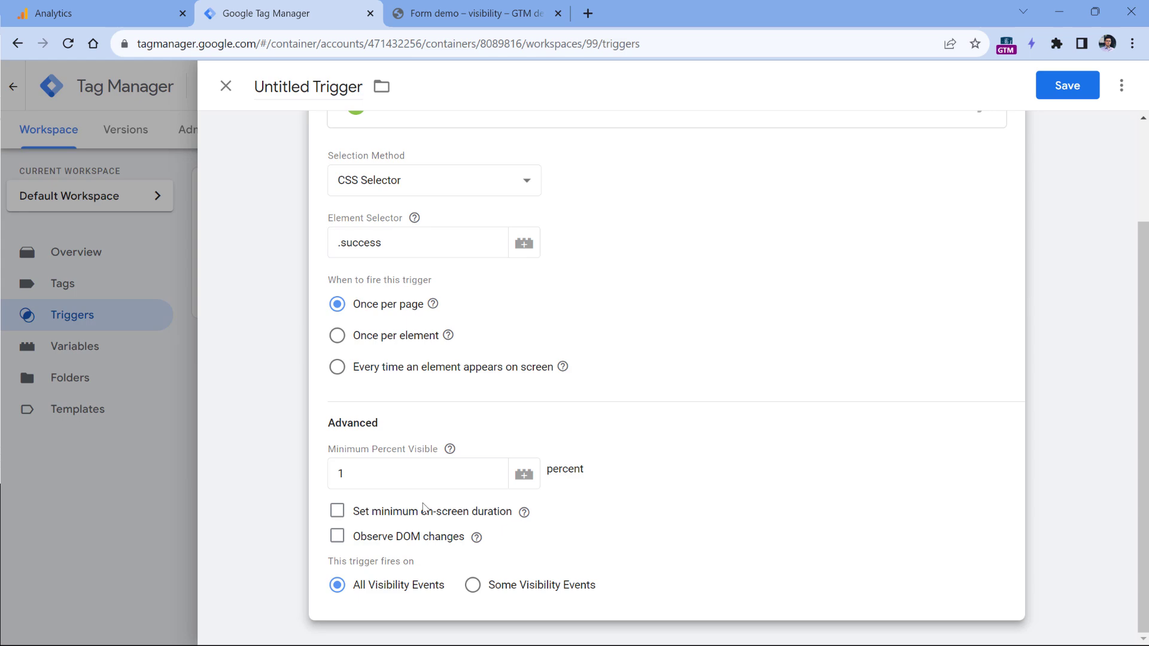
pyautogui.moveTo(337, 537)
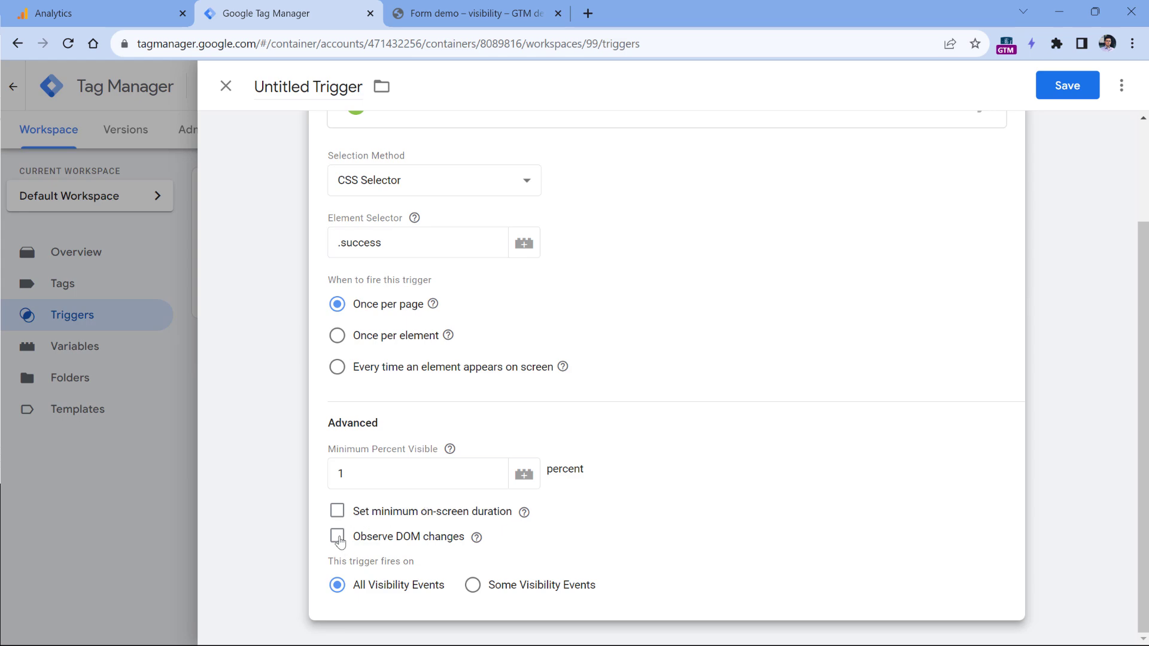
pyautogui.click(338, 536)
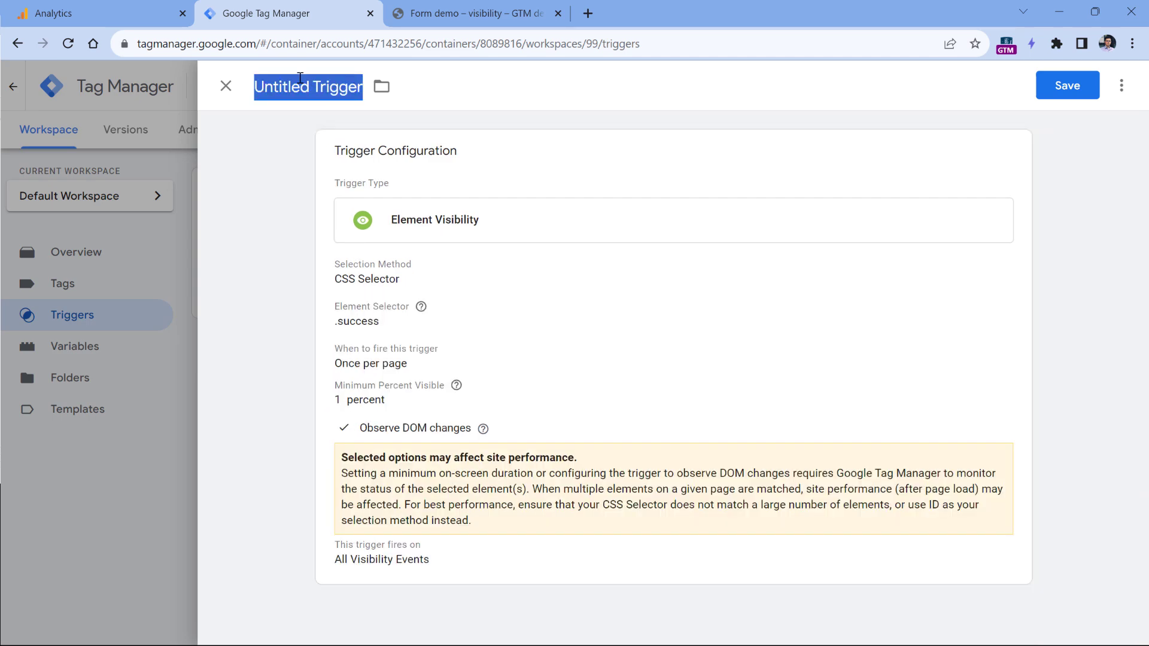
# Step: Name the trigger 'Visibility - form success message' and save it
pyautogui.write('Visibility - form suc')
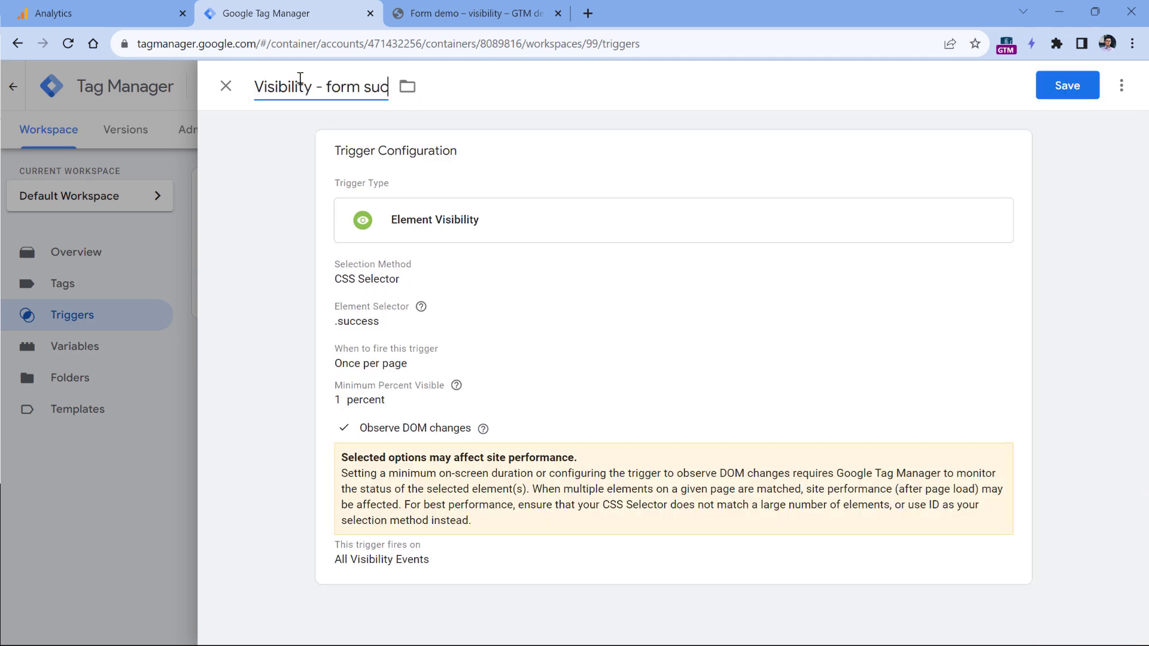
pyautogui.click(1066, 86)
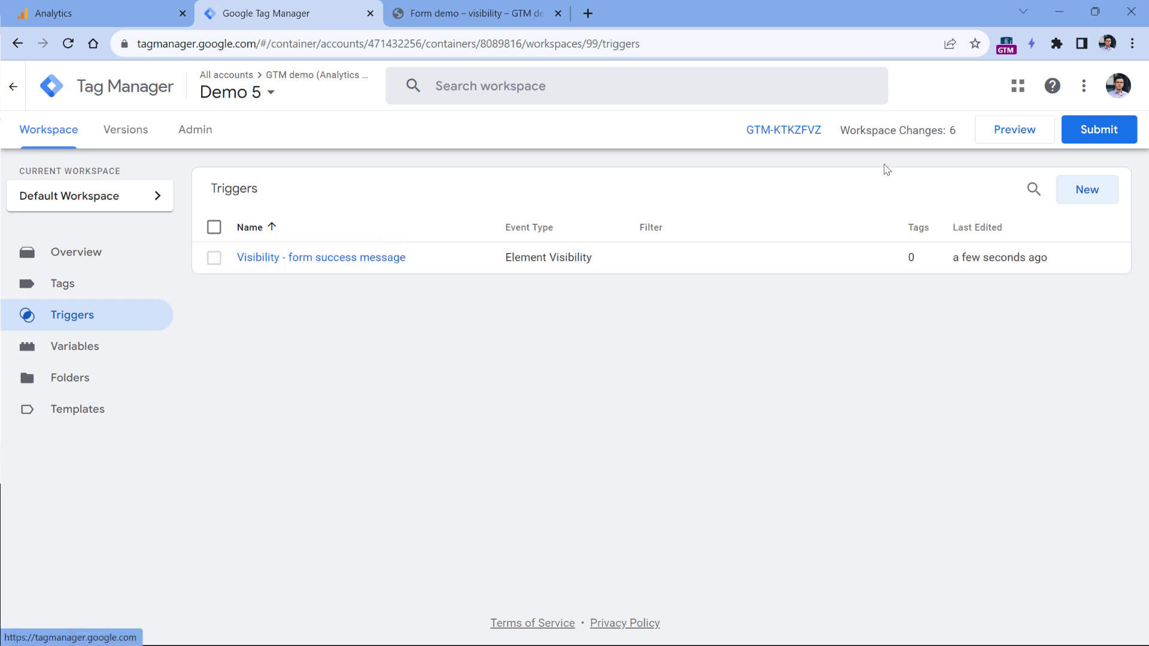
# Step: Start container preview and connect Tag Assistant to the form demo page
pyautogui.click(1014, 129)
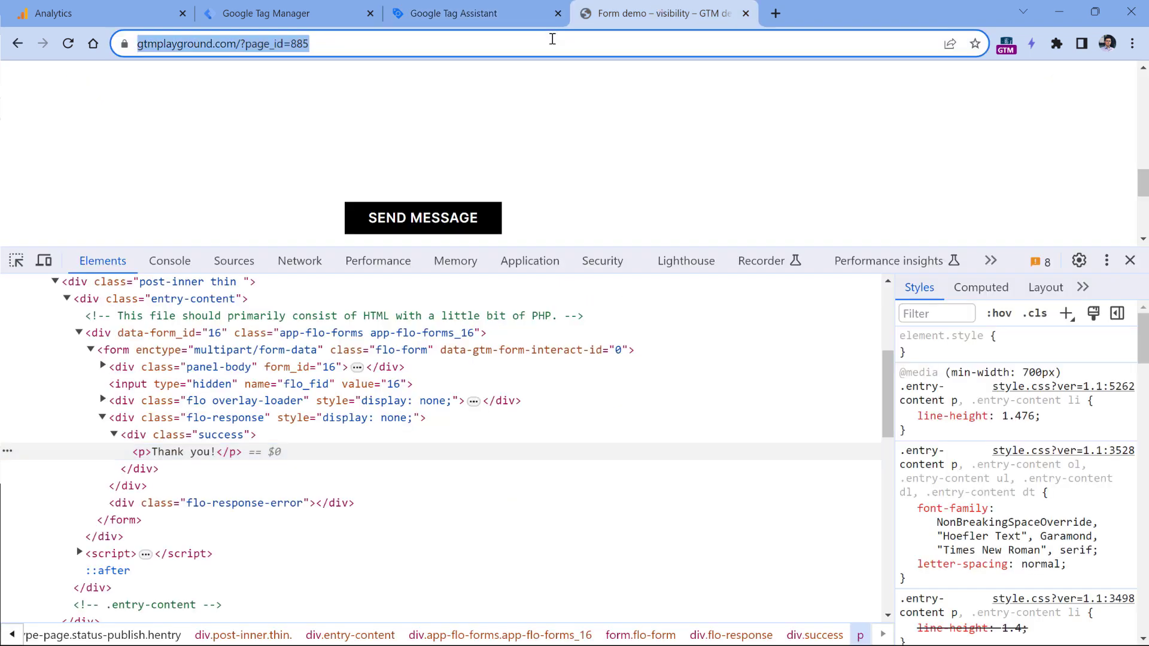
pyautogui.click(1129, 260)
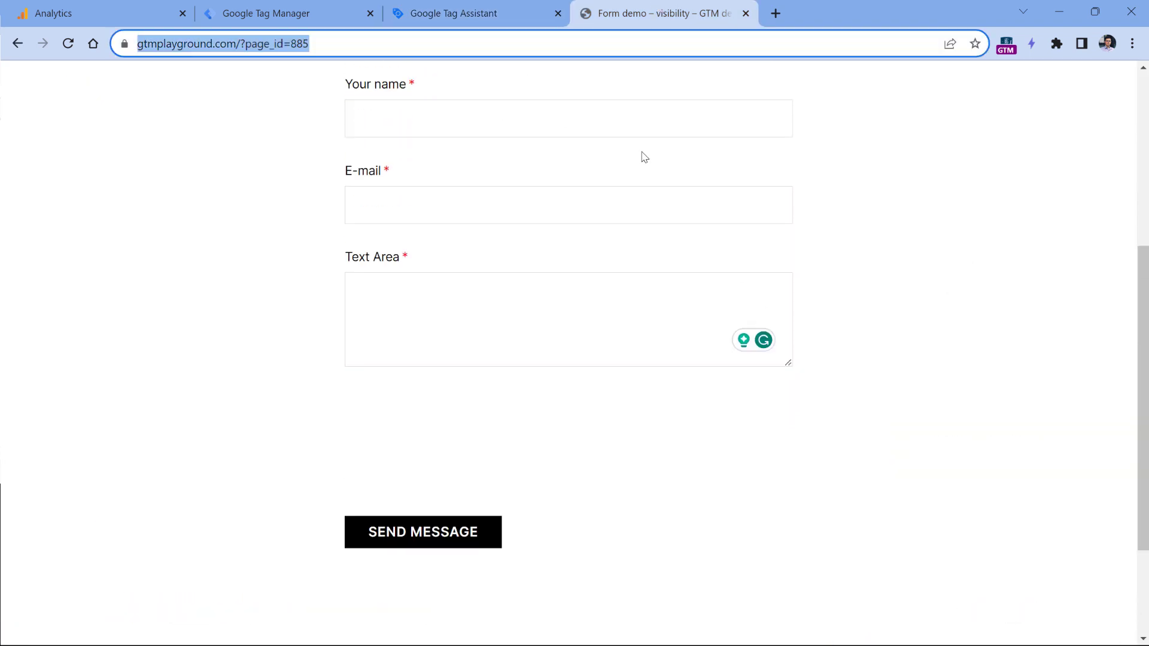
pyautogui.click(476, 13)
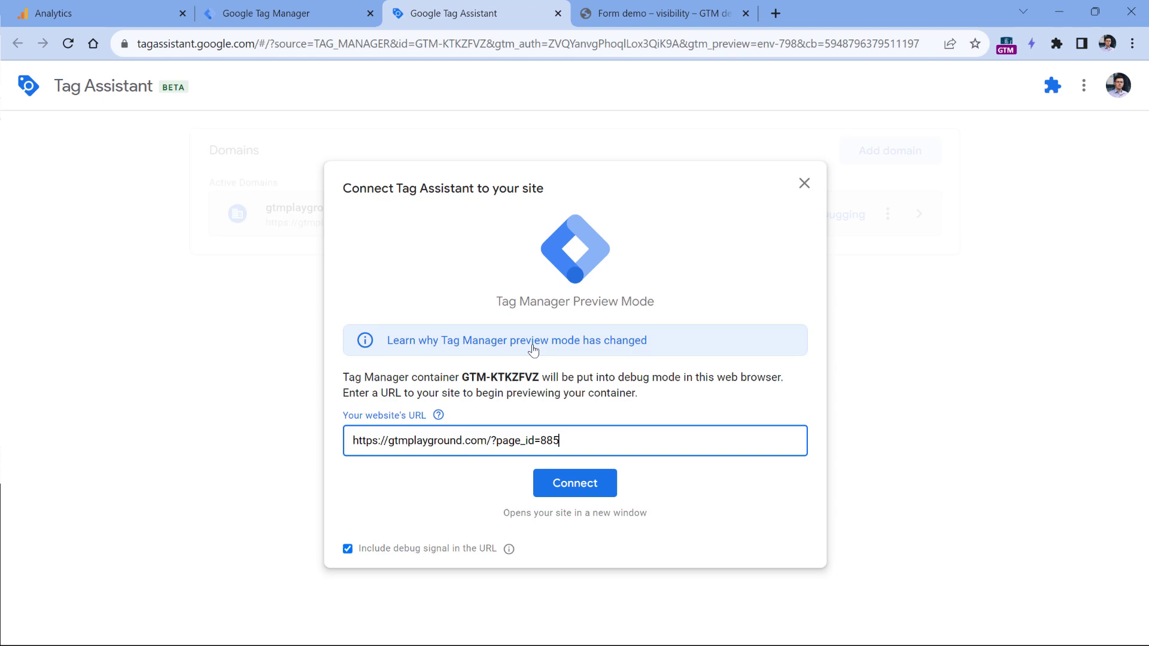
pyautogui.click(575, 482)
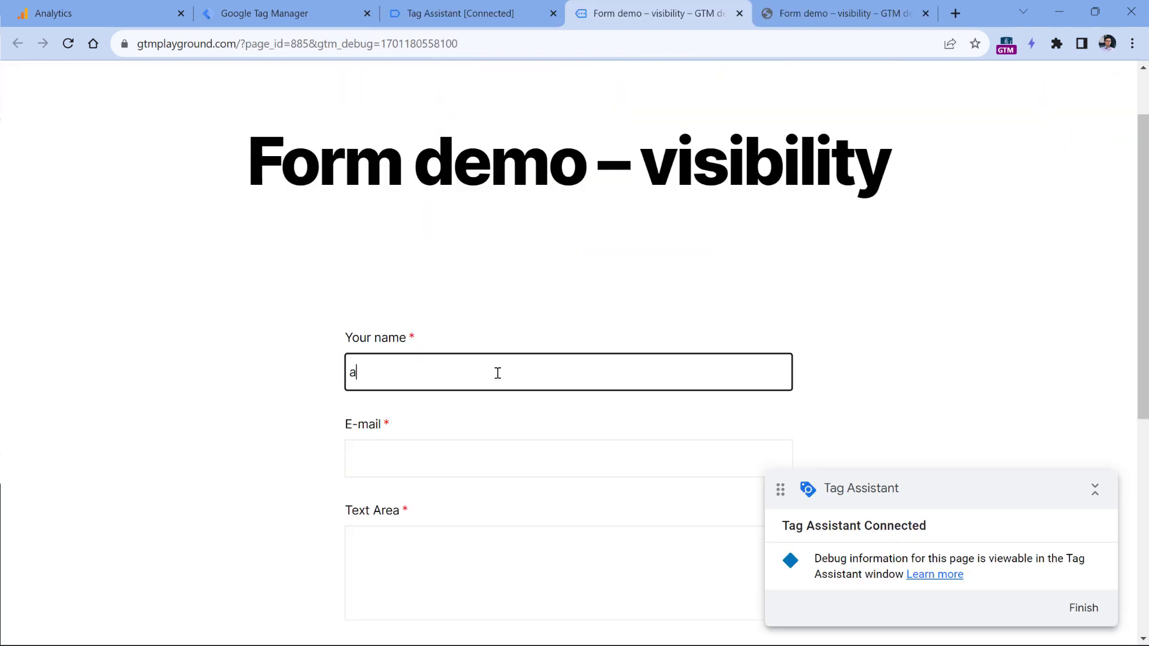
pyautogui.write('asd@asd.c')
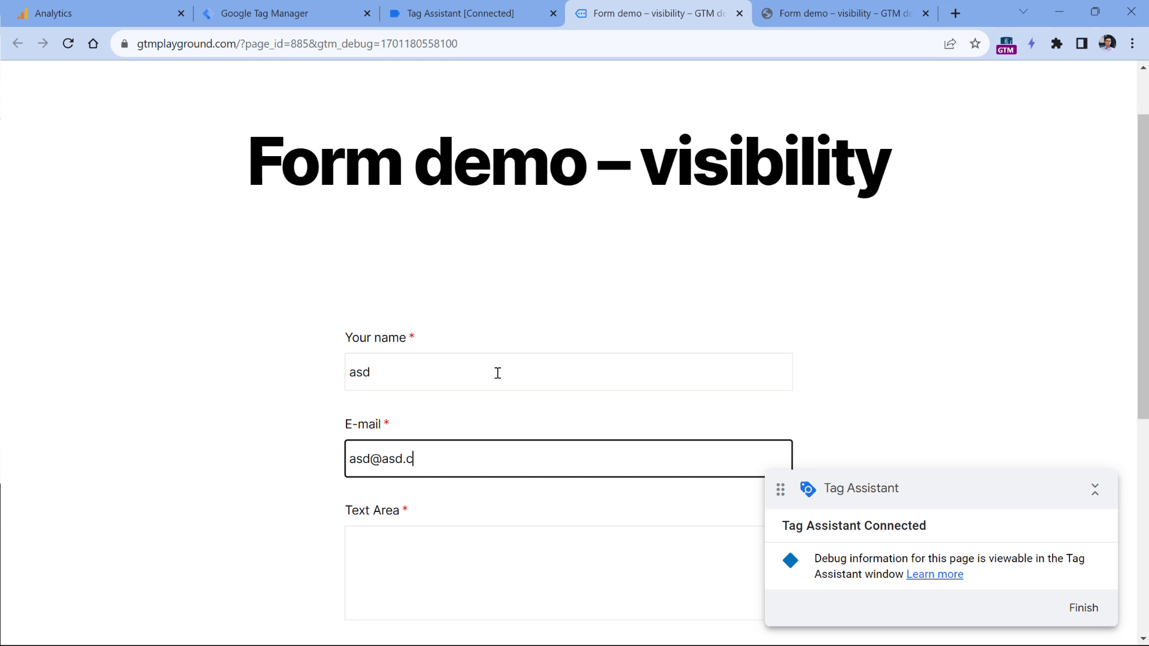
pyautogui.scroll(-3)
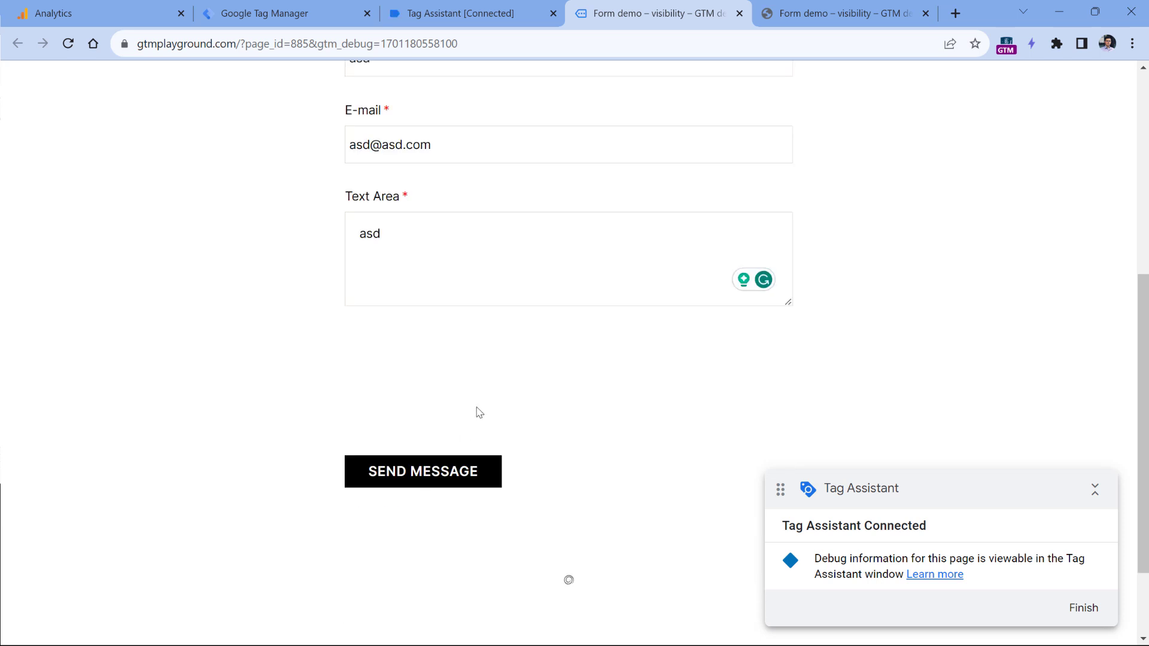
pyautogui.click(422, 472)
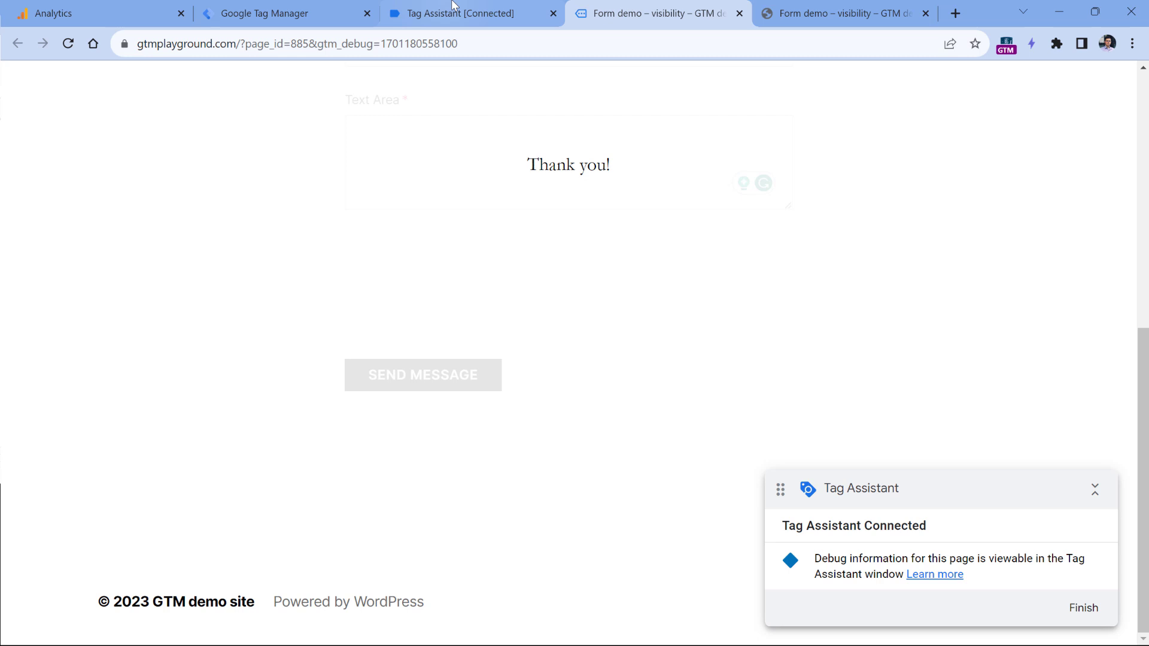
pyautogui.click(469, 14)
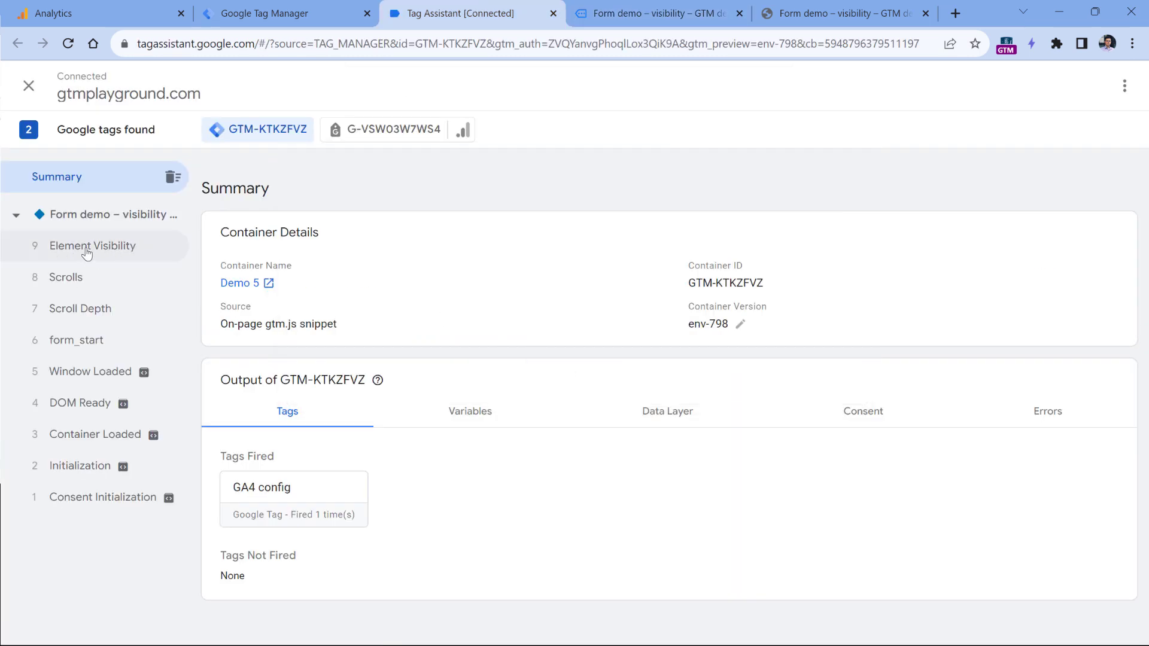
# Step: View the Element Visibility event's details, showing no tags fired
pyautogui.click(93, 245)
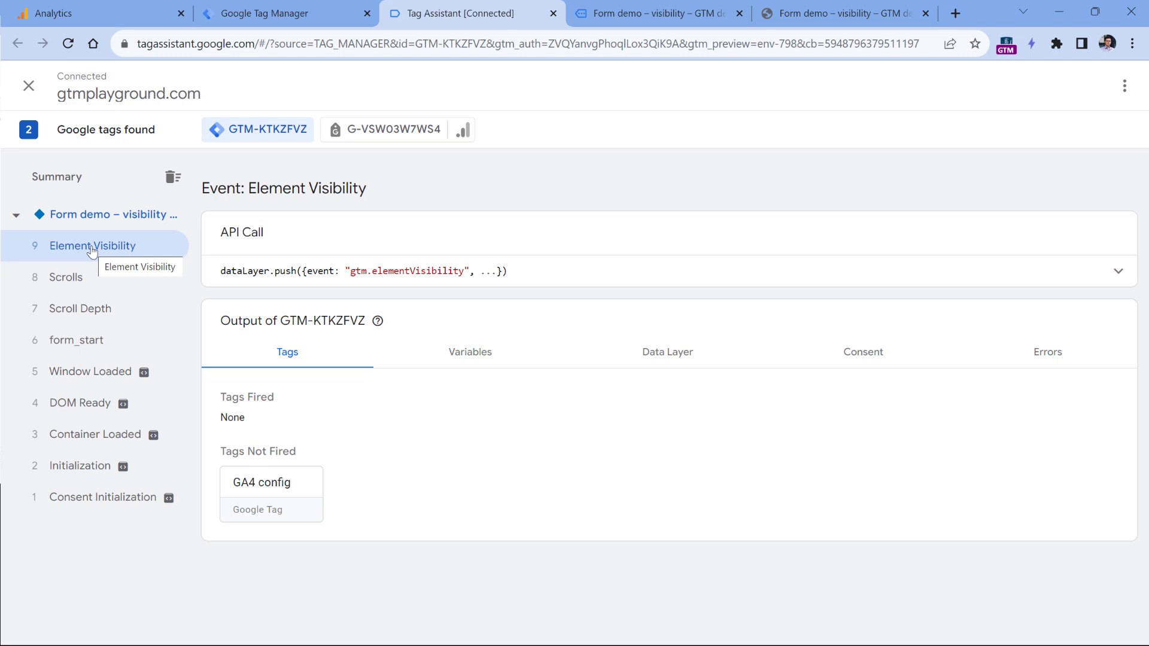
pyautogui.moveTo(106, 249)
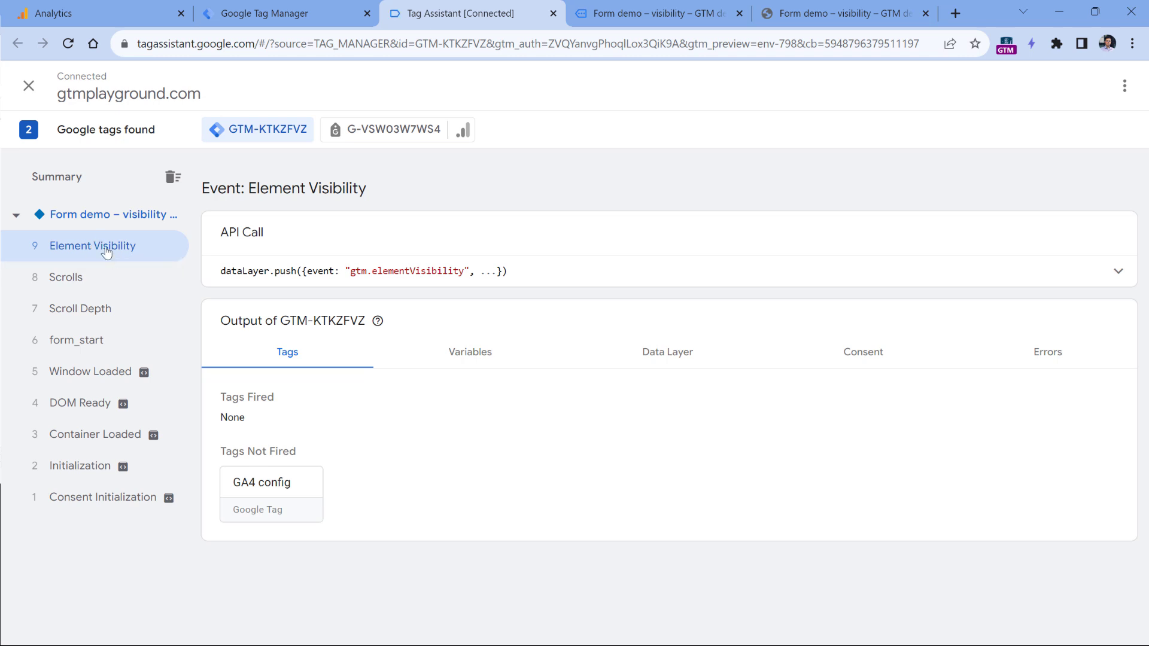
pyautogui.moveTo(95, 252)
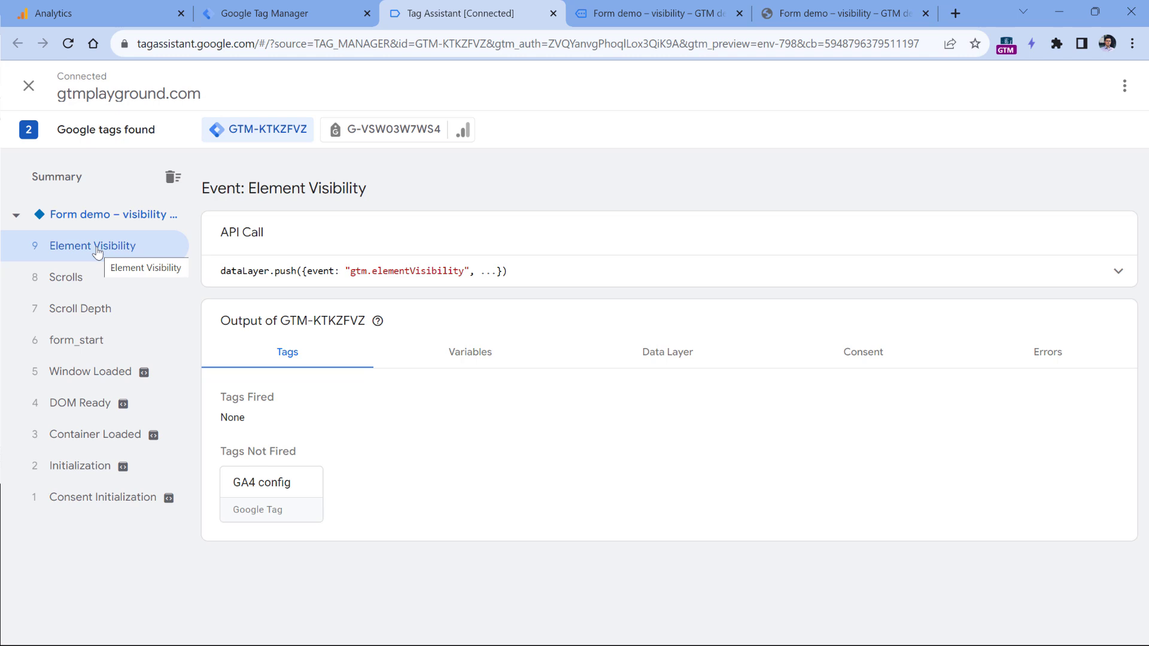
pyautogui.moveTo(370, 191)
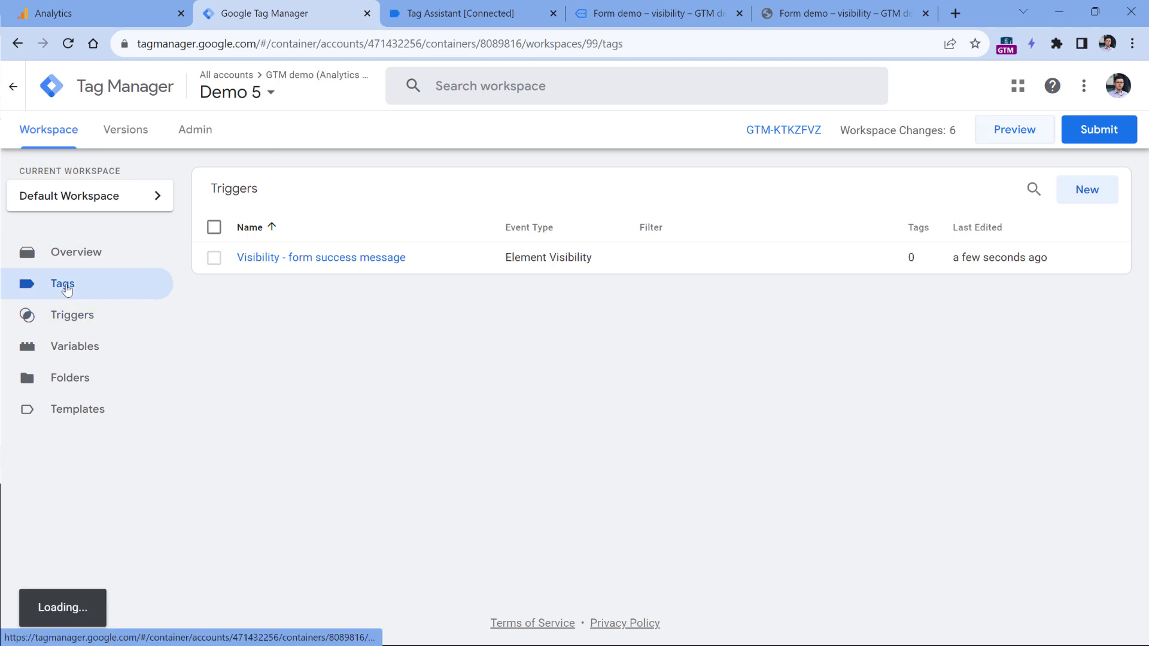
# Step: Review the GA4 config tag's settings in the Tags list and close it
pyautogui.click(62, 283)
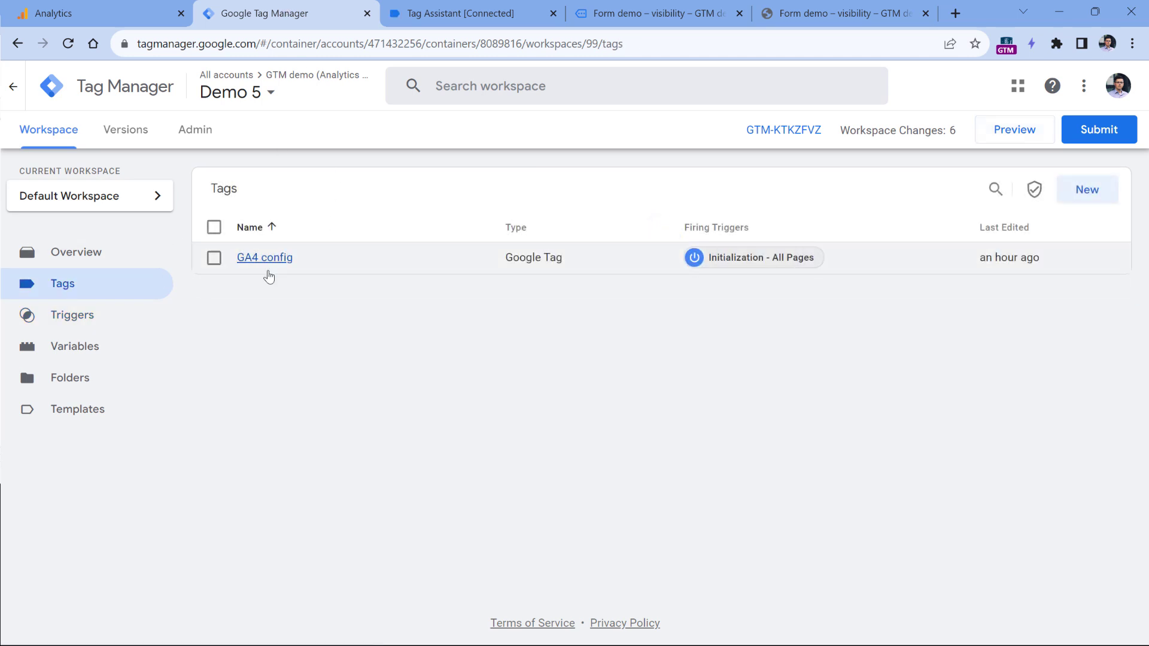
pyautogui.moveTo(490, 272)
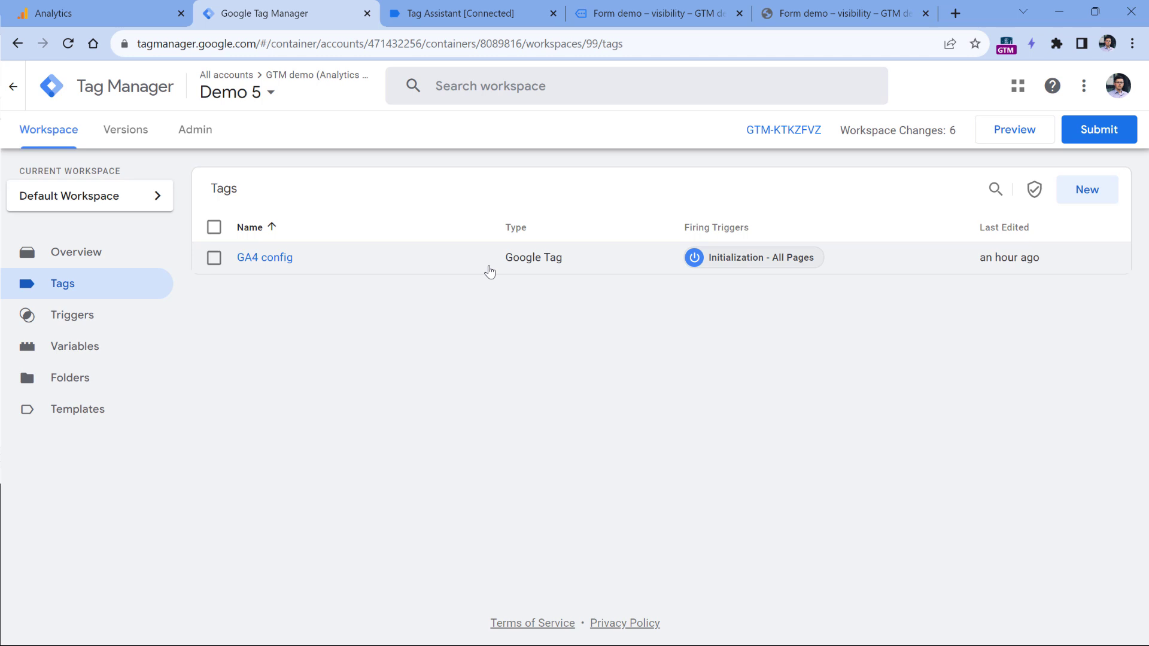
pyautogui.click(263, 258)
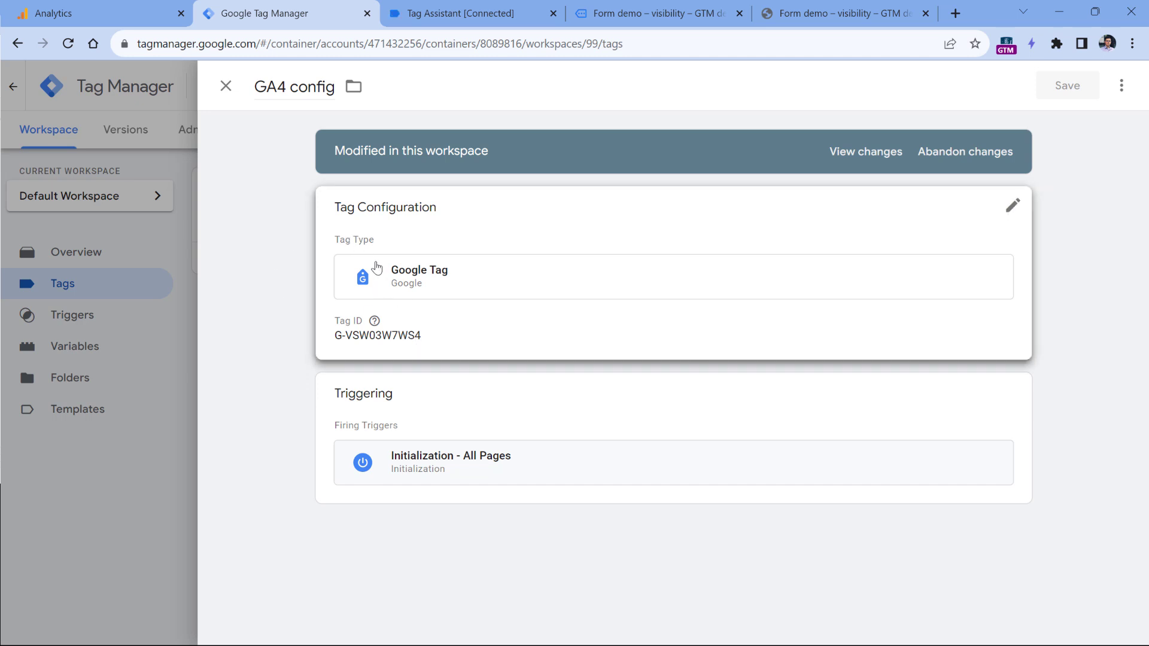
pyautogui.moveTo(393, 213)
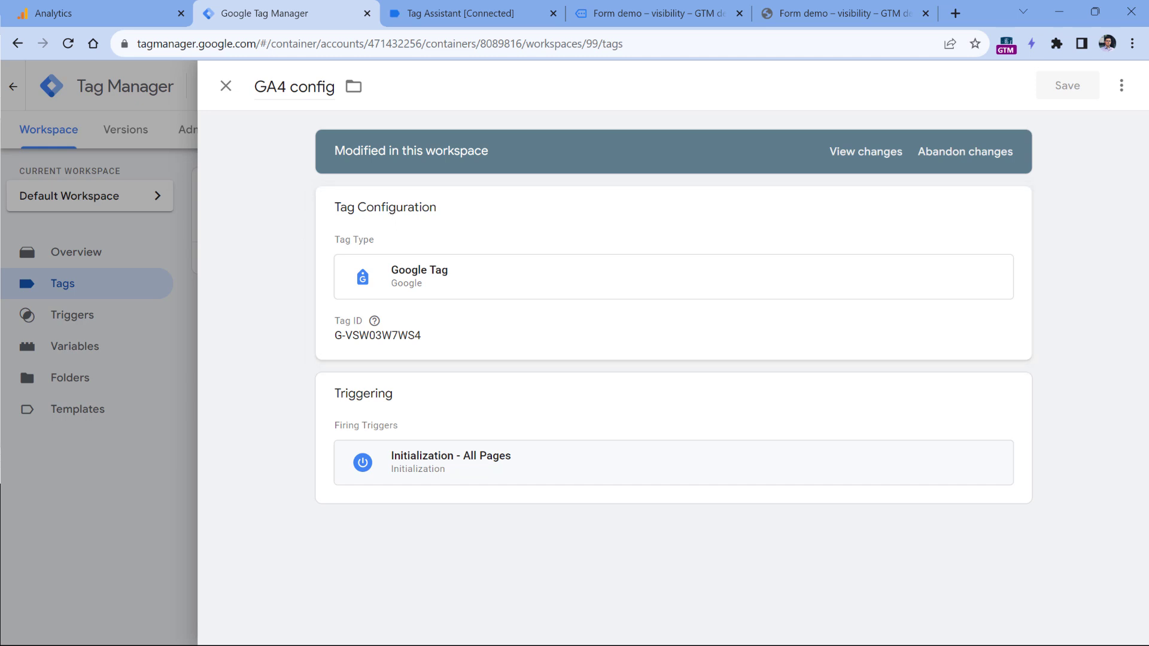
pyautogui.click(226, 86)
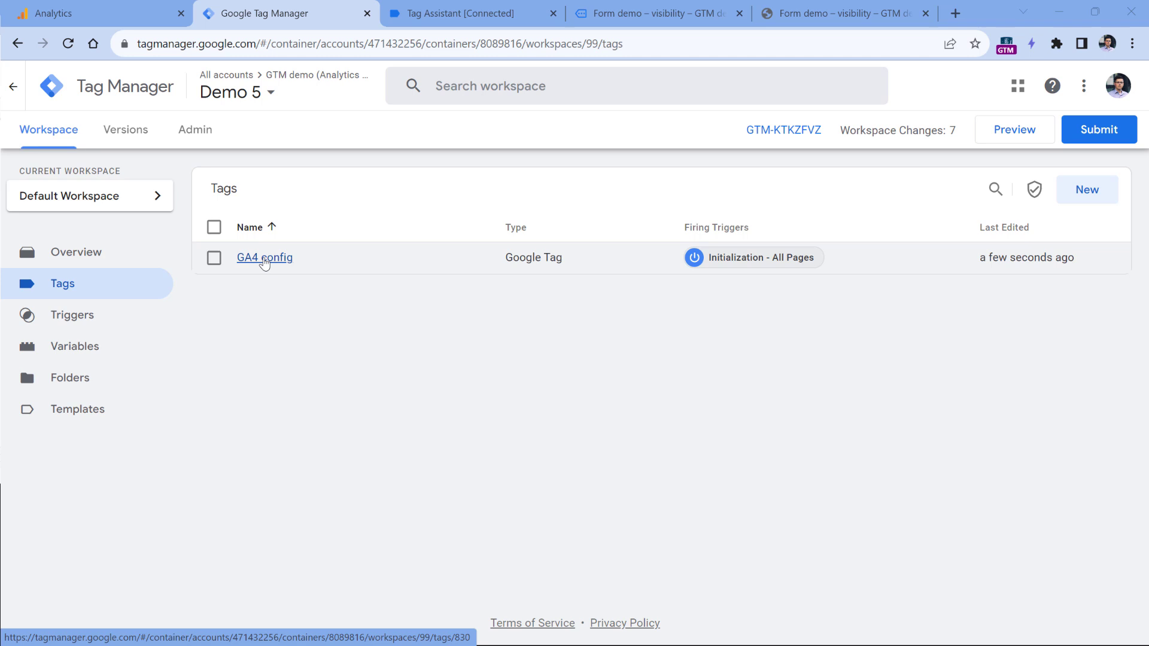
pyautogui.moveTo(355, 256)
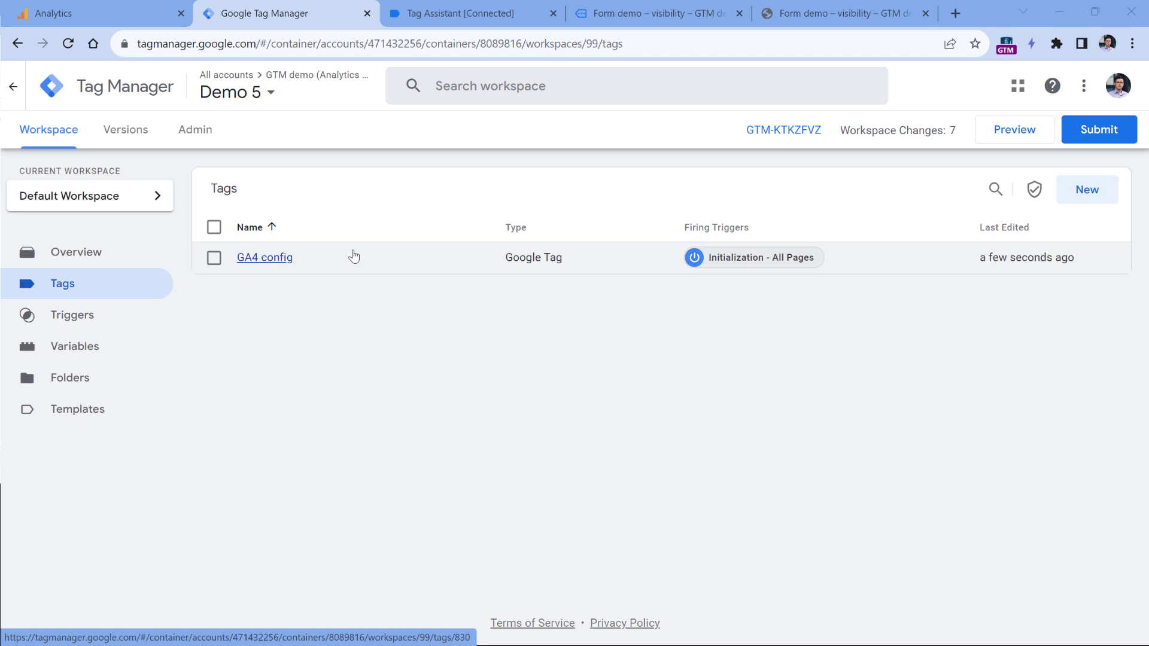
pyautogui.moveTo(144, 284)
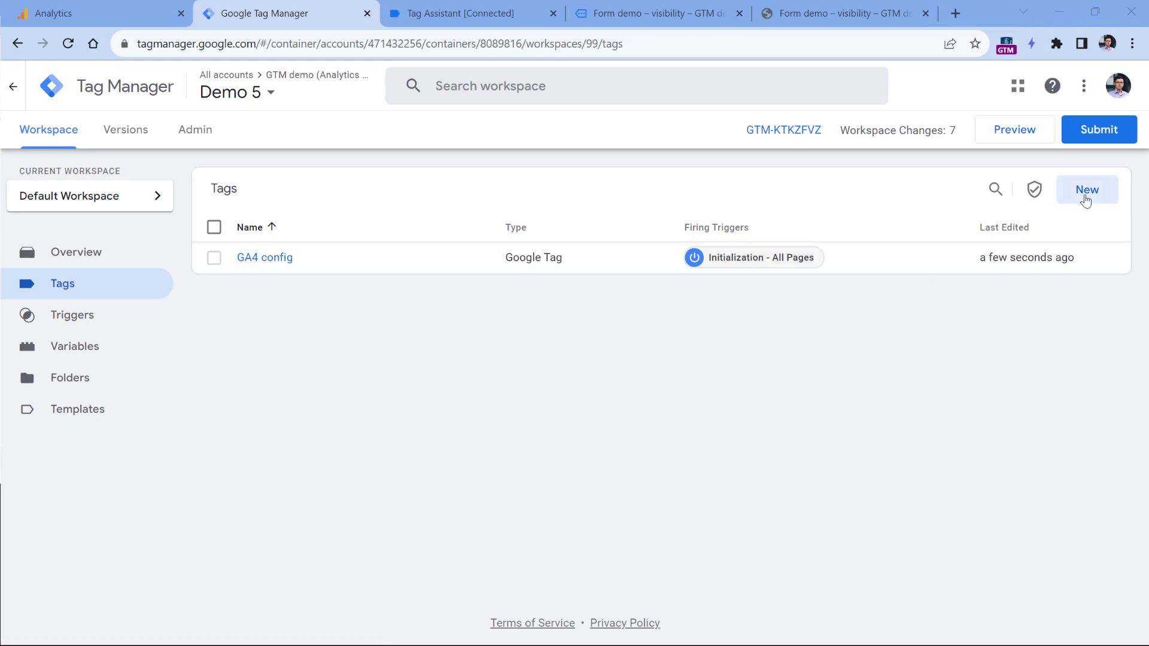
# Step: Start a new tag with Google Analytics as its type
pyautogui.click(1087, 191)
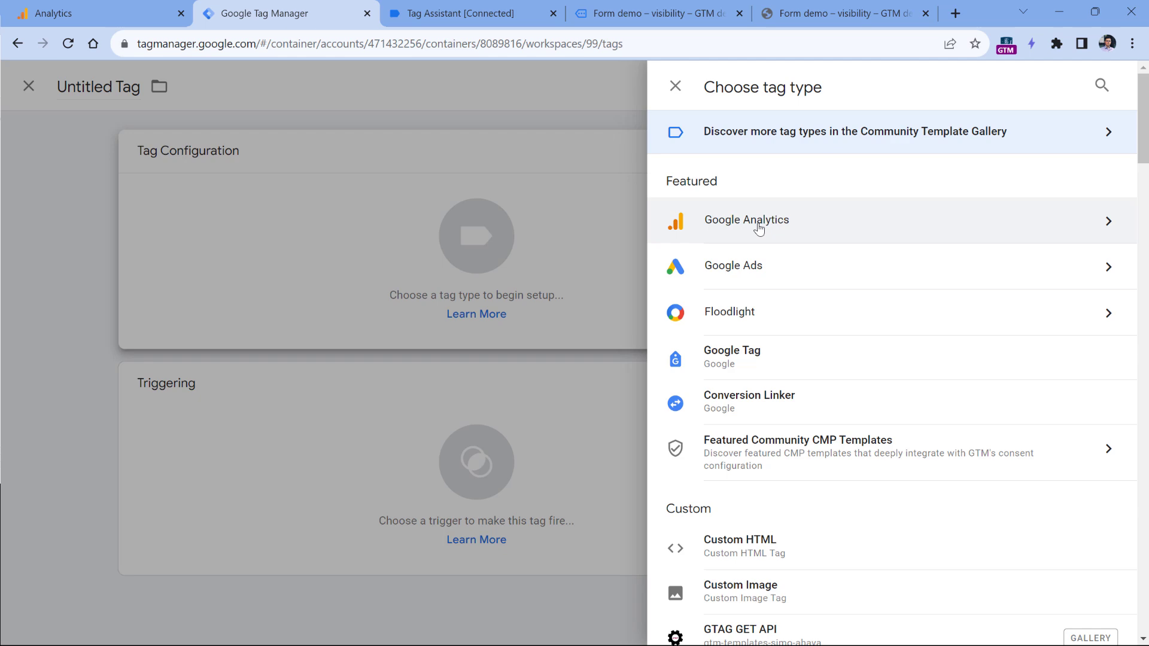
pyautogui.click(745, 220)
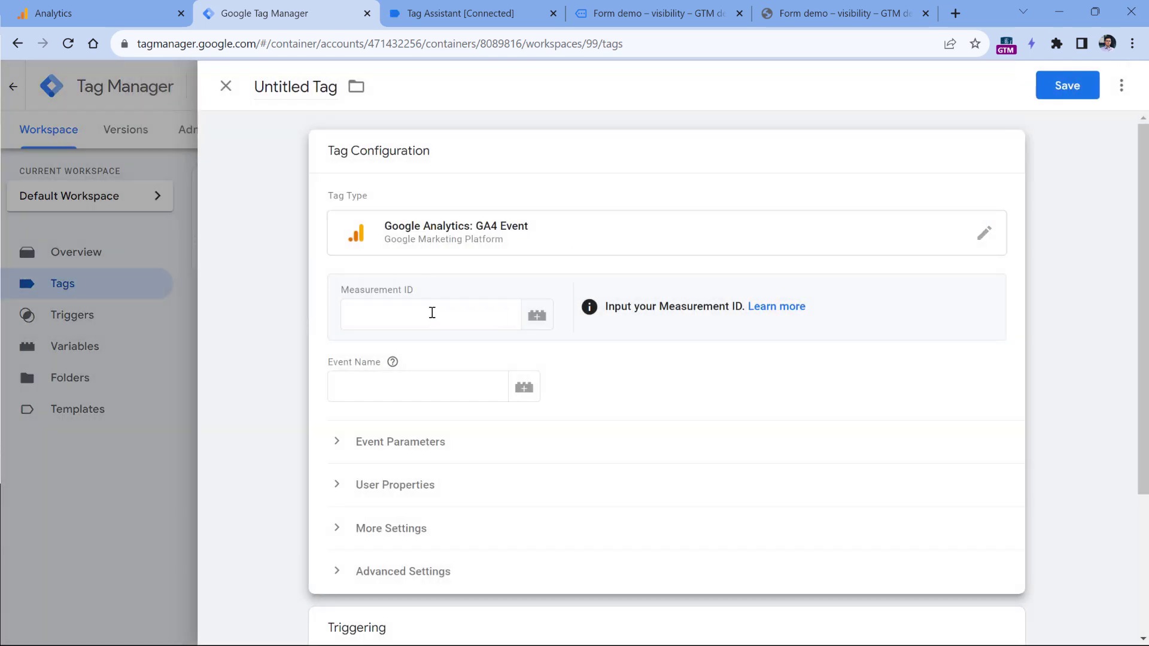
# Step: Copy measurement ID G-VSW03W7WS4 from the GA data stream back into the new tag
pyautogui.click(431, 314)
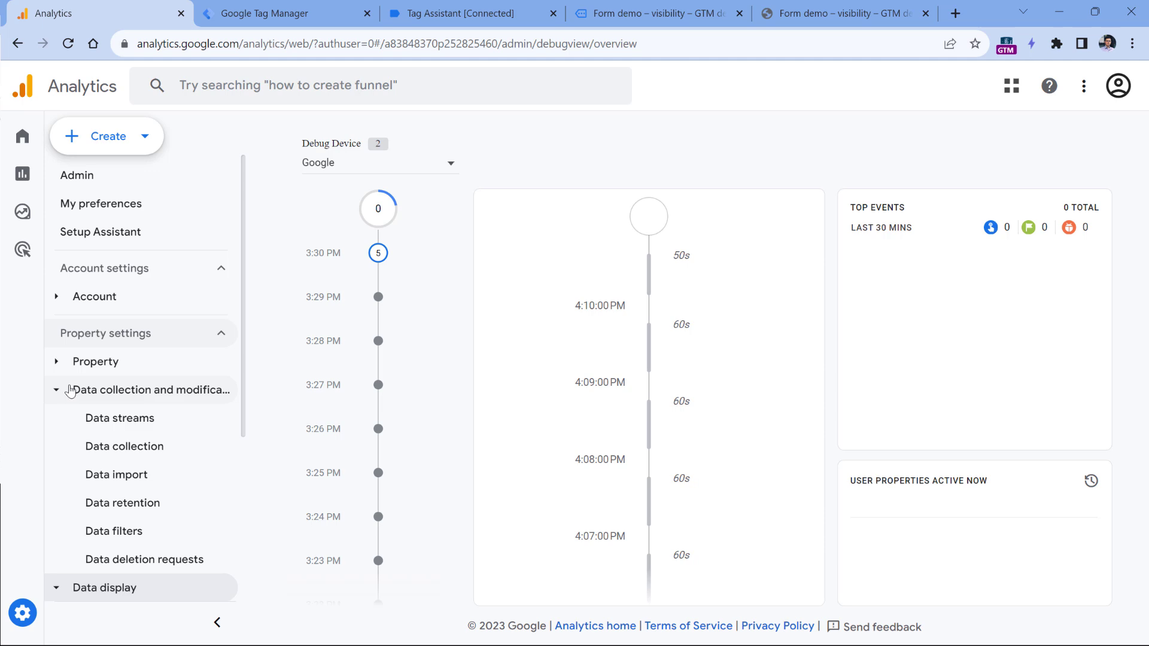
pyautogui.click(119, 417)
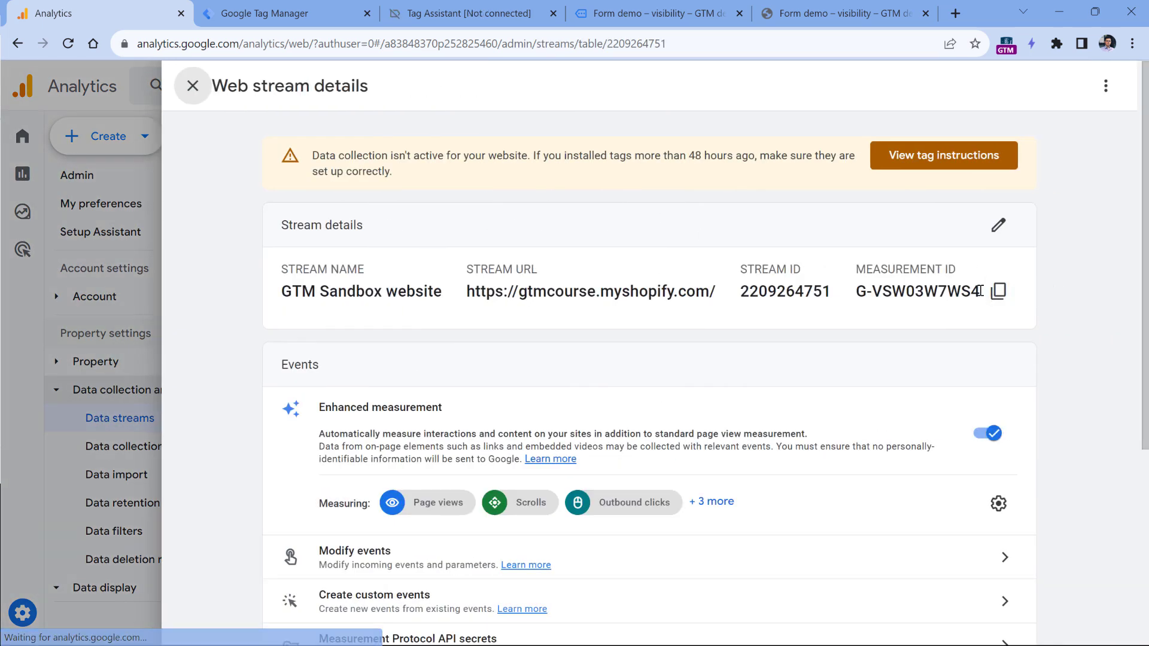
pyautogui.click(998, 290)
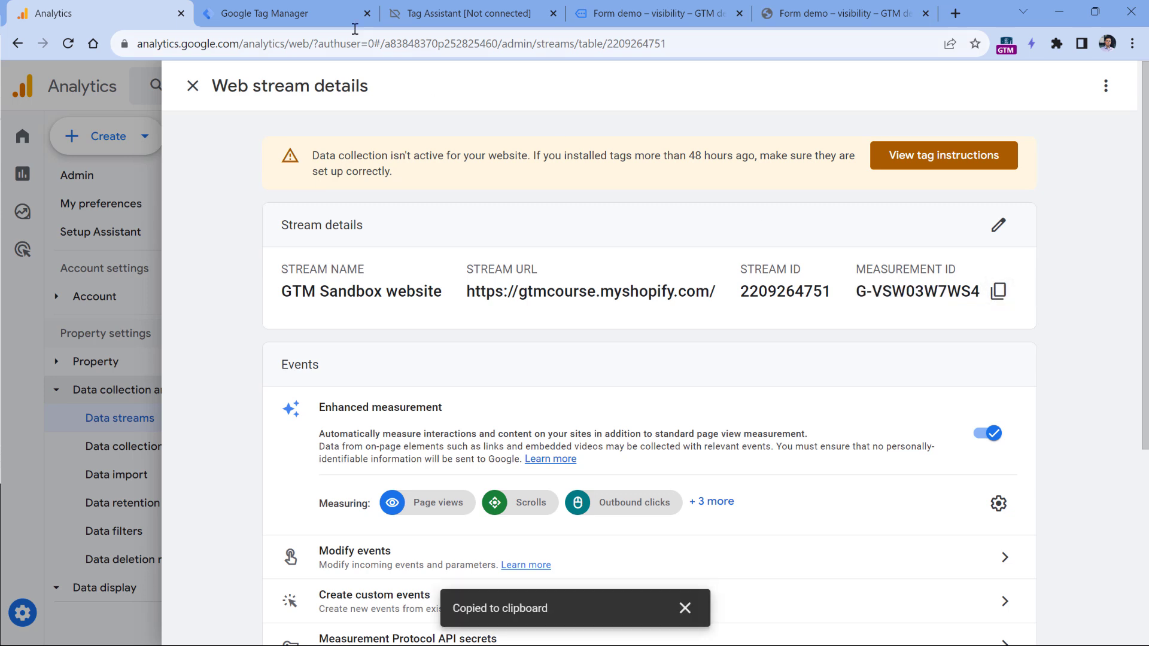
pyautogui.click(263, 13)
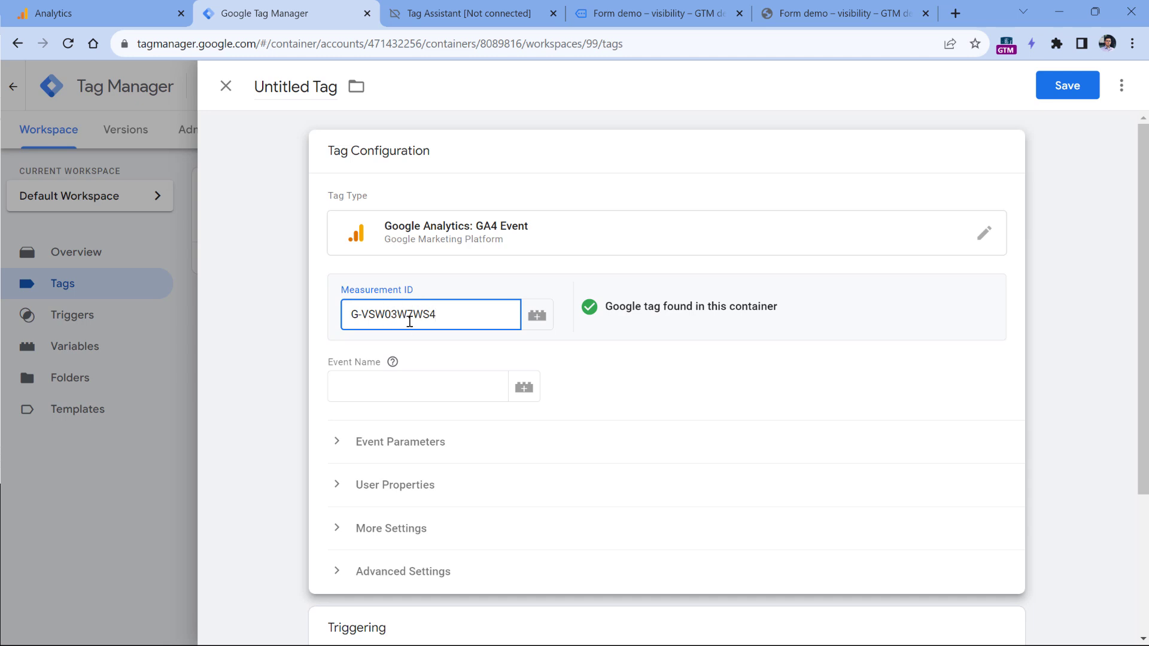
# Step: Set the tag's event name to form_submission and return to the Tag Assistant window
pyautogui.click(432, 315)
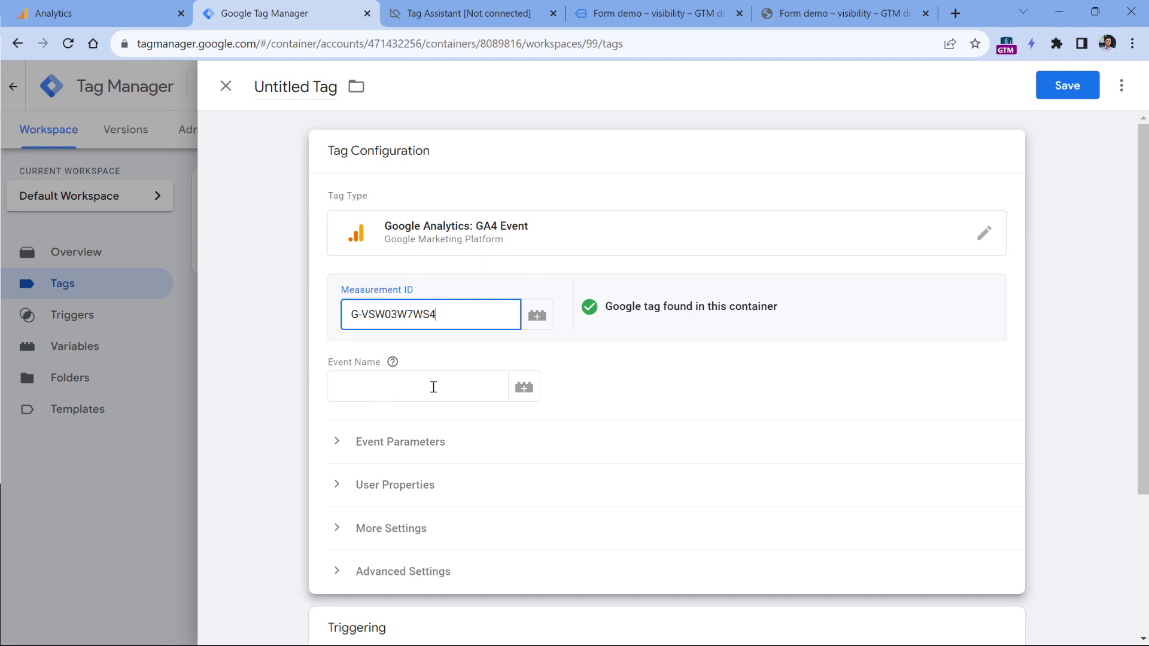
pyautogui.click(416, 387)
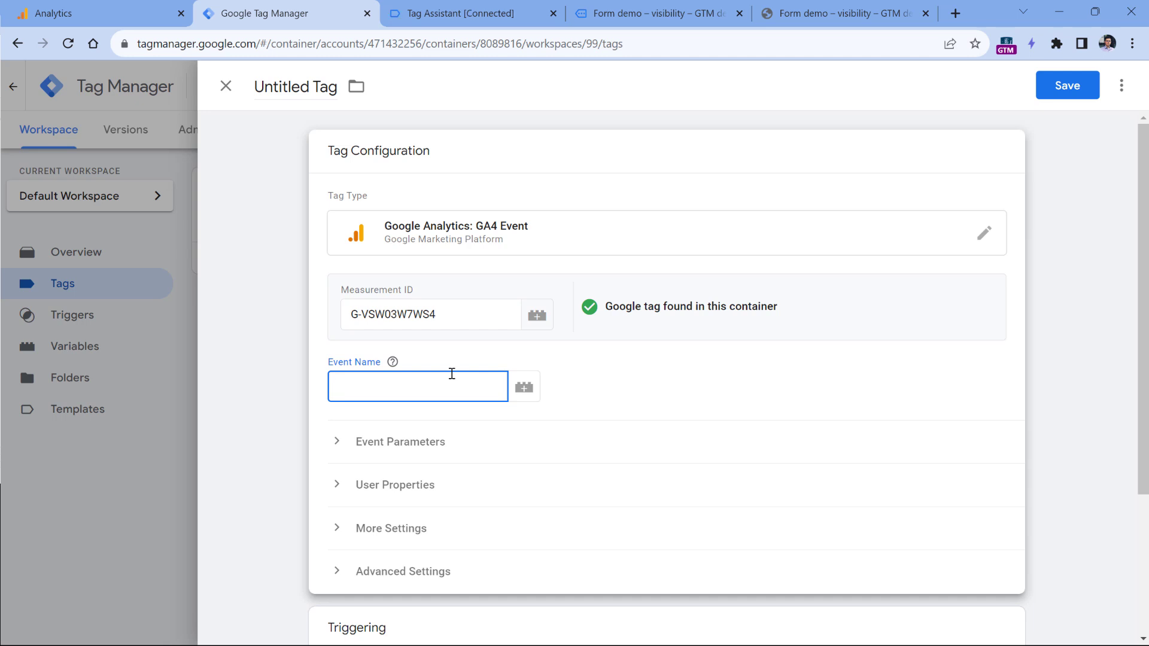
pyautogui.write('f')
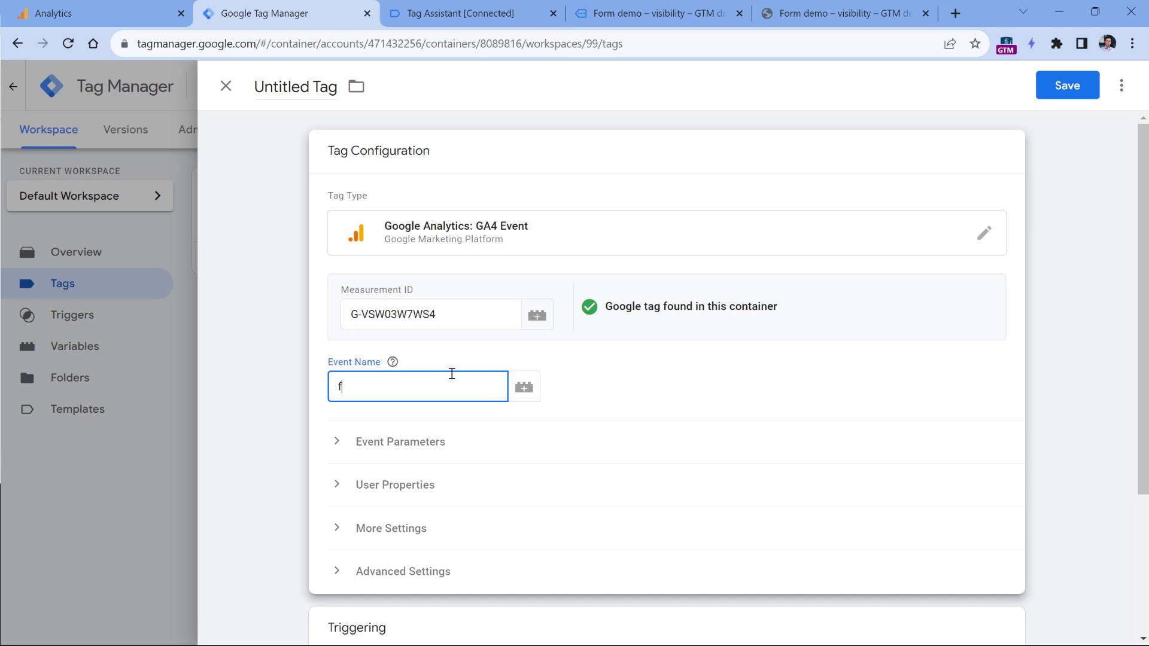
pyautogui.write('orm_submission')
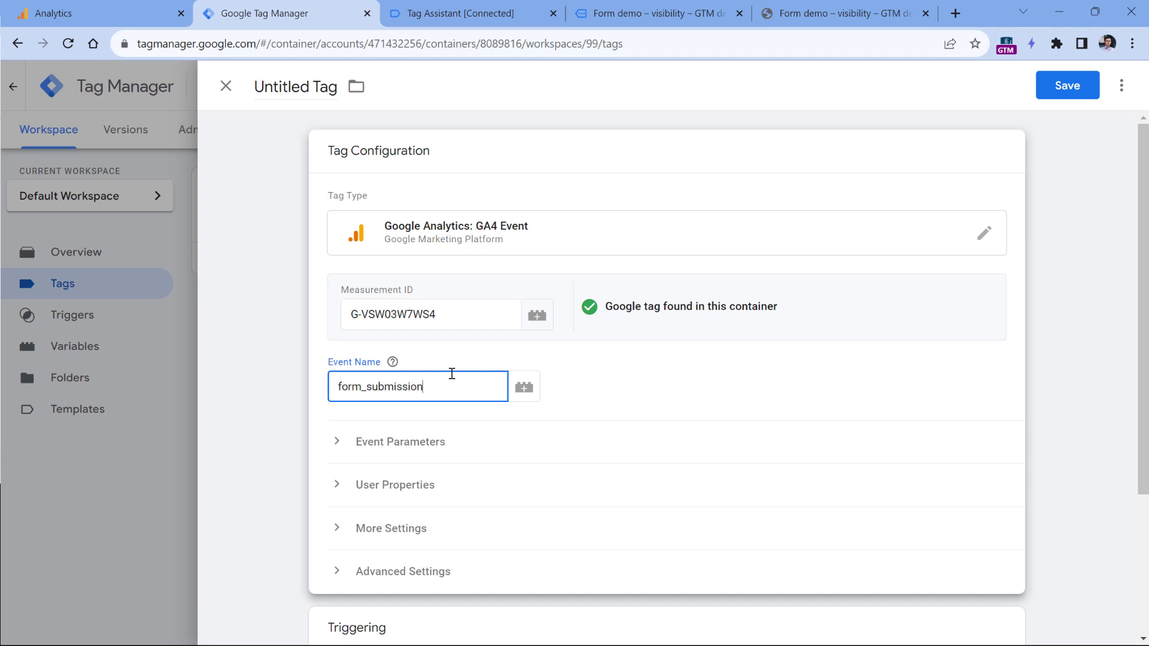
pyautogui.click(471, 13)
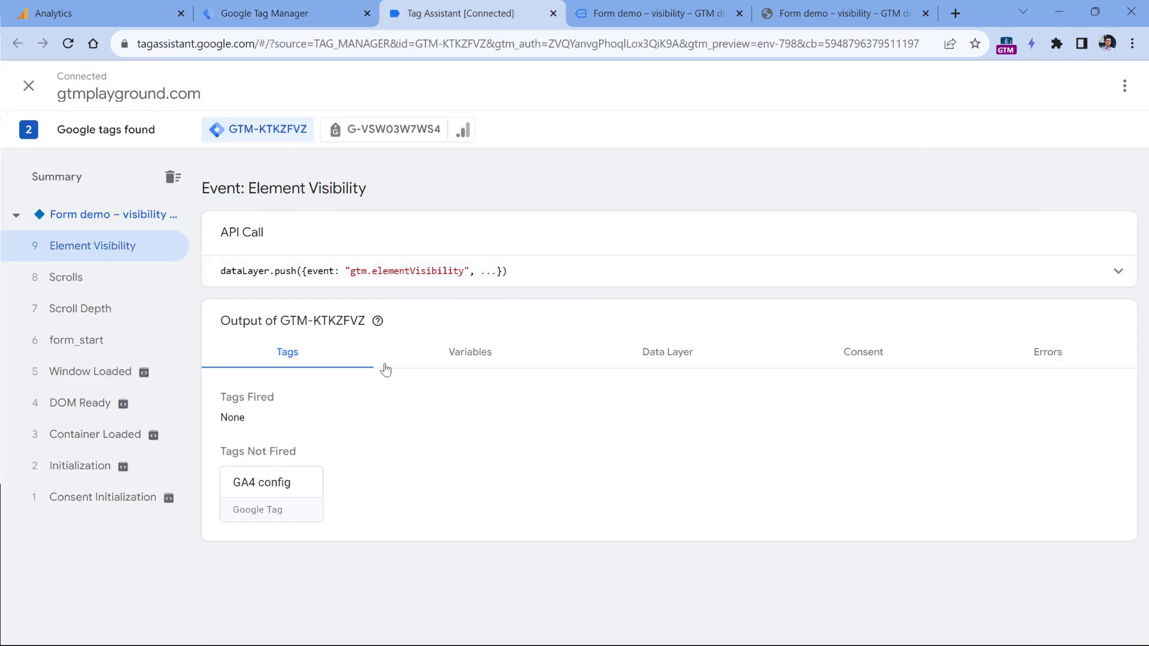
pyautogui.moveTo(371, 358)
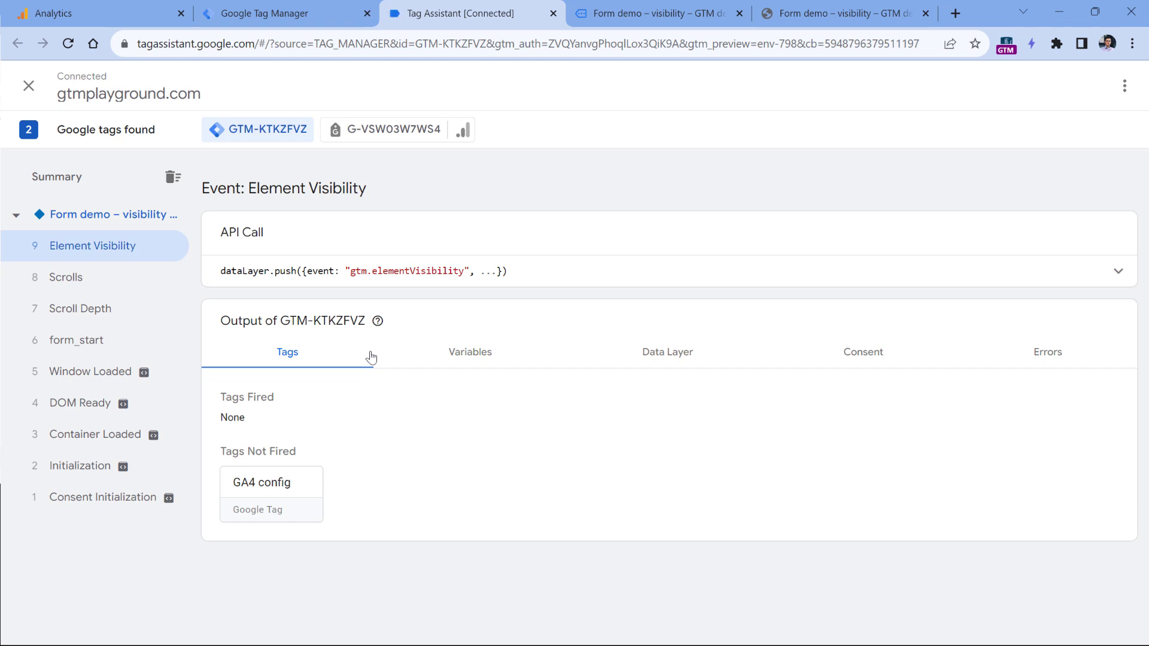
# Step: Review the Element Visibility event's variables (Click Classes success, Click Text "Thank you!"), then return to the demo form page
pyautogui.click(1117, 271)
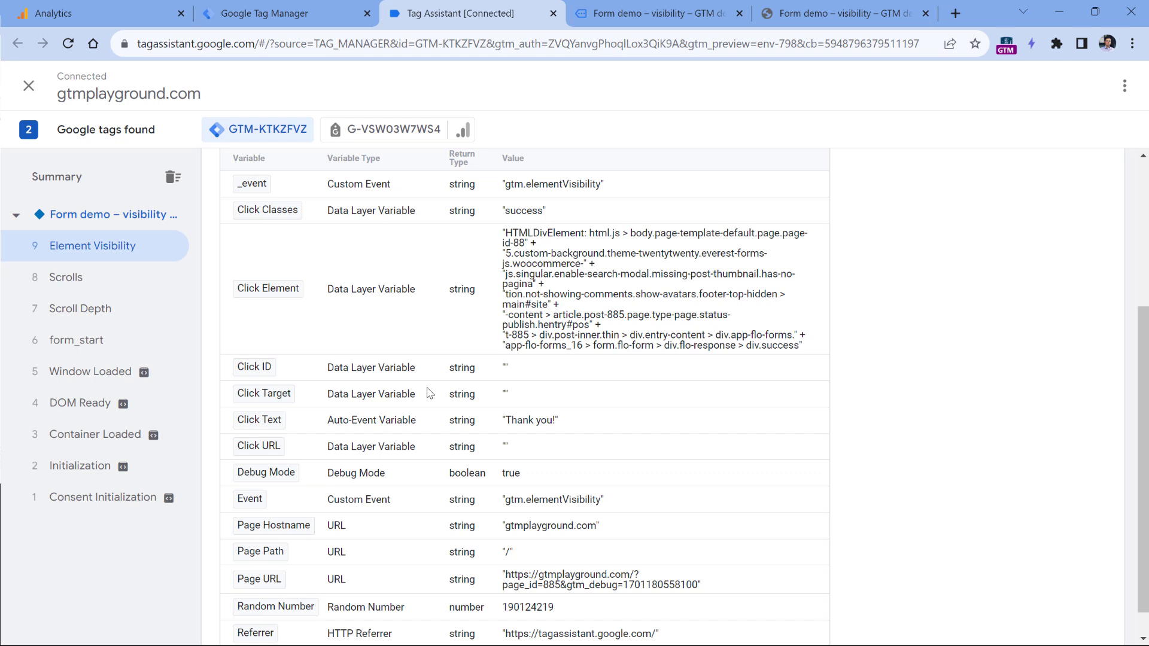
pyautogui.click(284, 13)
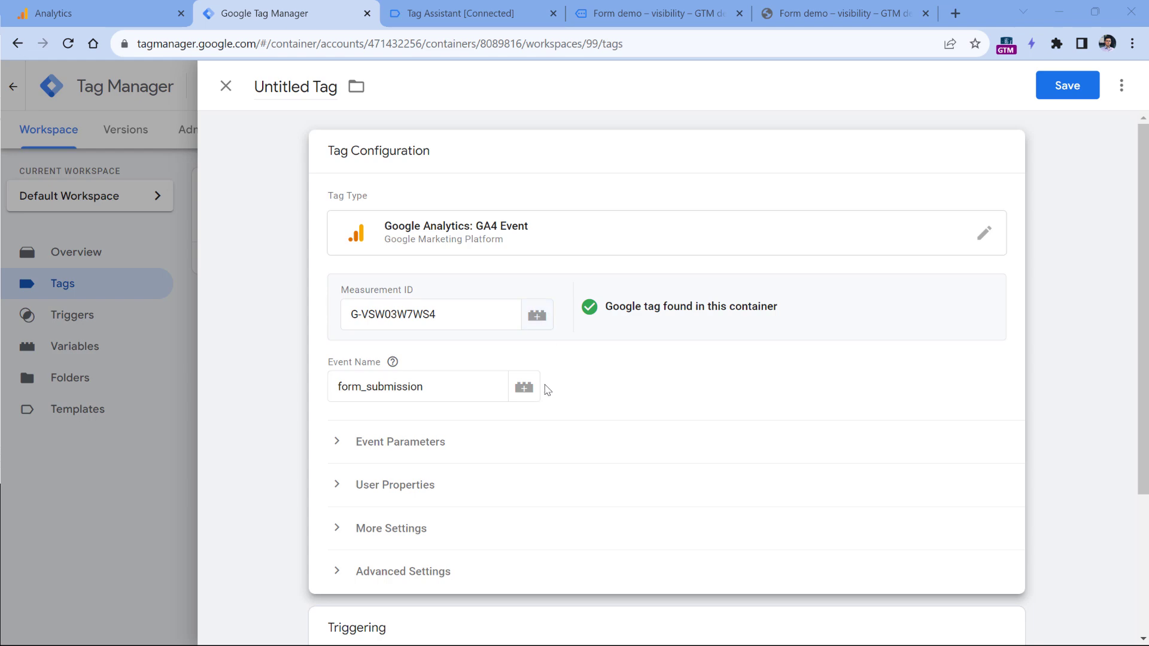
pyautogui.click(471, 13)
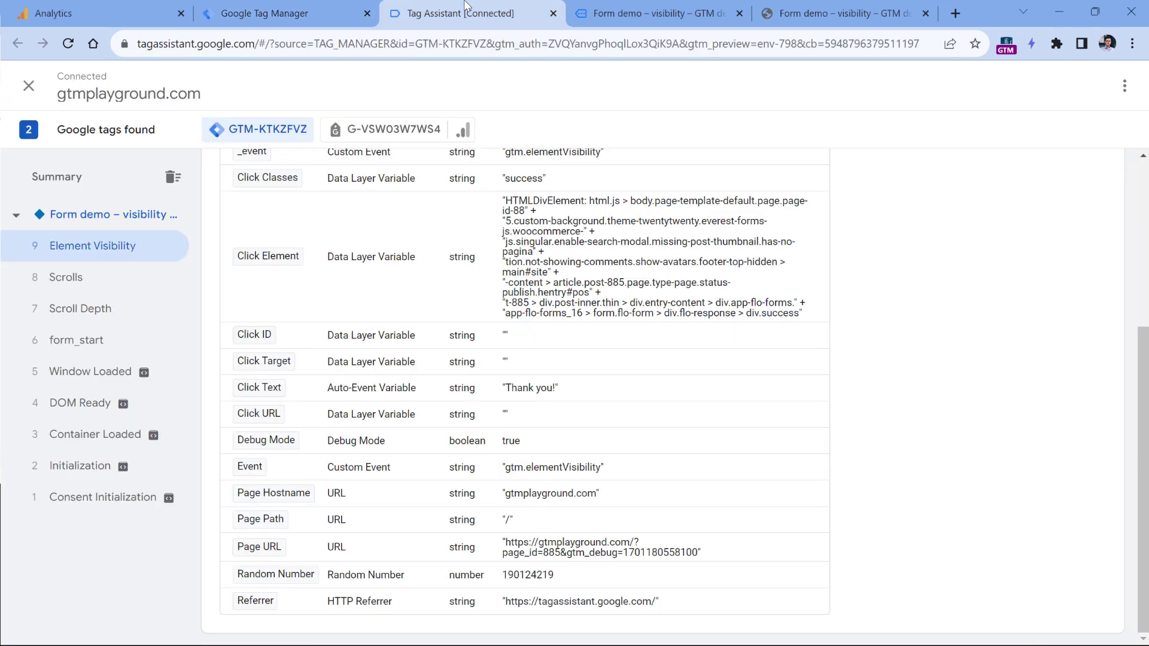
pyautogui.click(656, 13)
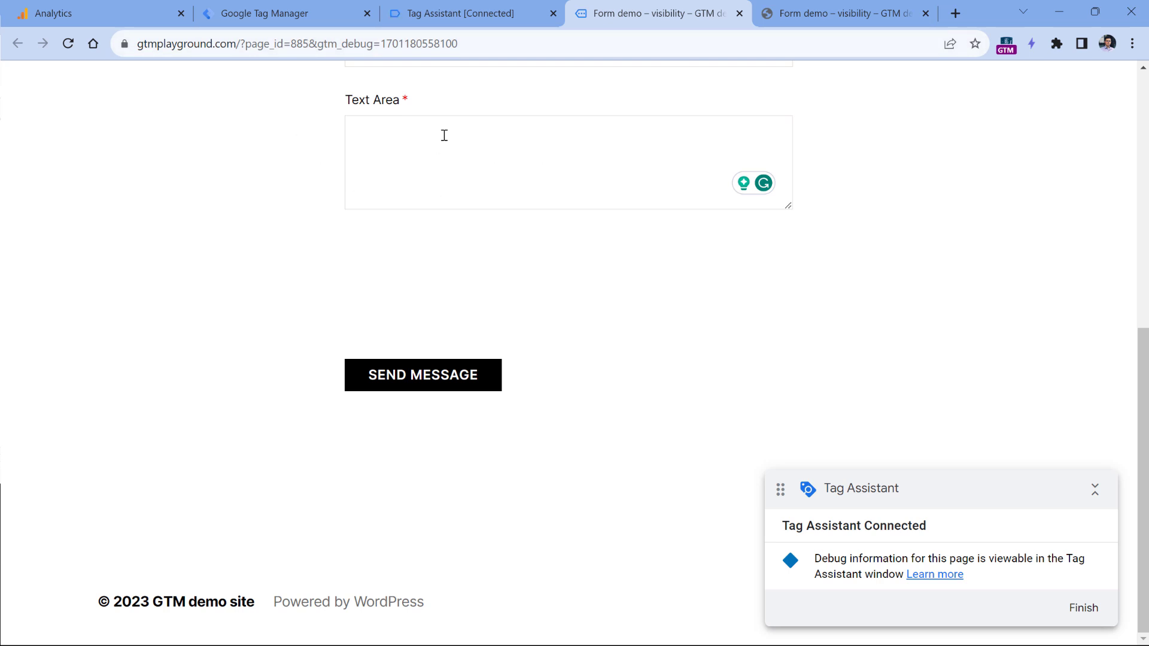
pyautogui.click(293, 43)
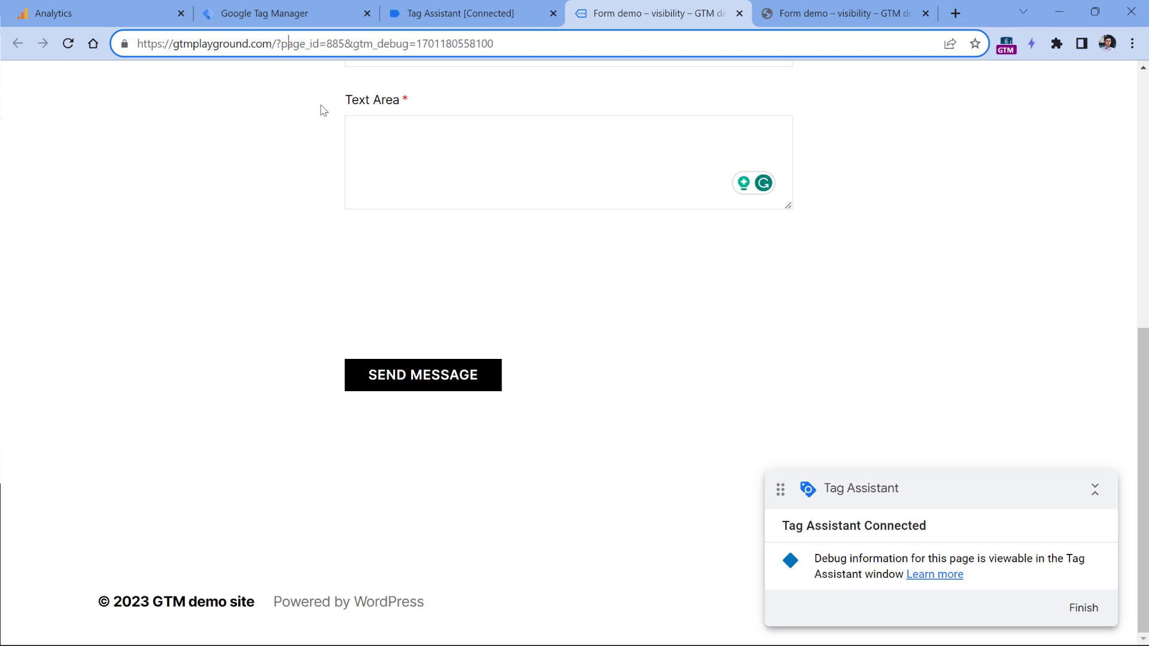
pyautogui.doubleClick(309, 43)
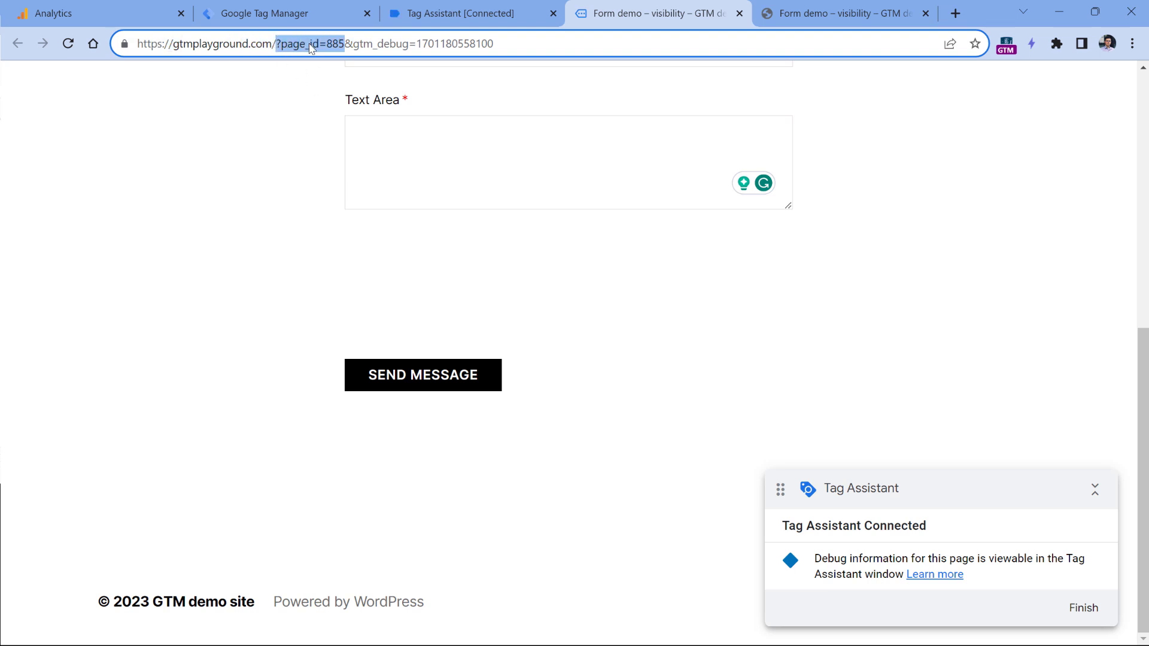
pyautogui.moveTo(568, 132)
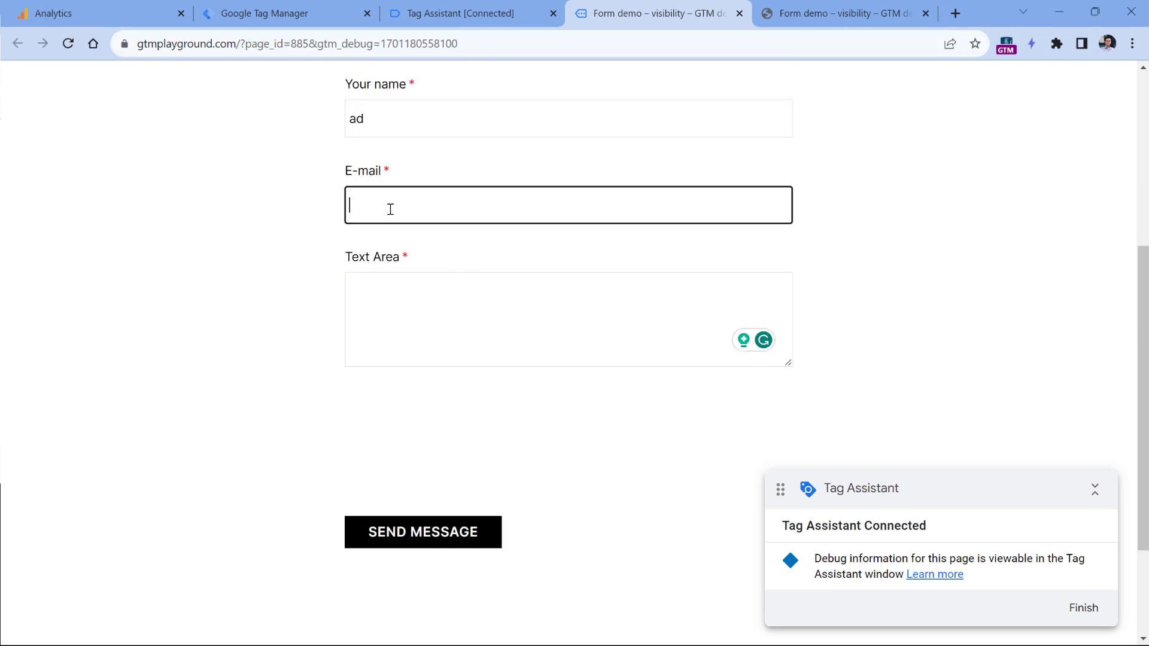
pyautogui.write('asd@asd.com')
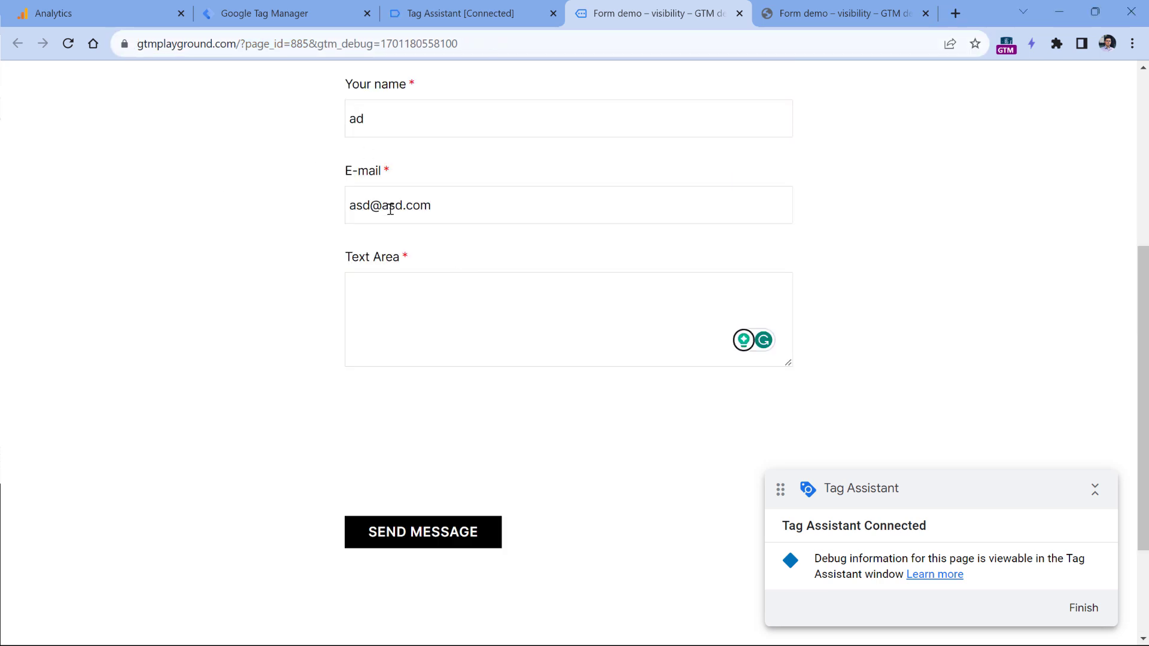
# Step: Inspect the Thank you! message's markup in DevTools, examining the form's panel-body and success div
pyautogui.rightClick(552, 162)
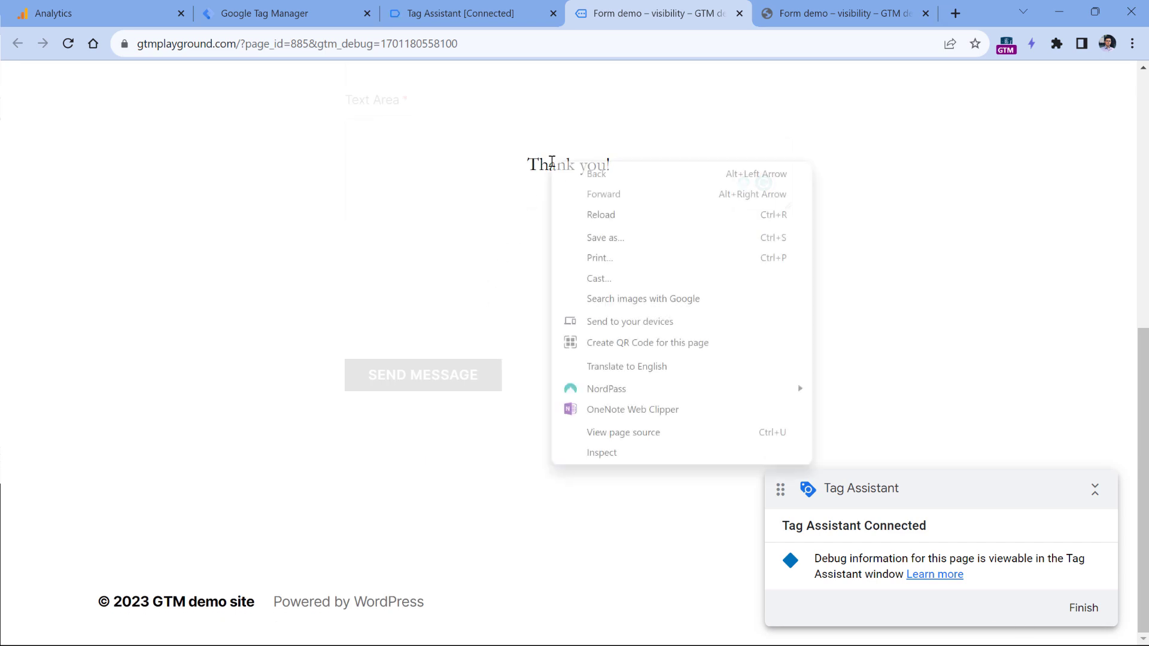
pyautogui.click(601, 452)
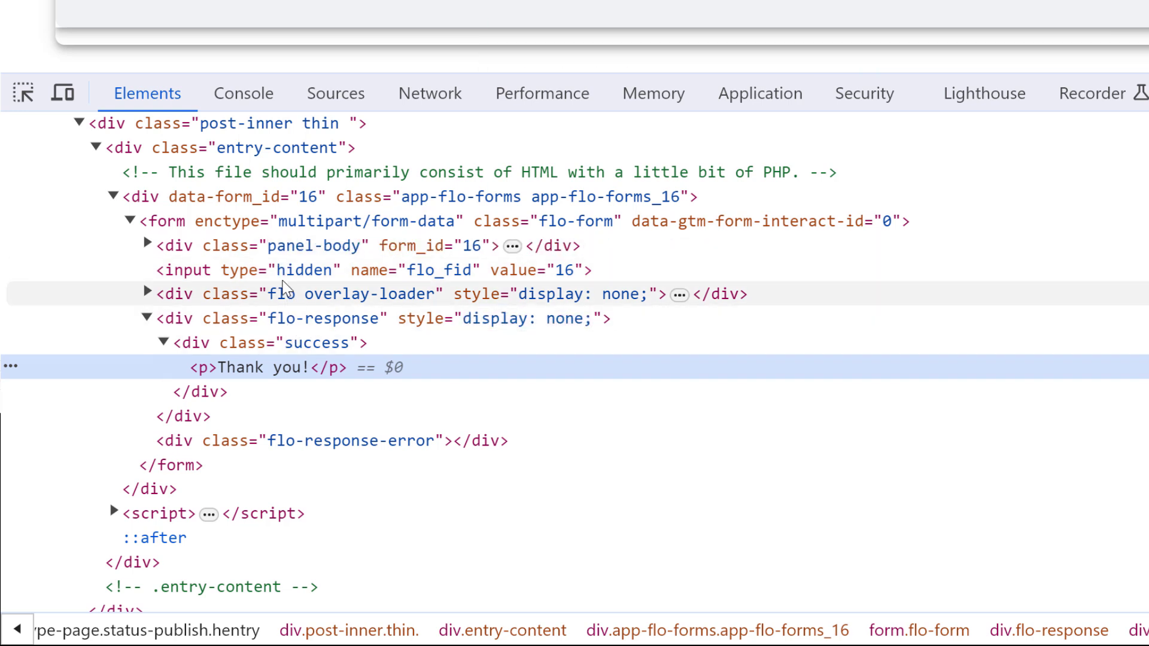
pyautogui.click(252, 246)
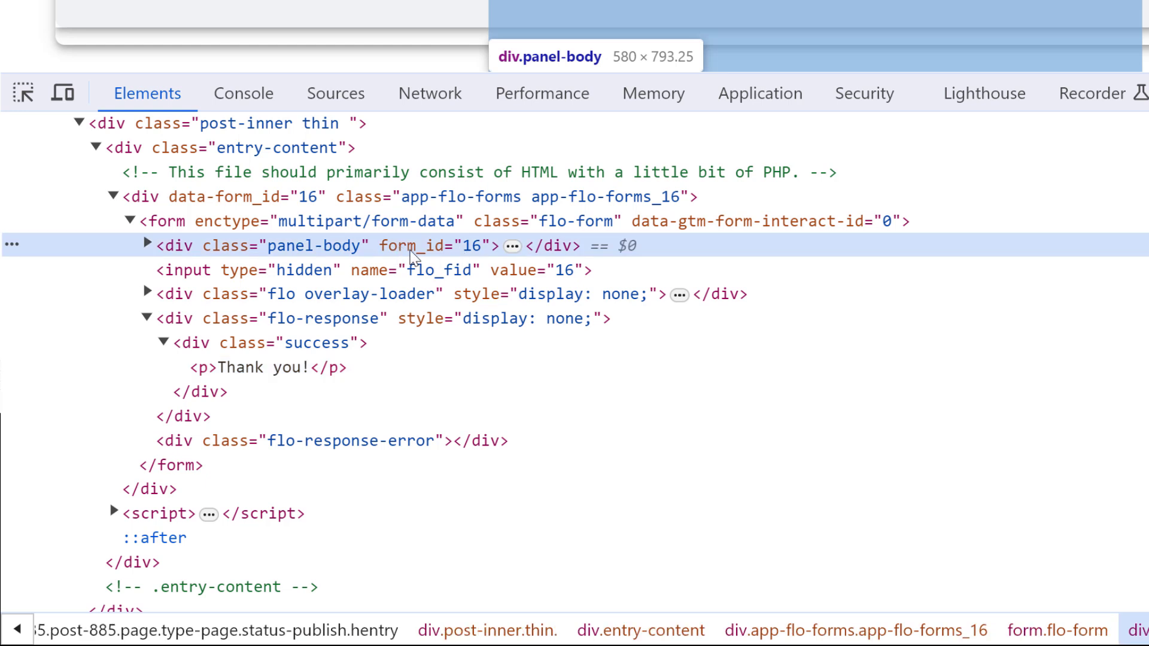
pyautogui.moveTo(480, 262)
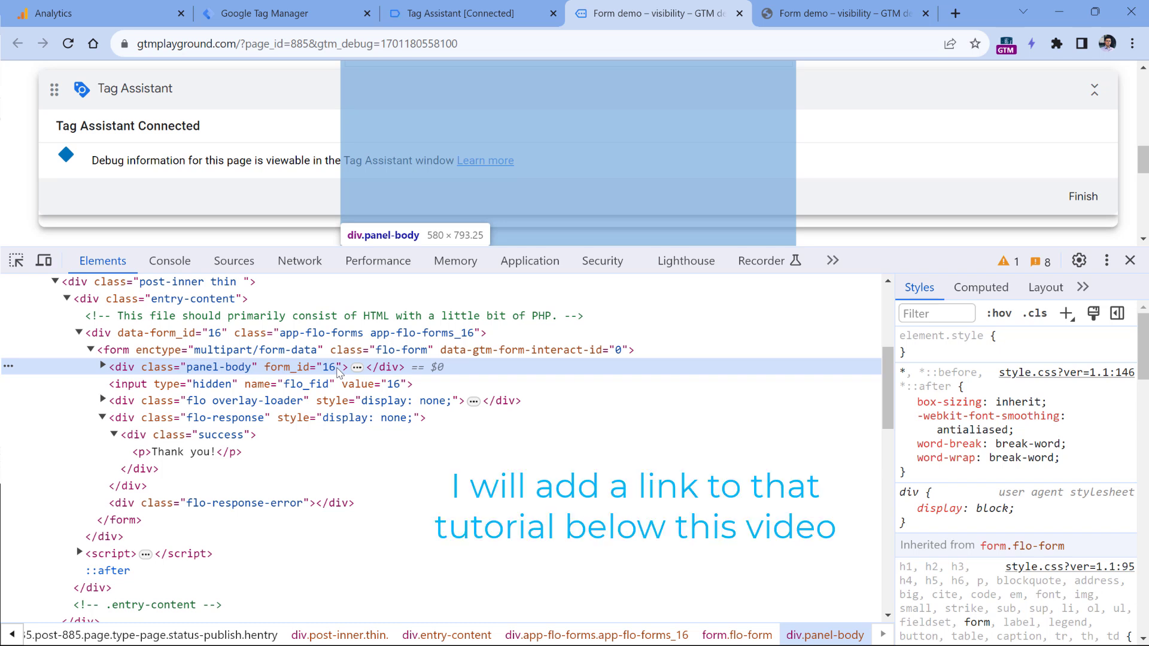
pyautogui.moveTo(318, 374)
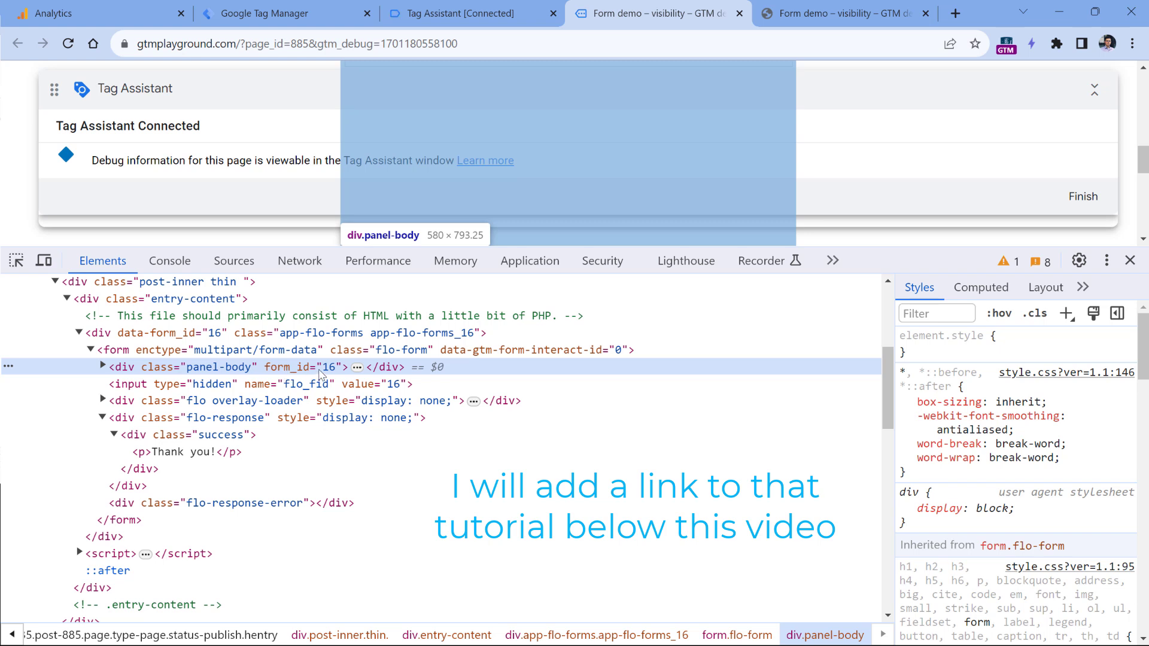
pyautogui.moveTo(235, 385)
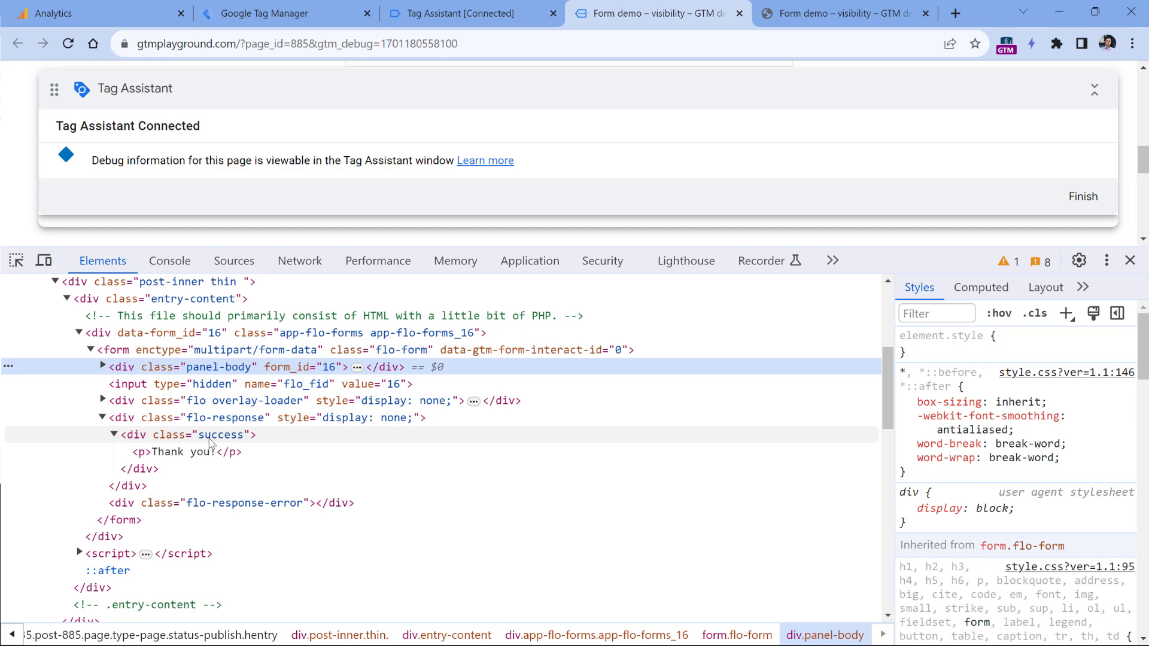
# Step: Assign the 'Visibility - form success message' trigger, name the tag 'GA4 event - form_submission', and save it
pyautogui.click(286, 13)
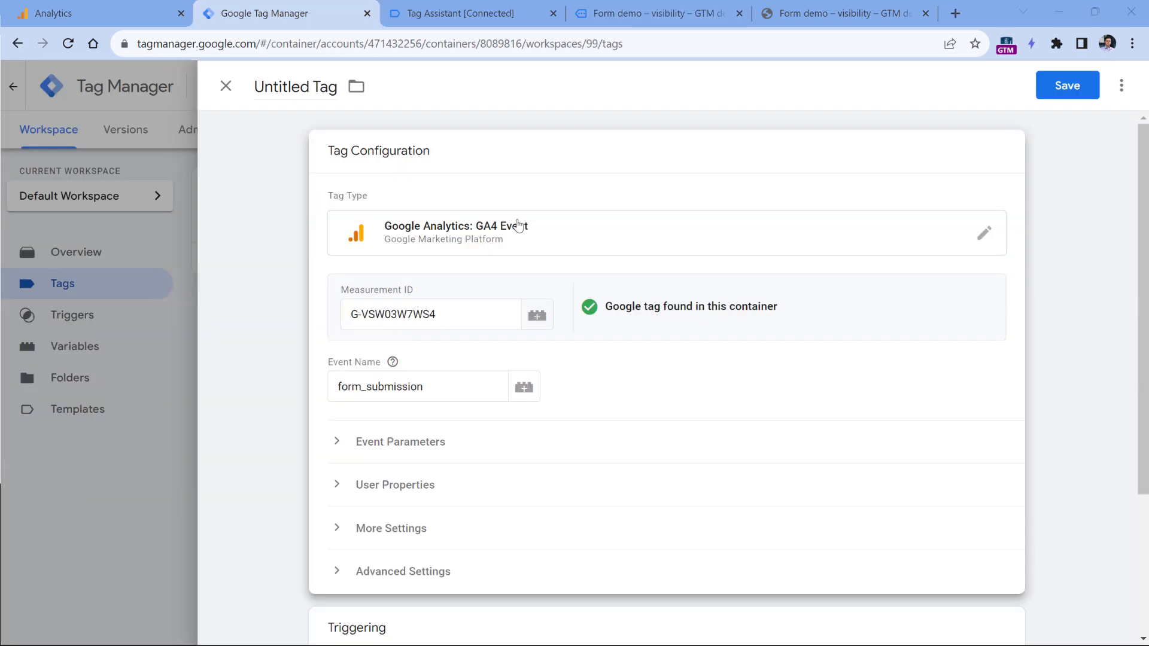
pyautogui.moveTo(451, 363)
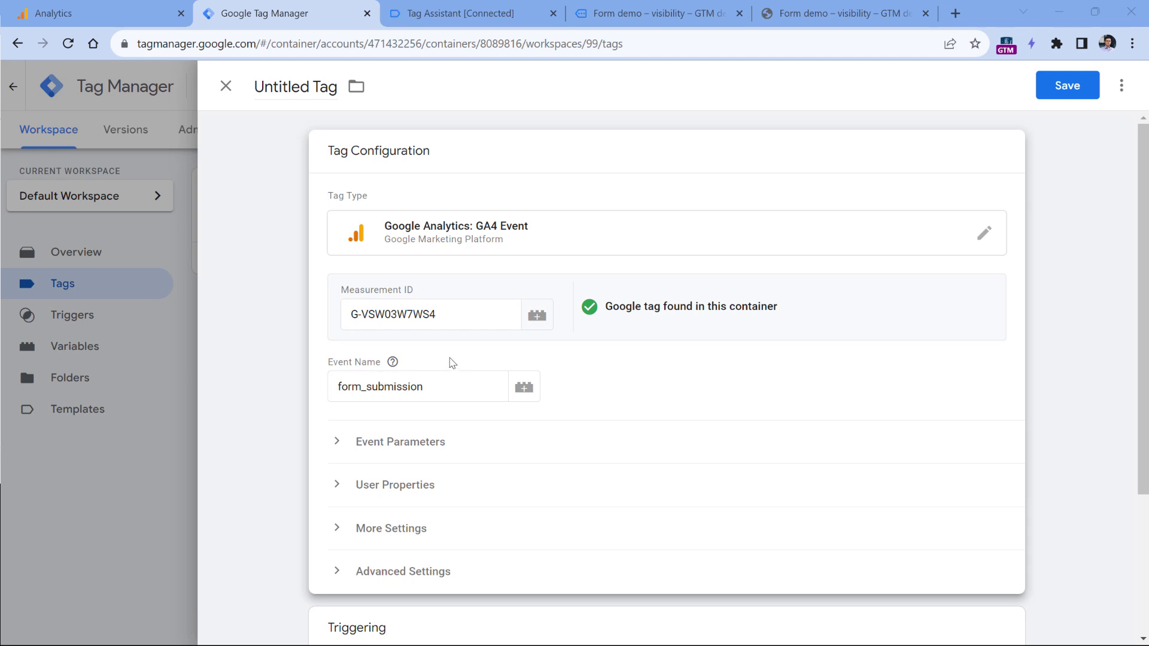
pyautogui.scroll(-3)
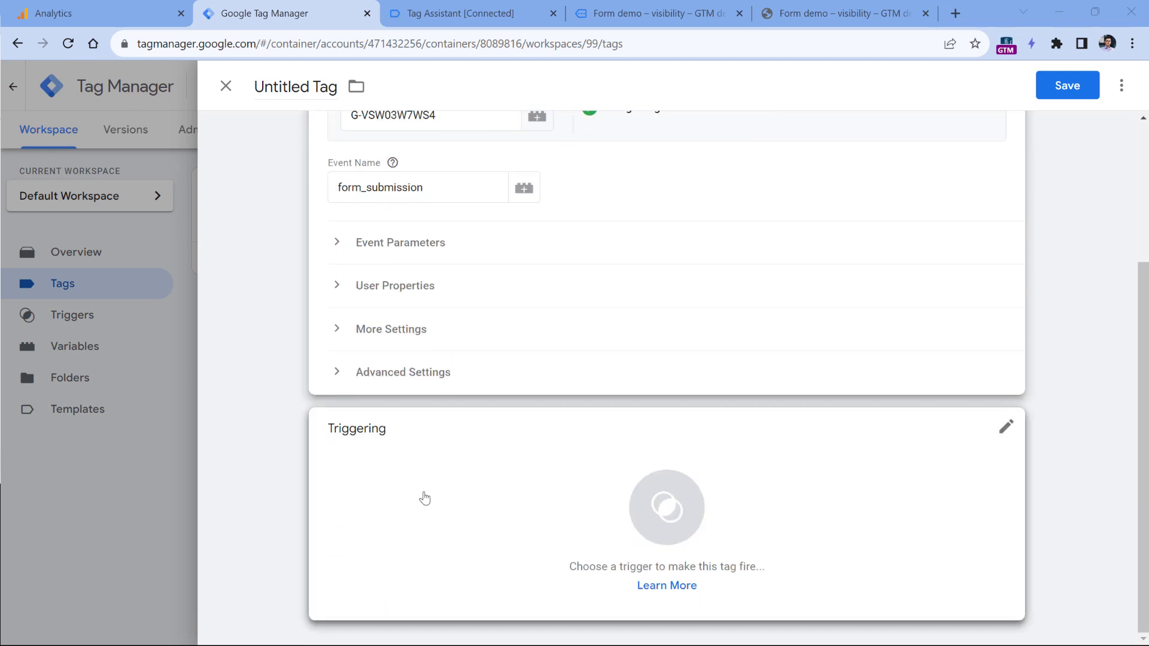
pyautogui.moveTo(431, 483)
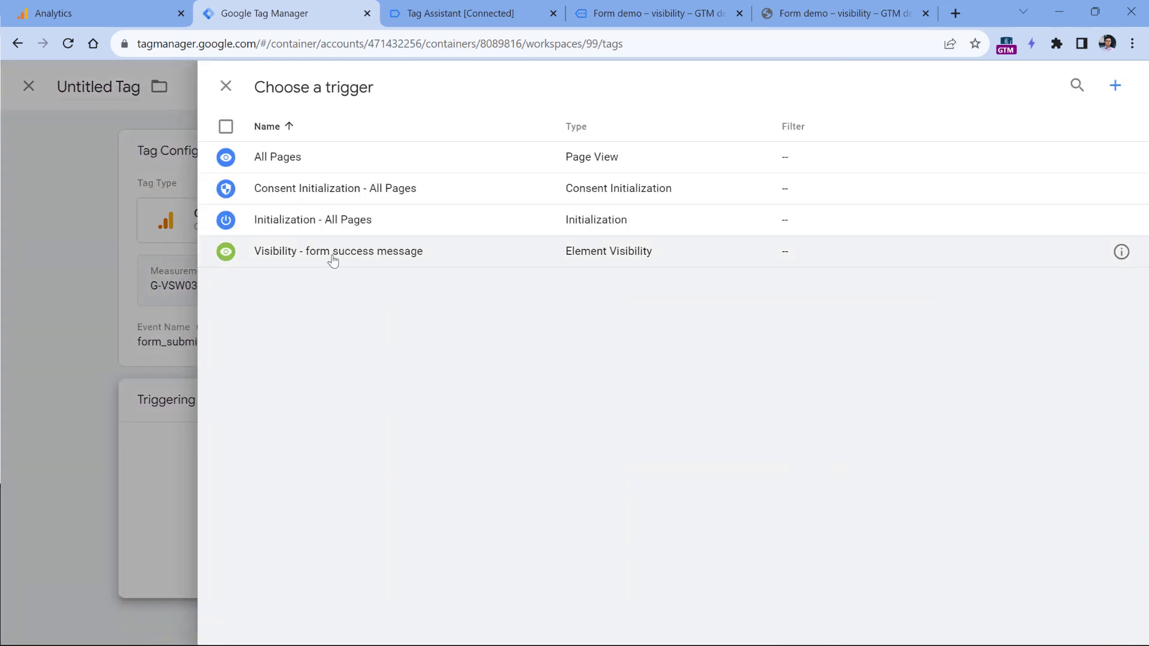
pyautogui.click(339, 250)
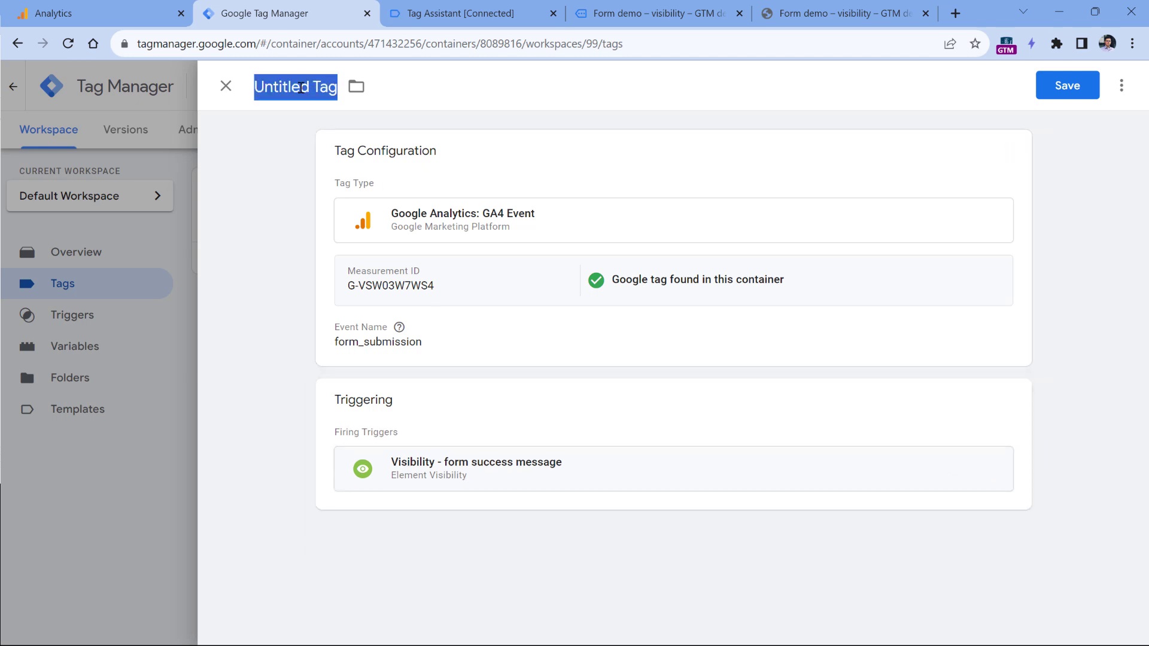
pyautogui.write('GA4 event - form_submission')
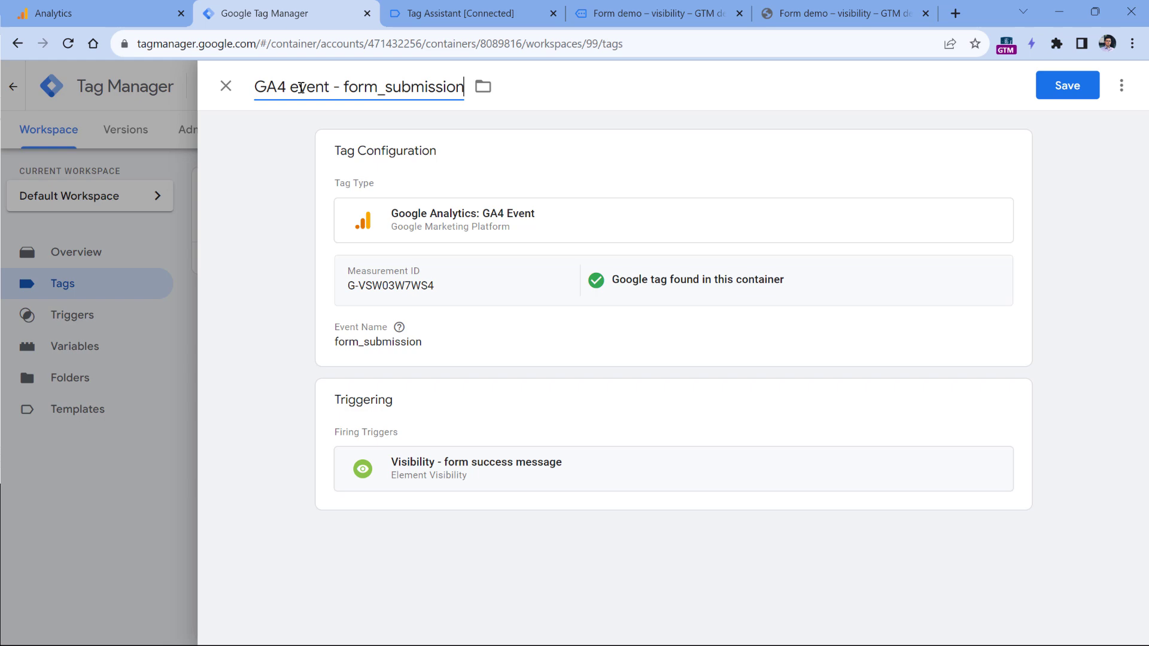
pyautogui.click(1066, 85)
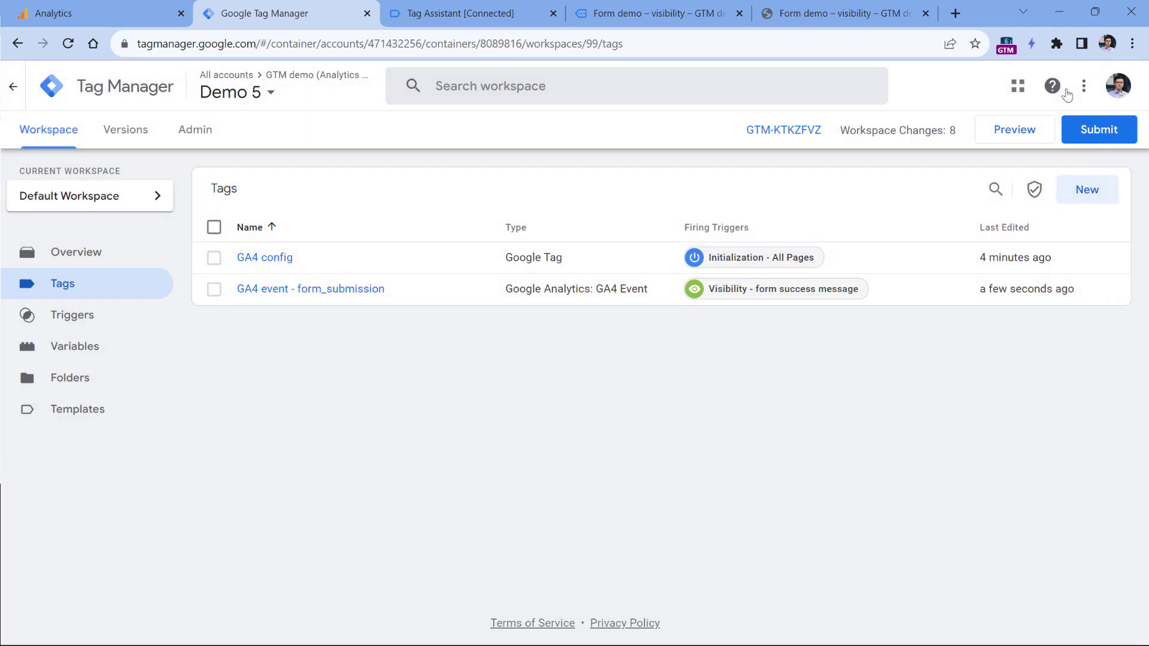
pyautogui.moveTo(1015, 129)
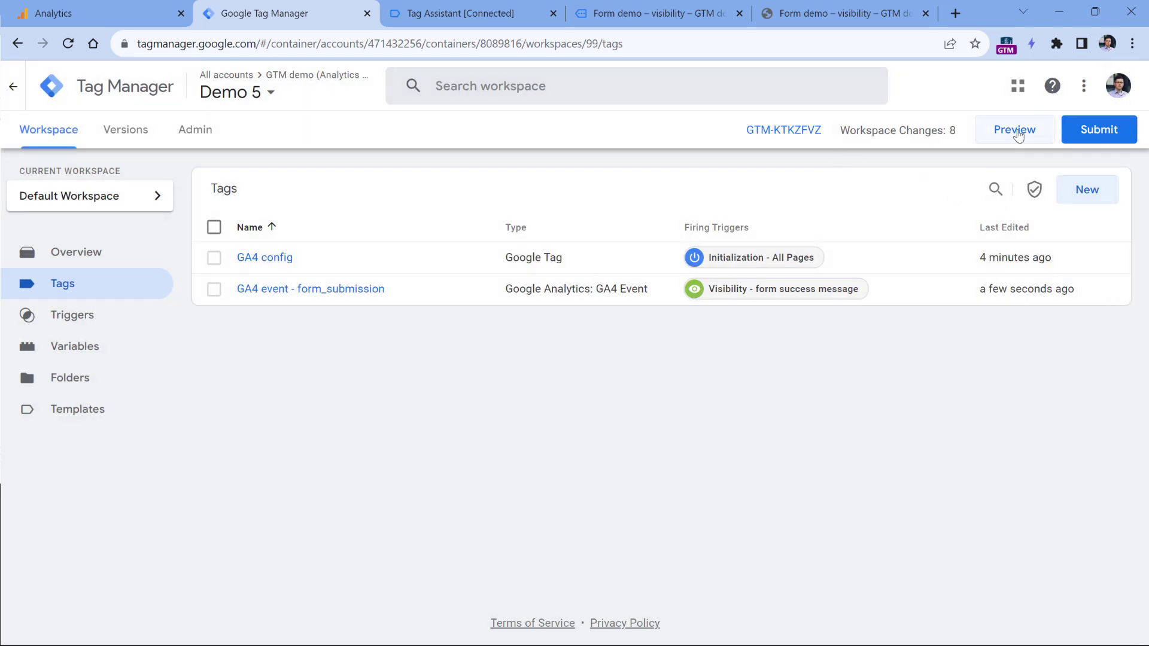
# Step: Restart Preview and submit the demo contact form so the Thank you! message appears
pyautogui.click(1014, 130)
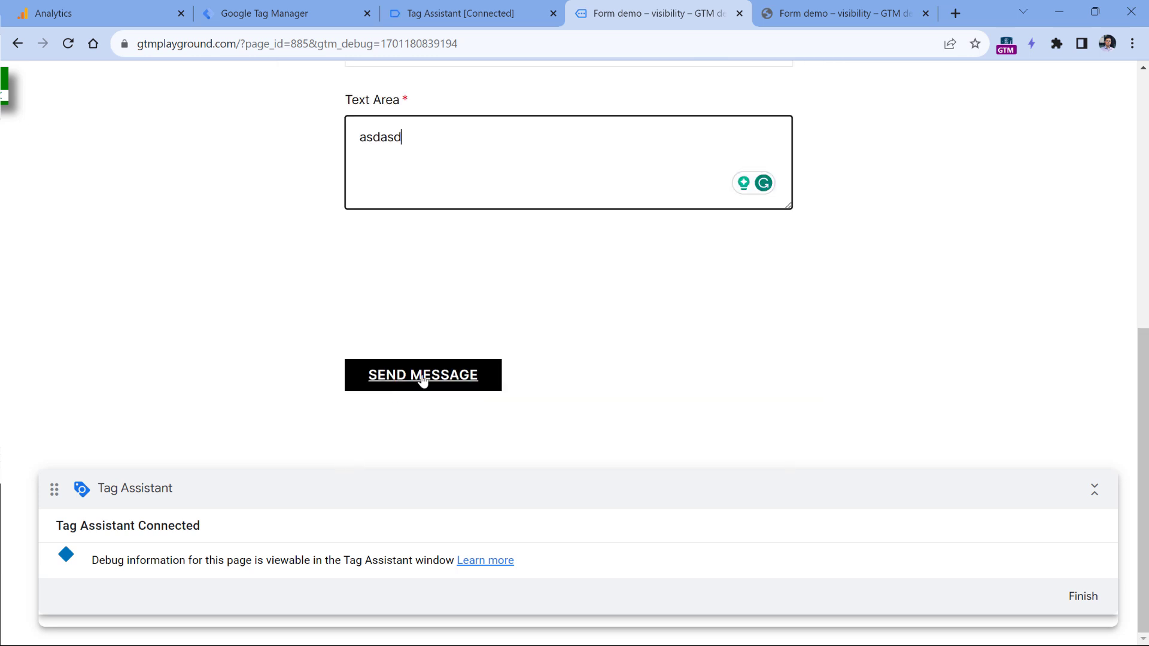
pyautogui.click(423, 375)
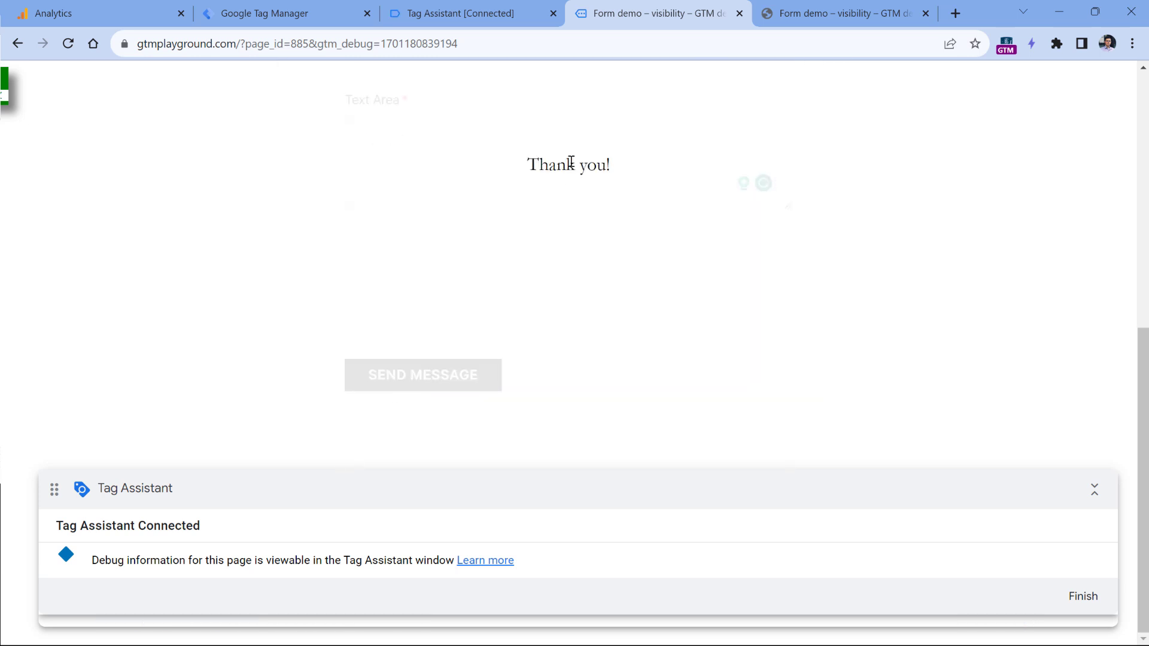
# Step: Confirm GA4 config and GA4 event - form_submission each fired once in Tag Assistant, then go to Google Analytics
pyautogui.click(469, 14)
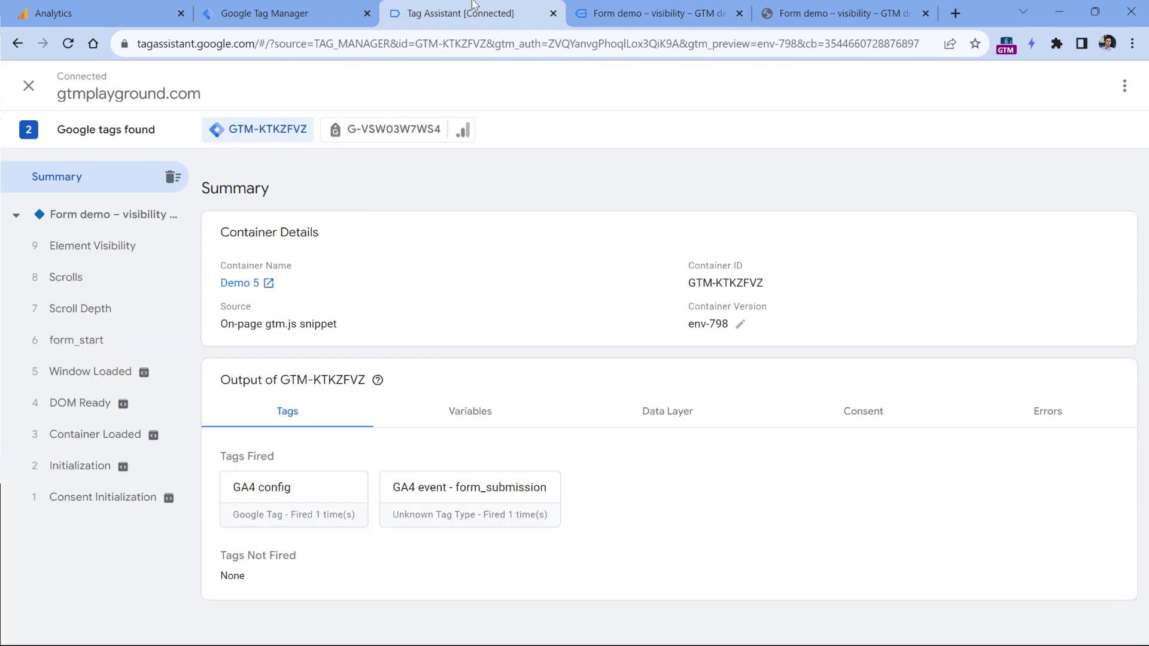
pyautogui.moveTo(92, 245)
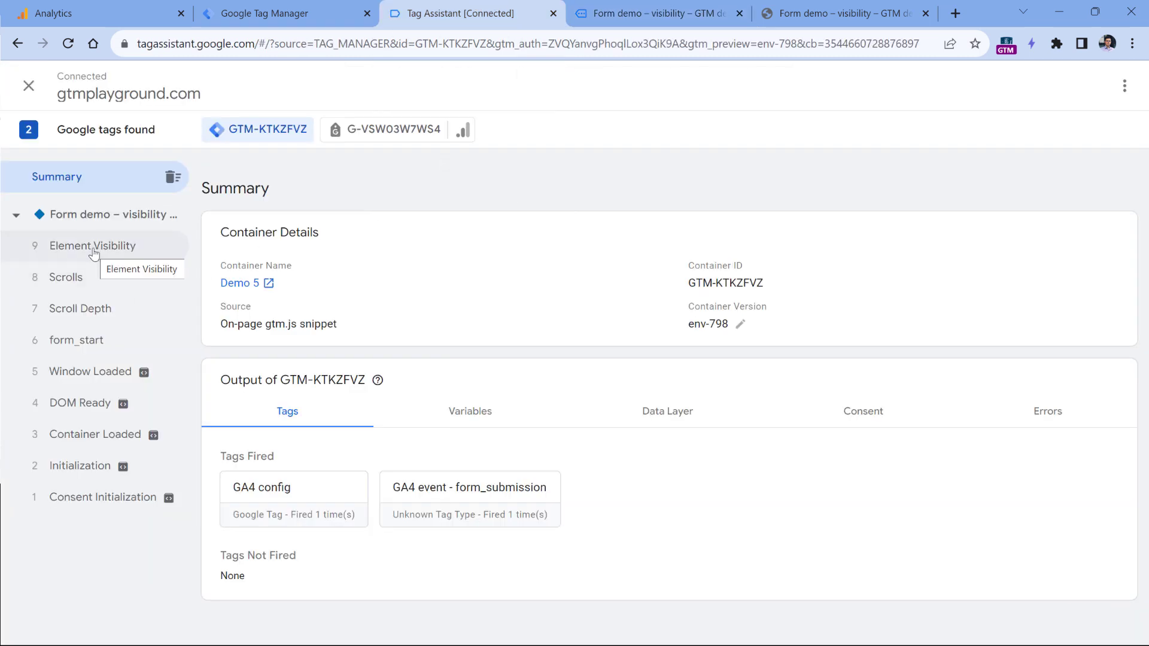
pyautogui.moveTo(92, 257)
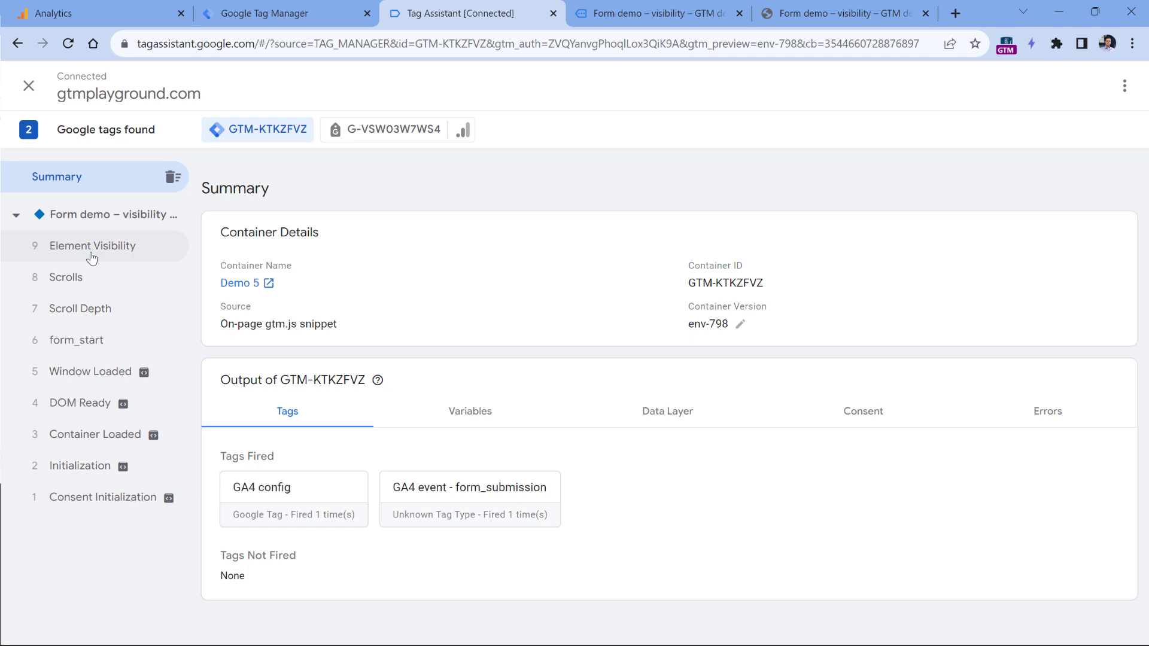
pyautogui.click(92, 245)
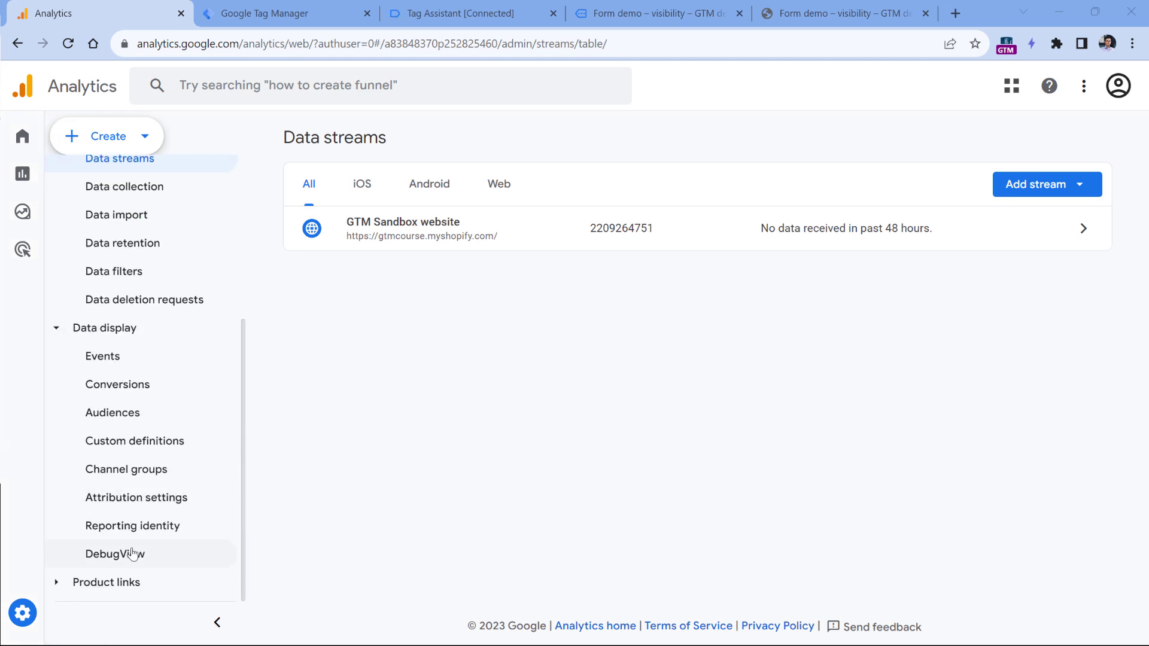
# Step: In DebugView, view the form_submission event with its page_location parameter, then return to Tag Manager
pyautogui.click(115, 553)
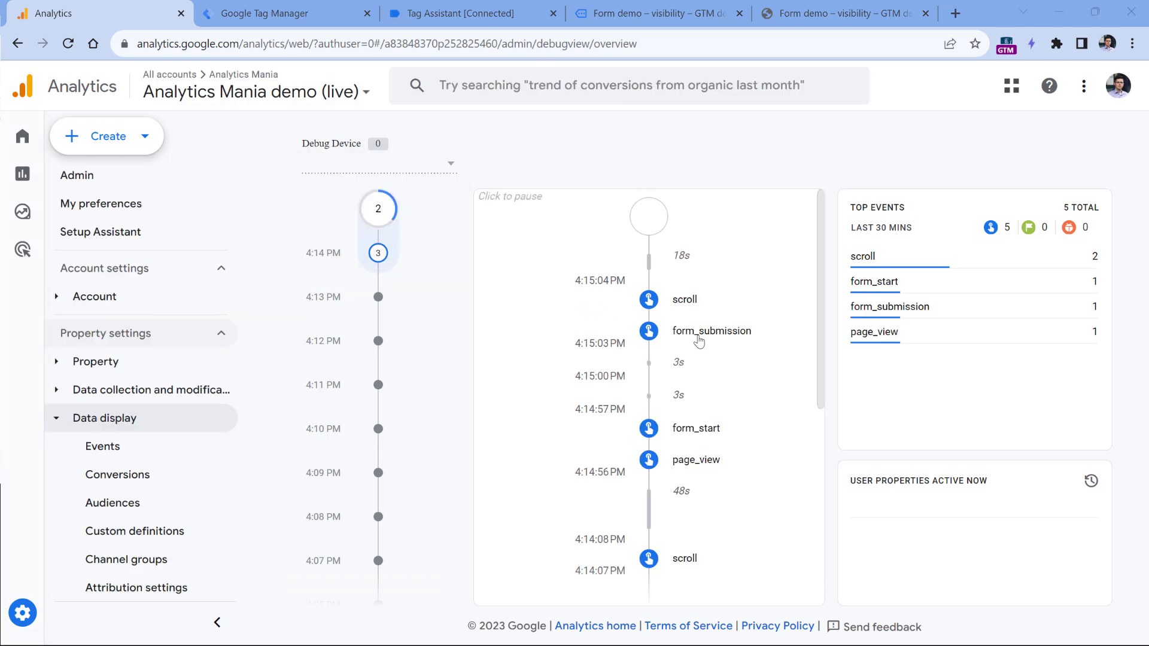
pyautogui.click(711, 330)
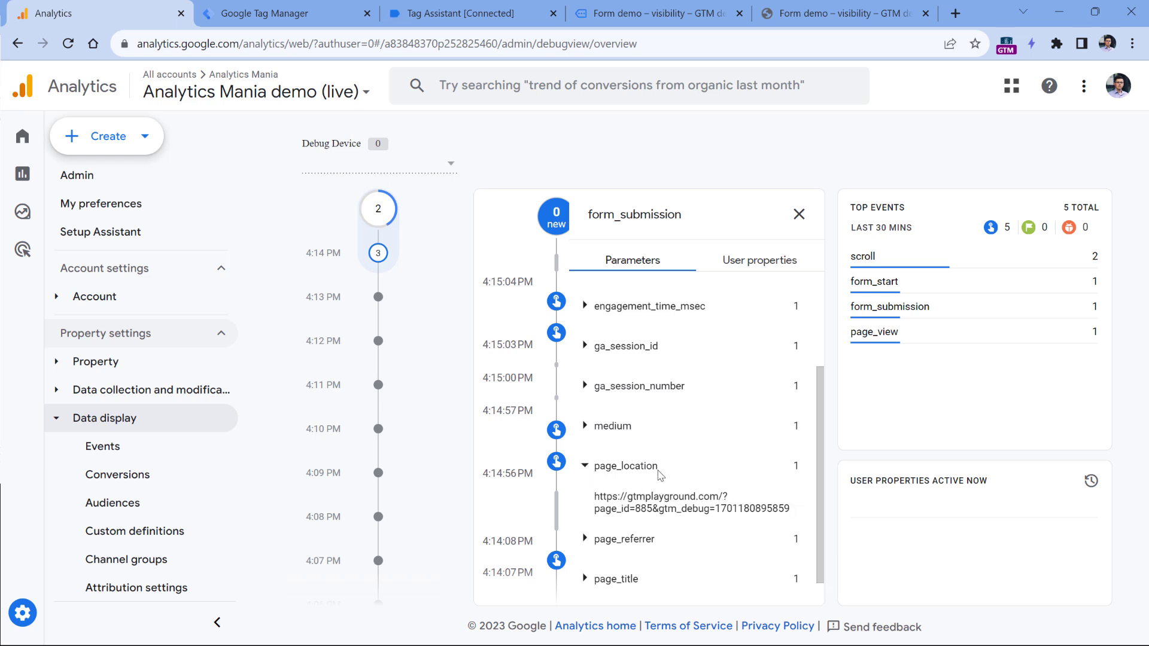
pyautogui.moveTo(667, 504)
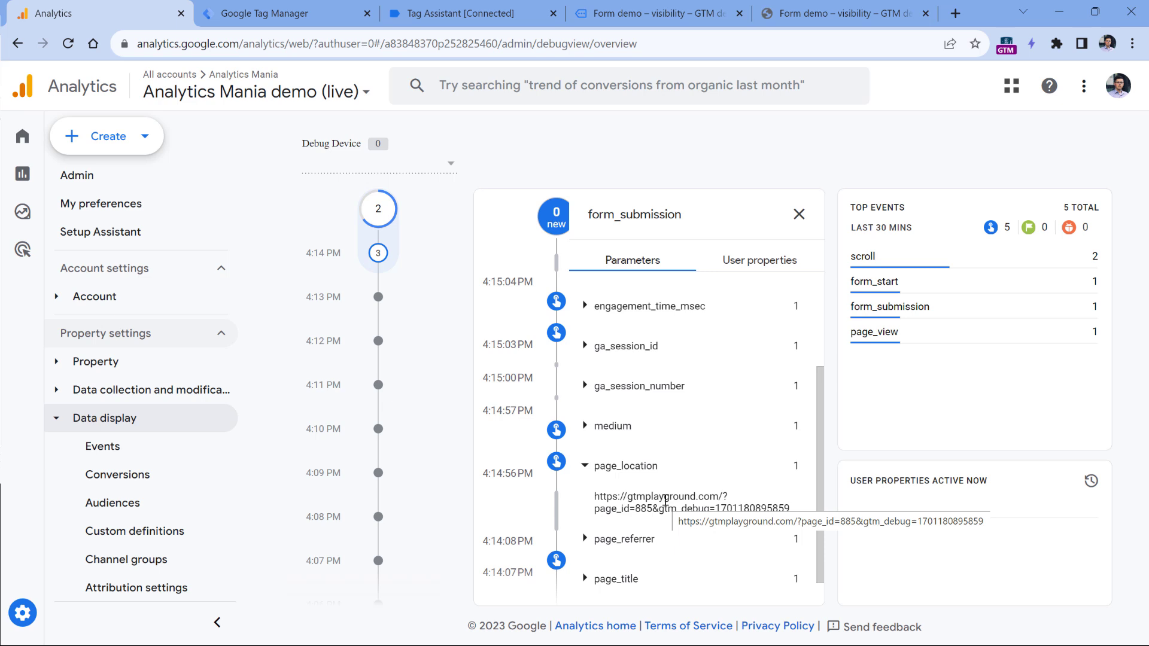
pyautogui.moveTo(656, 510)
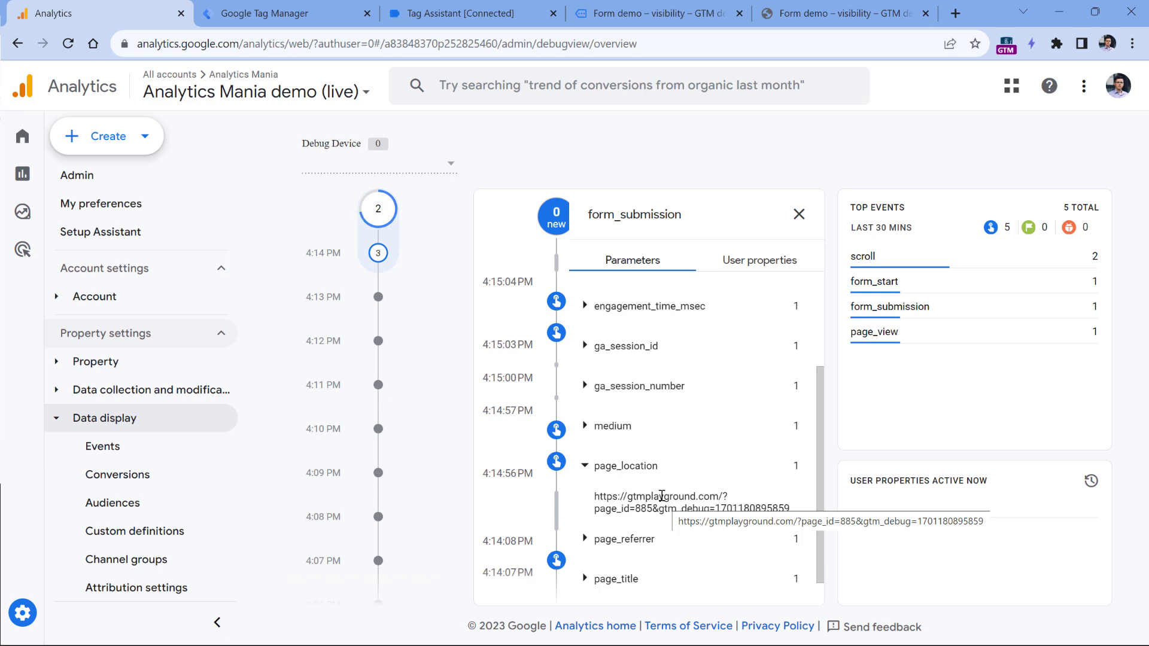
pyautogui.click(265, 13)
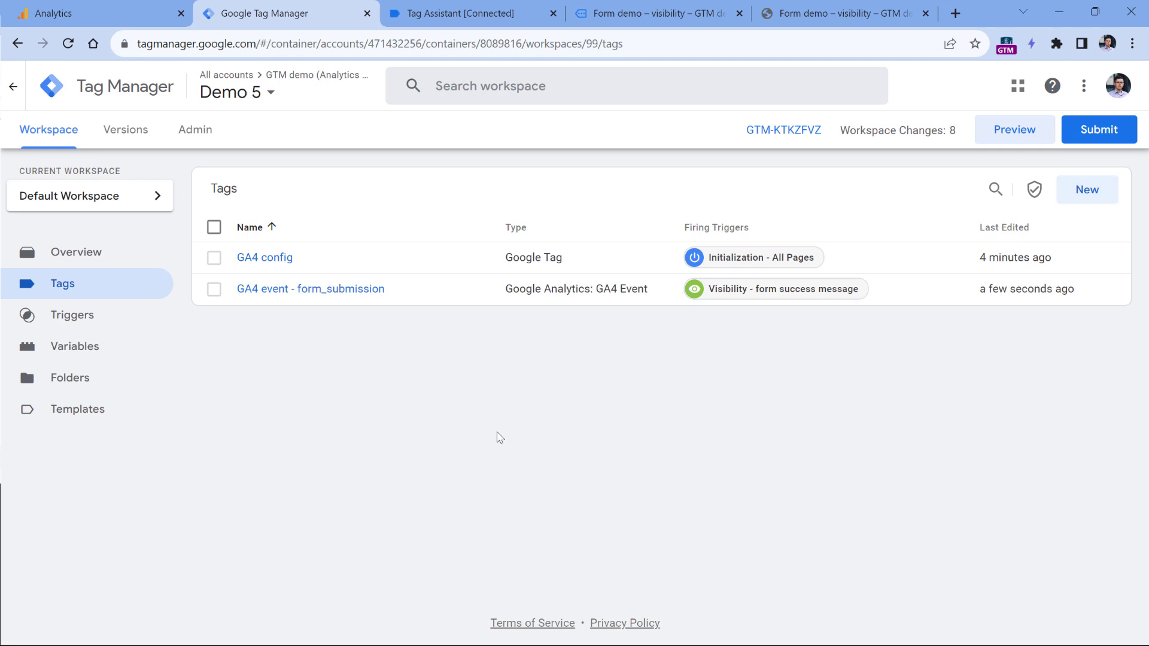
pyautogui.moveTo(508, 374)
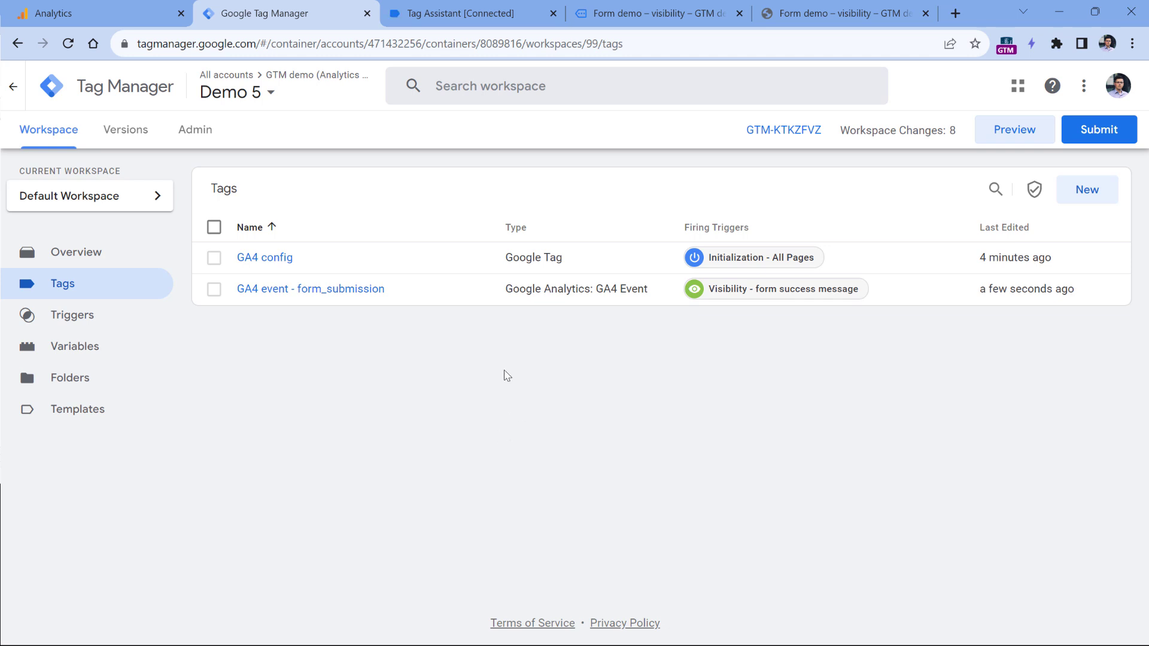